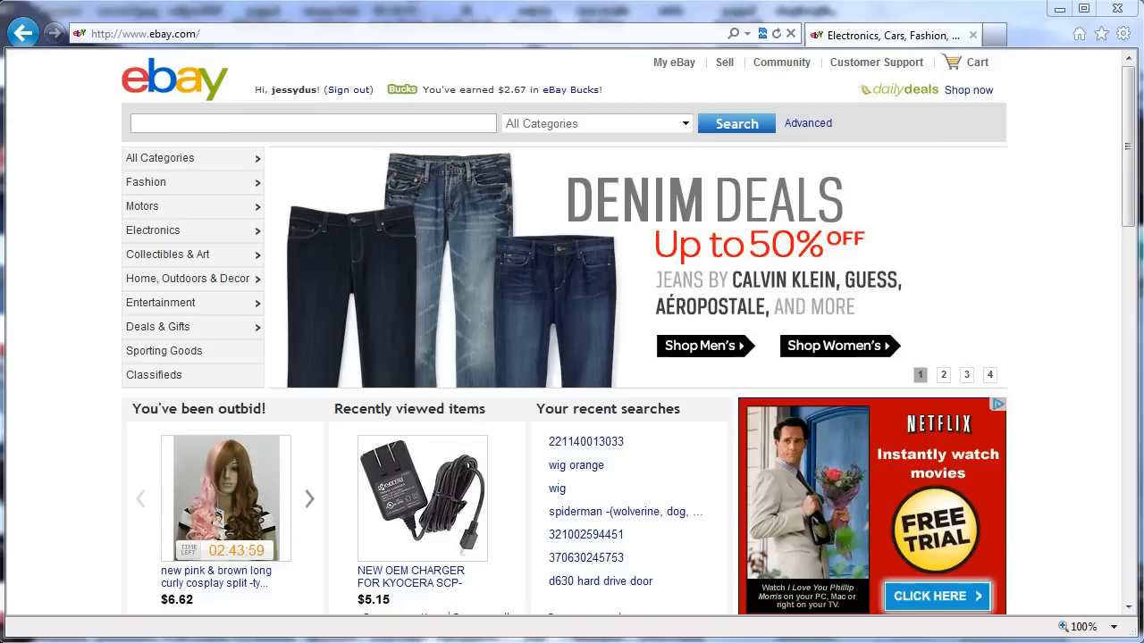
Step: Open My eBay from the home page to reach the Selling Manager Pro Summary
left_click(673, 63)
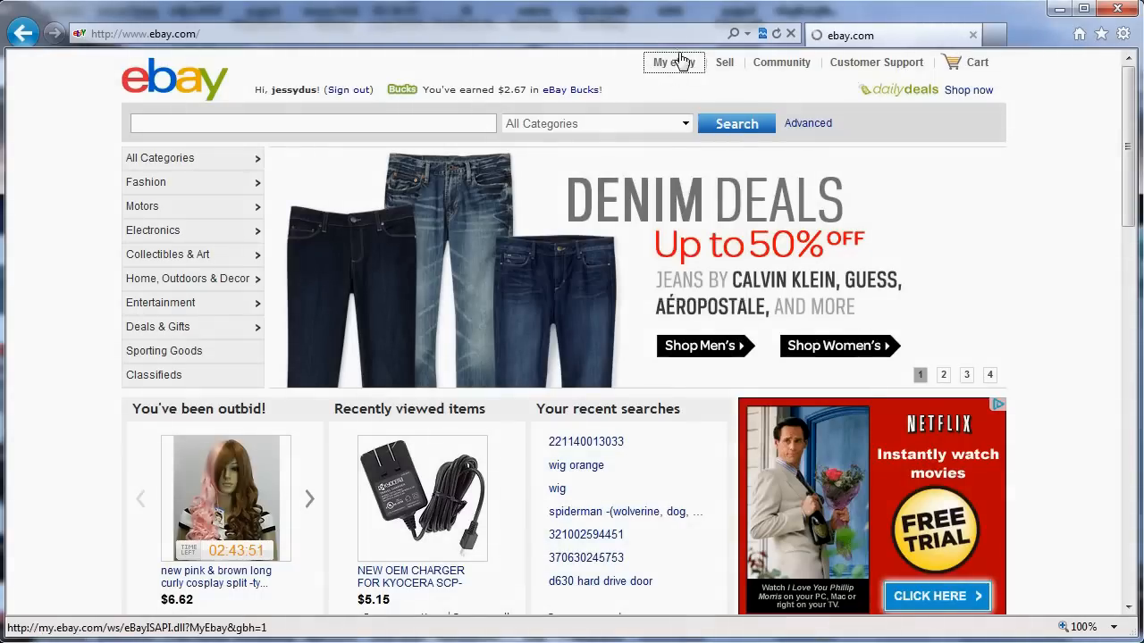
left_click(667, 61)
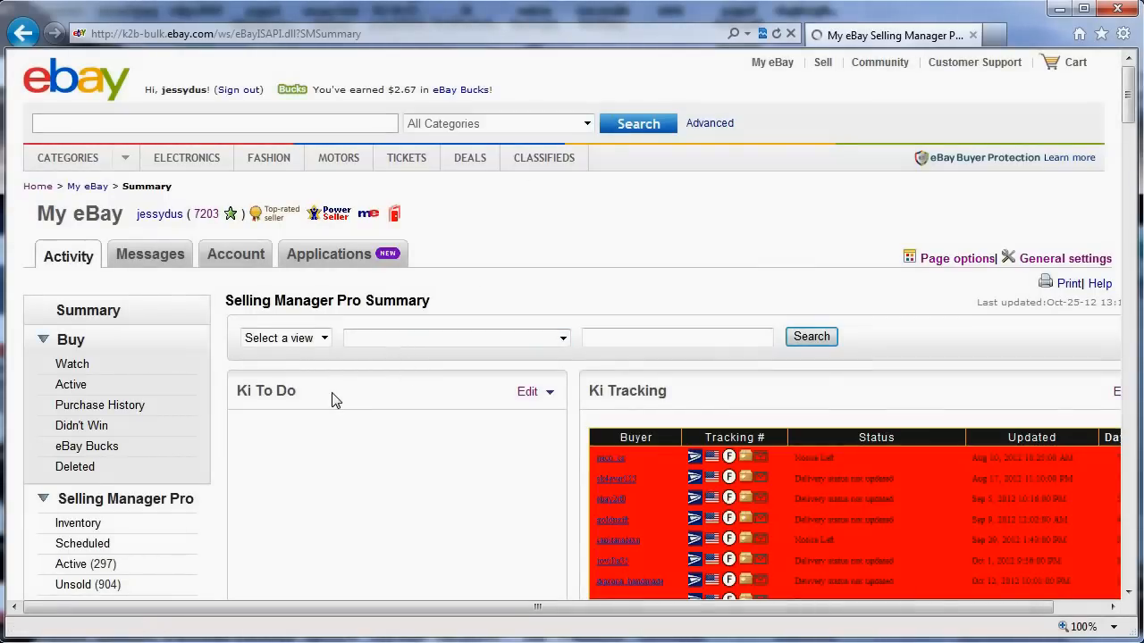
Step: Review the auburn and strawberry red wig's relist details and its $0.20 total fees
scroll("down", 3)
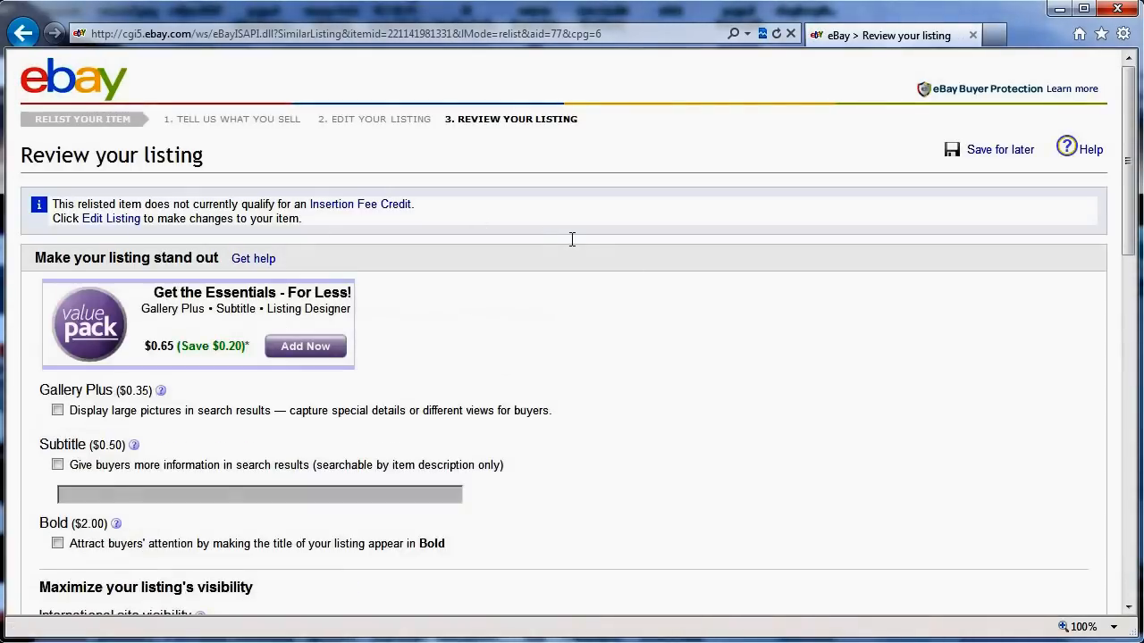
scroll("down", 3)
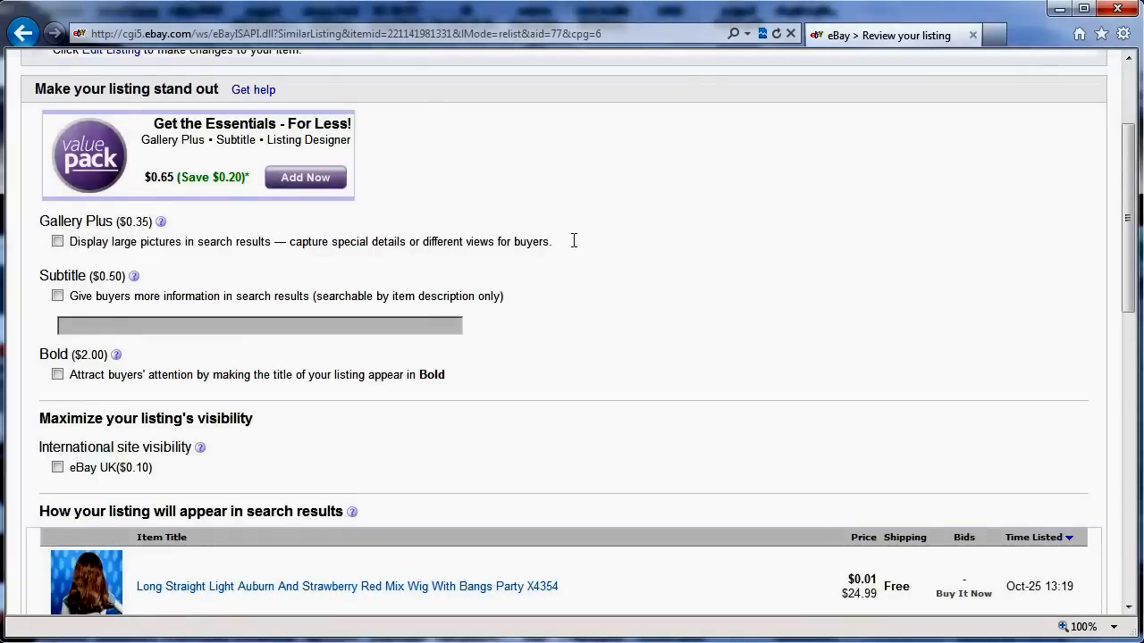
scroll("down", 3)
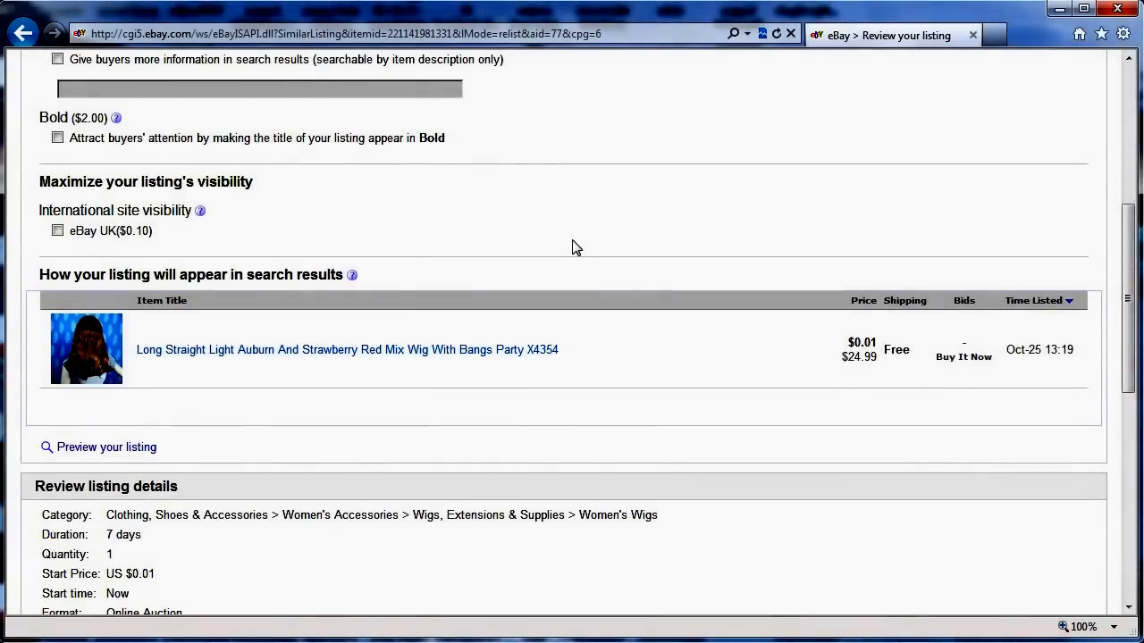
mouse_move(357, 473)
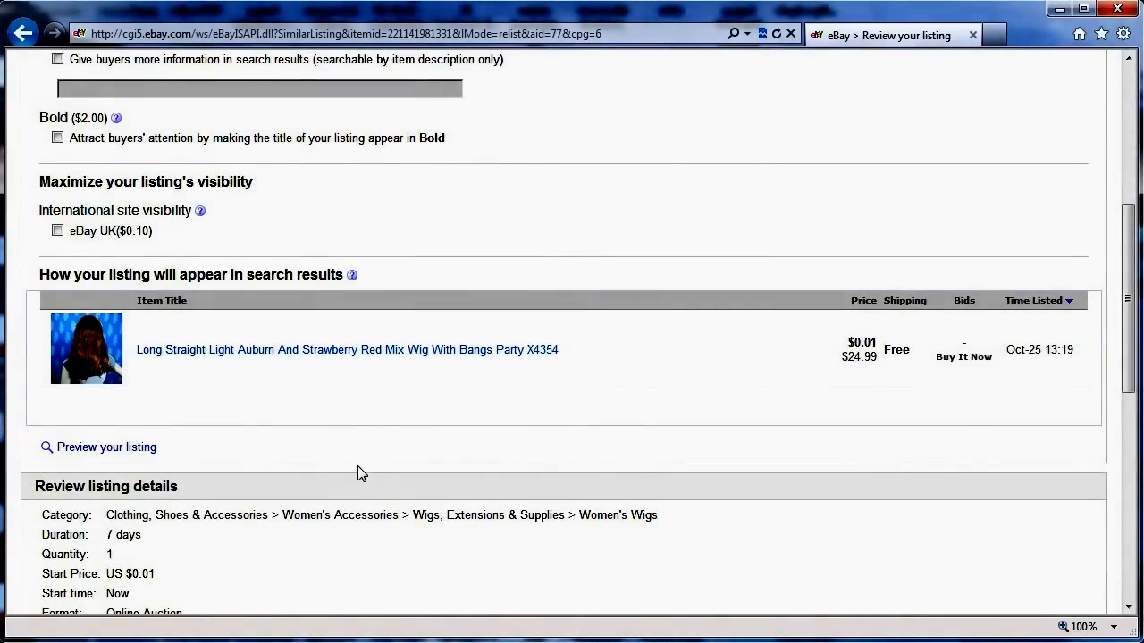
scroll("down", 3)
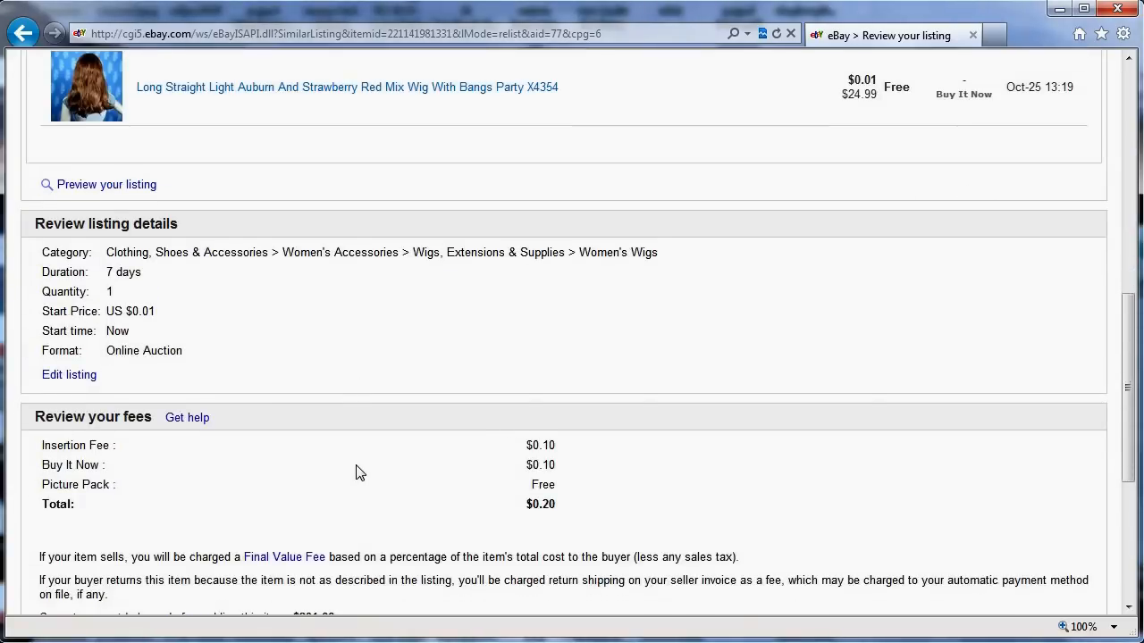
scroll("down", 3)
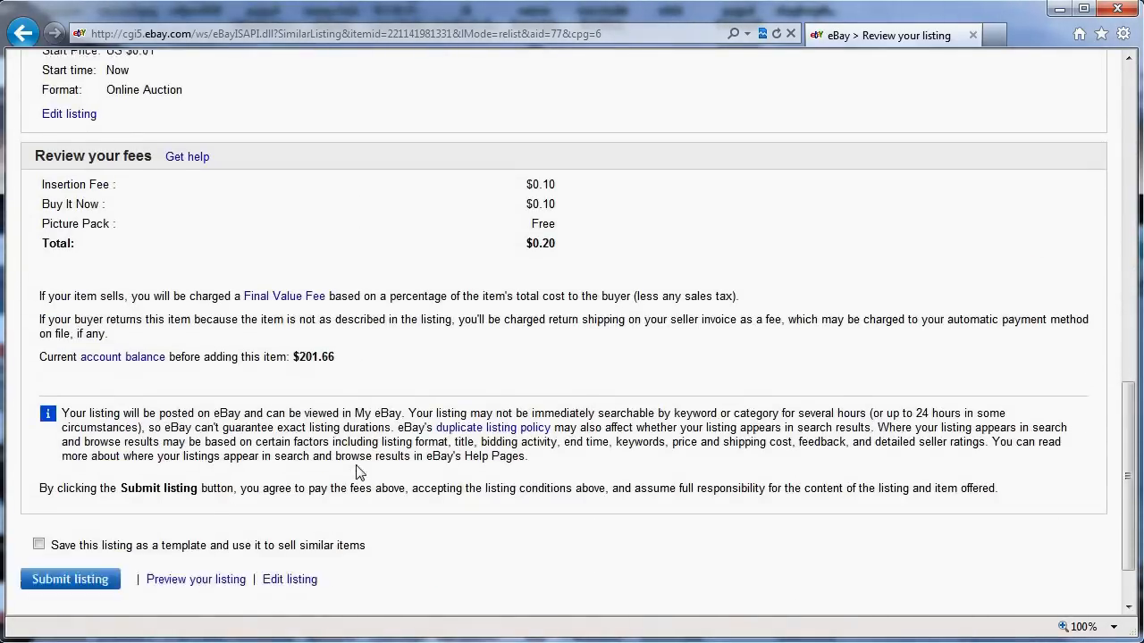
scroll("down", 3)
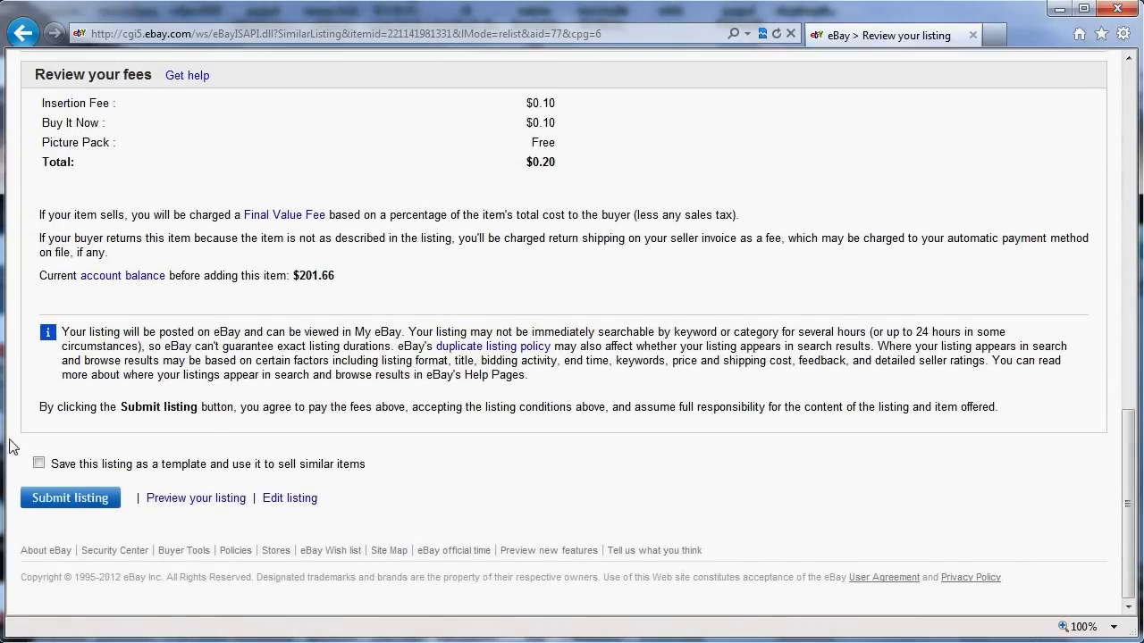
scroll("up", 3)
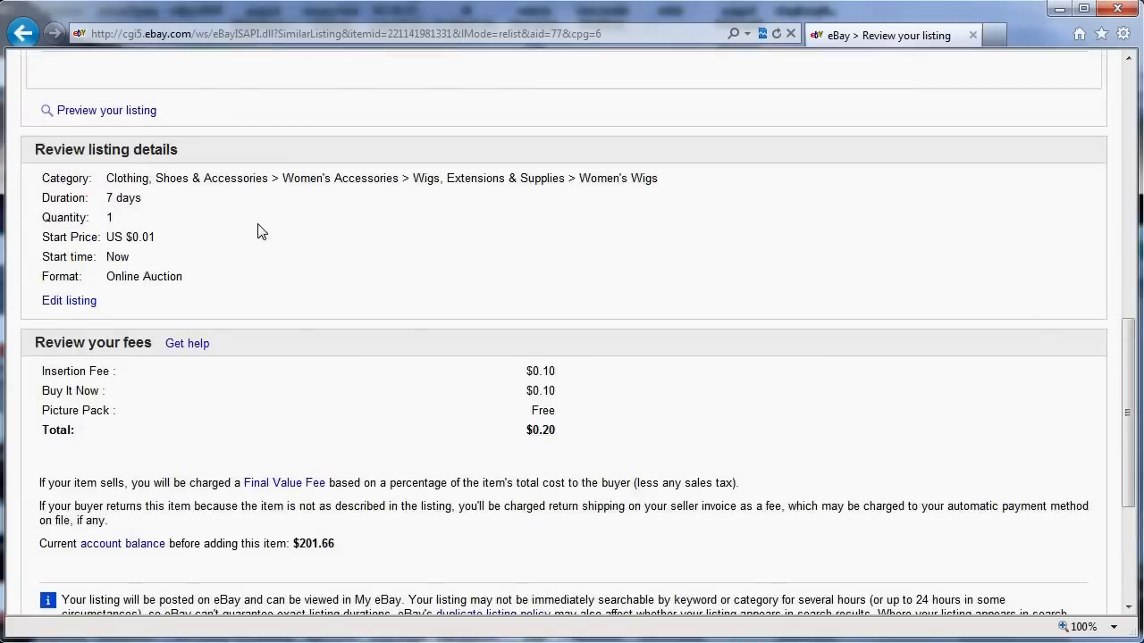
scroll("up", 3)
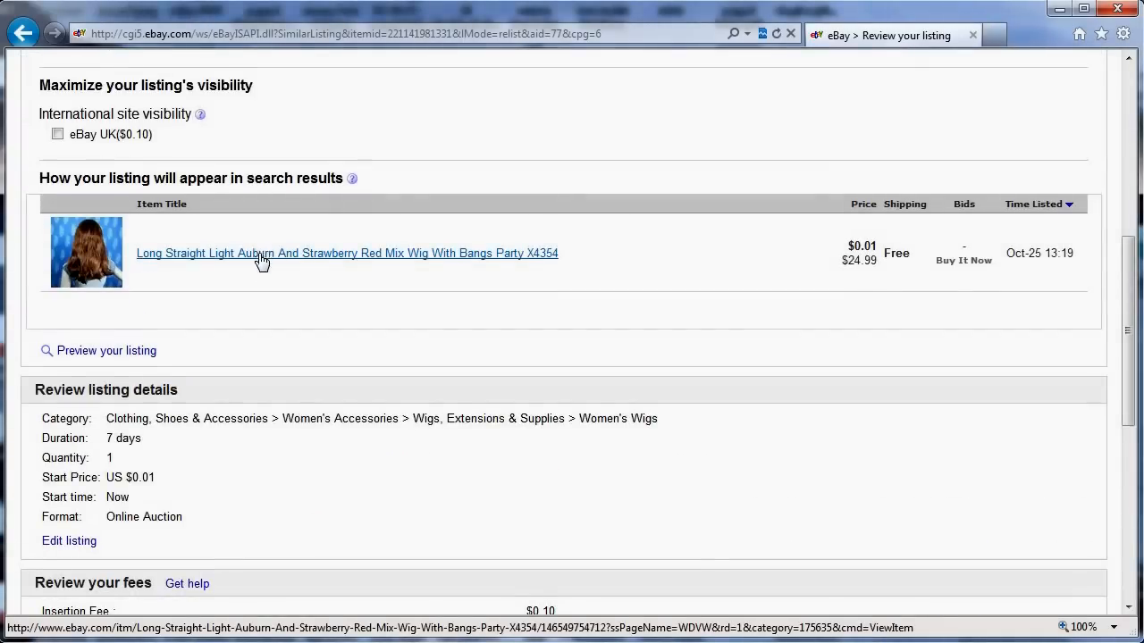
scroll("down", 3)
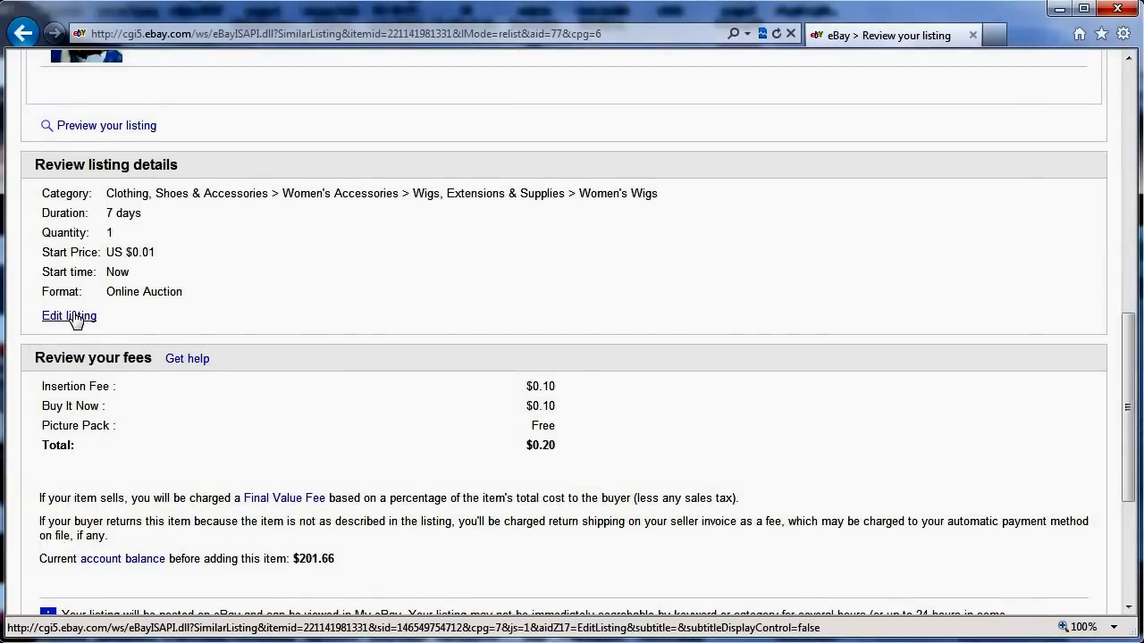
Step: Open the relisted auburn wig's full edit form, with auction pricing at $0.01
left_click(68, 315)
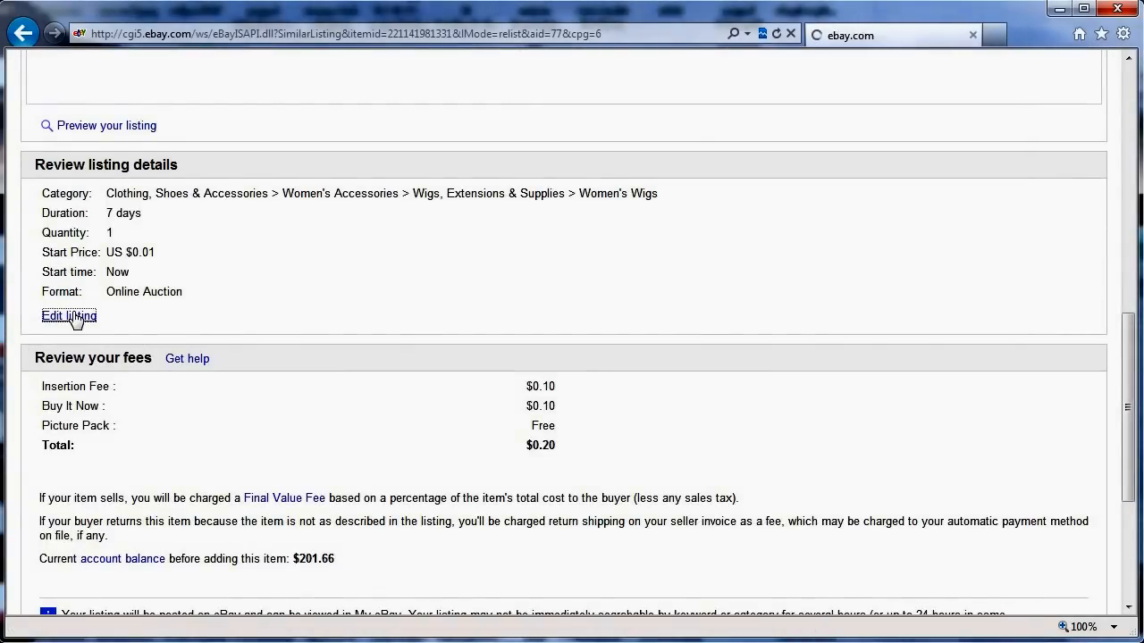
left_click(68, 315)
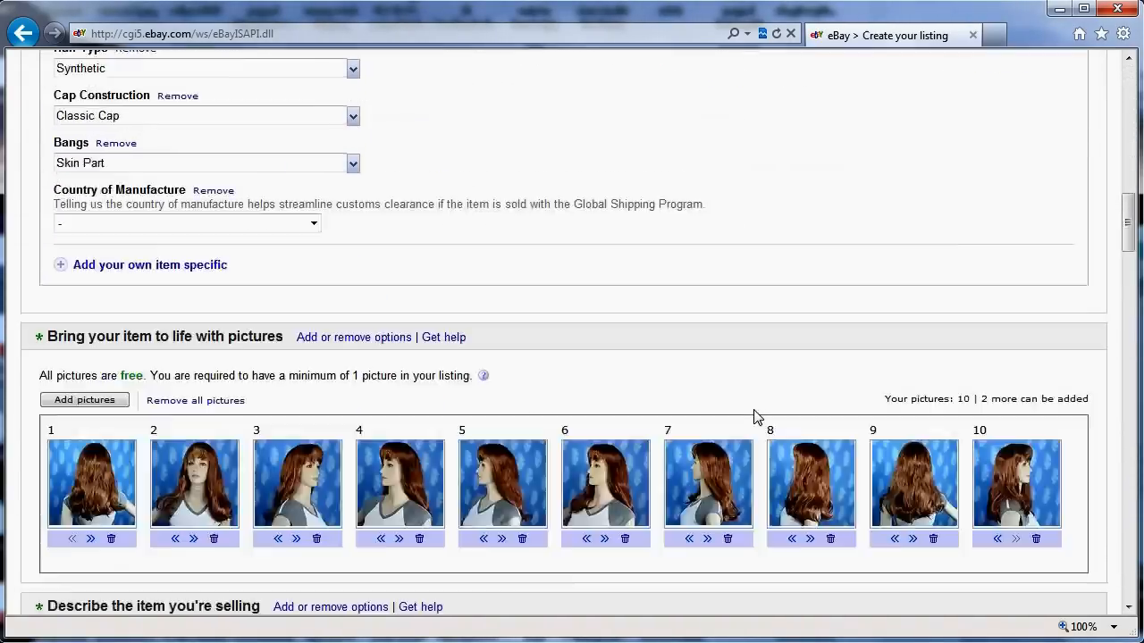
scroll("down", 3)
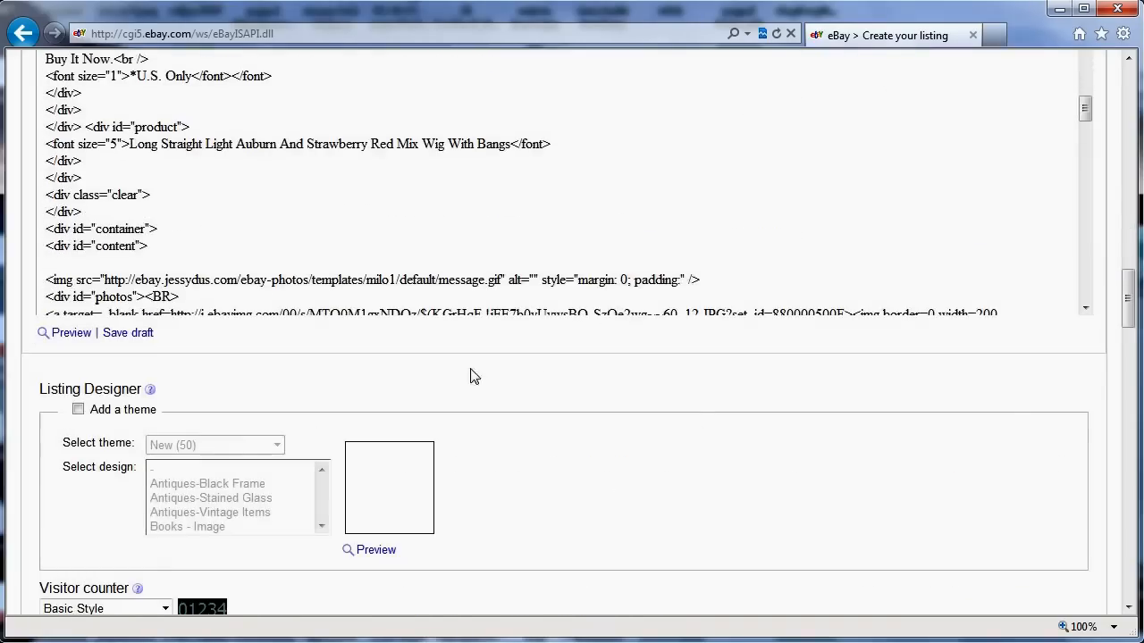
scroll("up", 3)
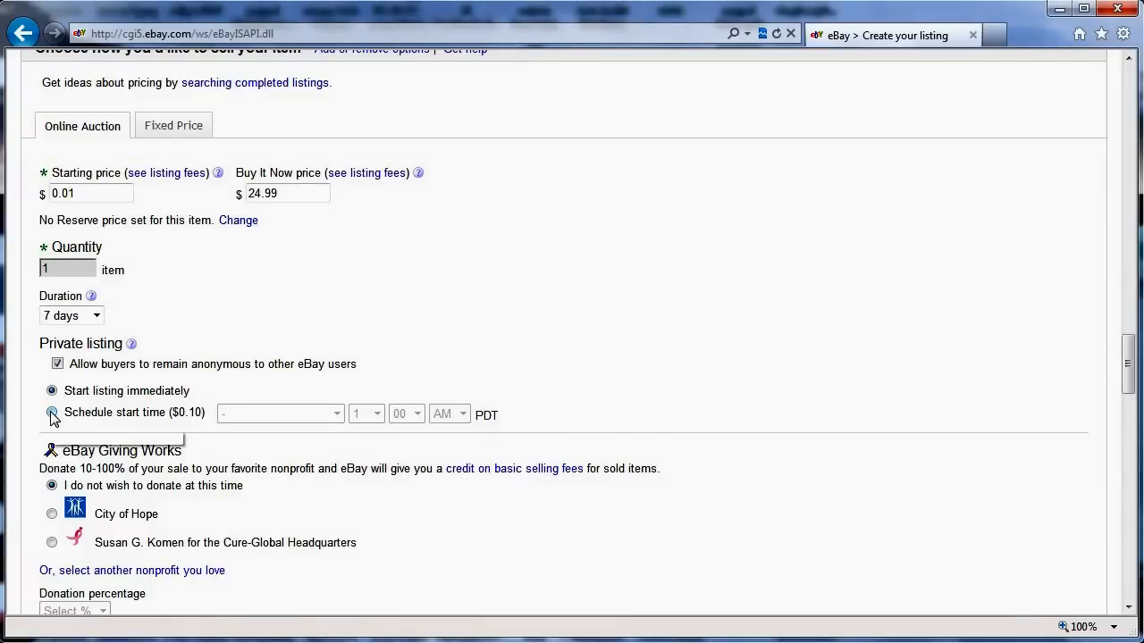
Step: Set the wig auction's start time to Thursday, Nov 15, 1:00 AM PDT, bringing fees to $0.30
left_click(52, 412)
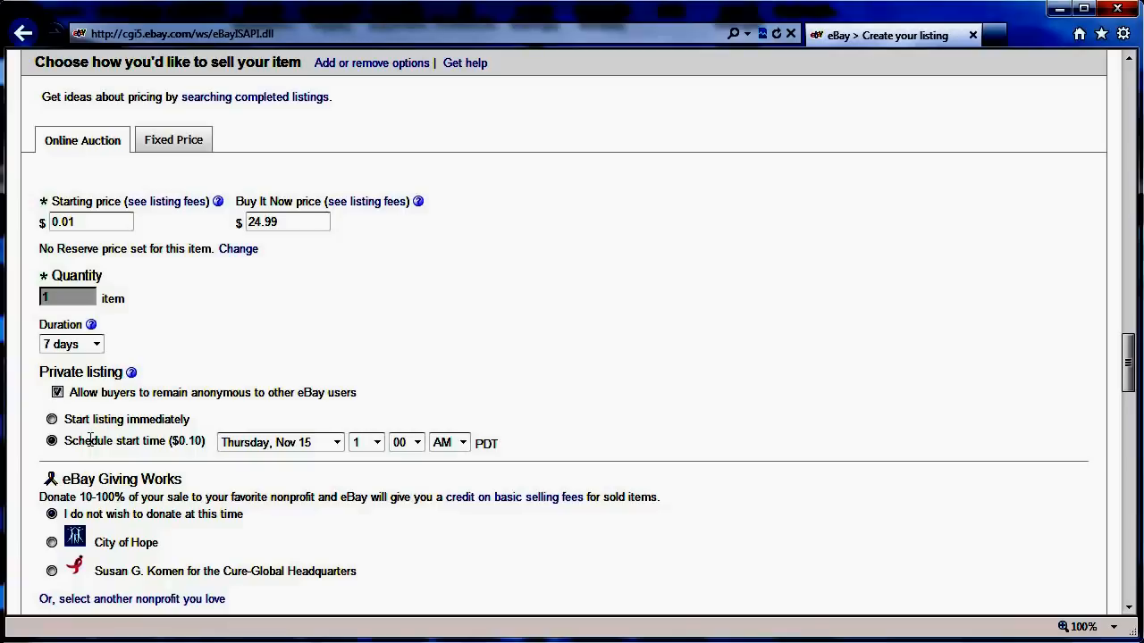
double_click(114, 440)
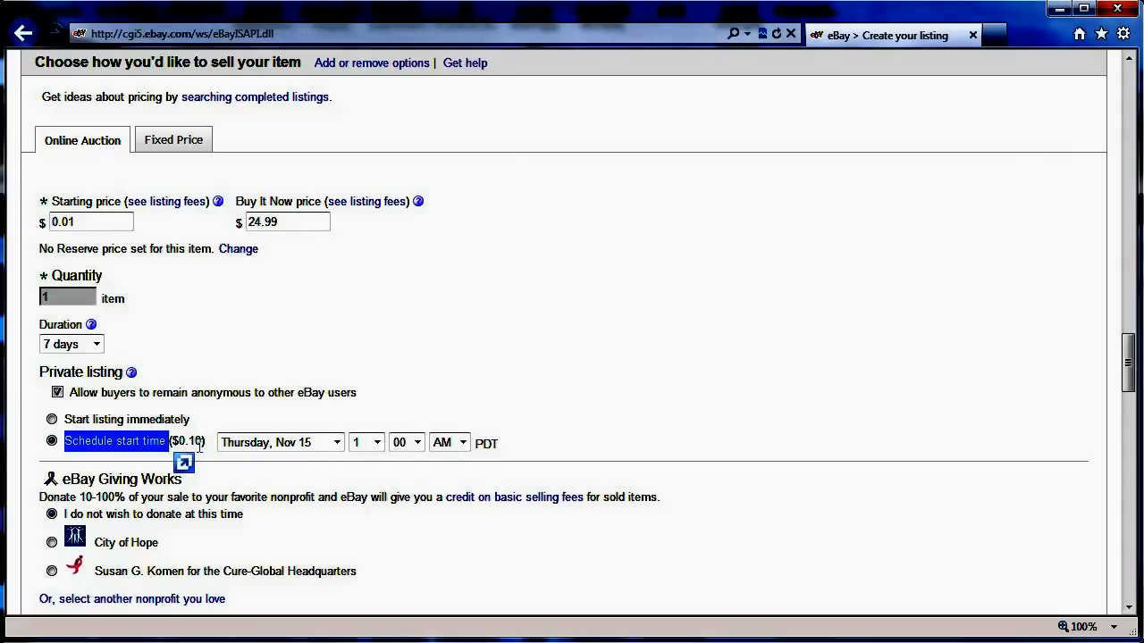
scroll("down", 3)
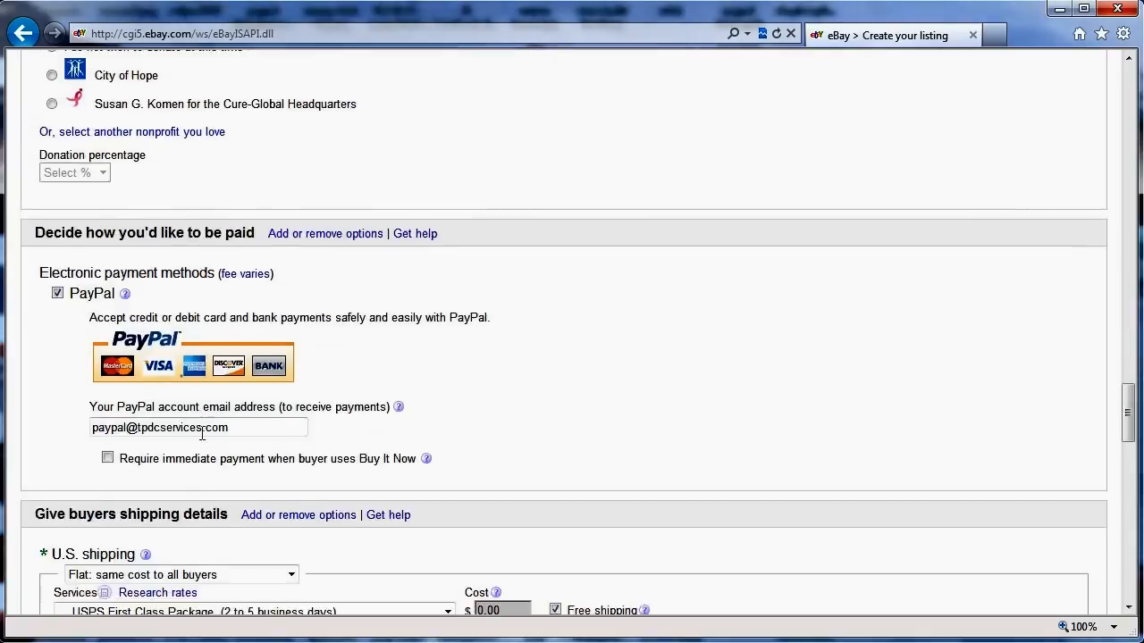
scroll("down", 3)
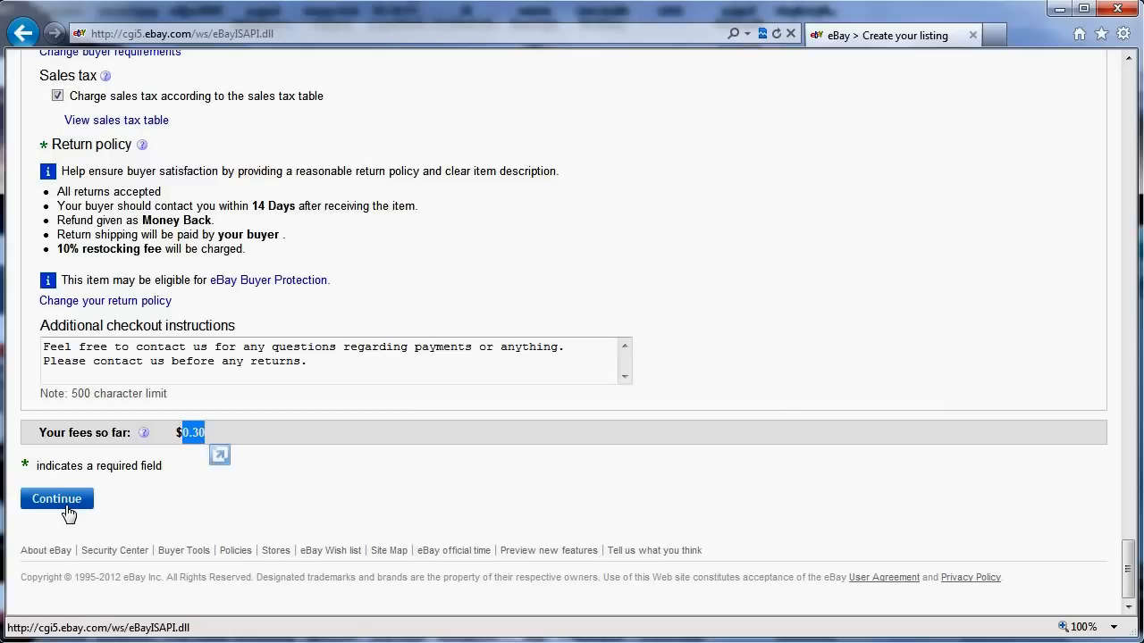
Step: Review fees and submit the wig listing to go on sale Thu, Nov 15, 2012 at 01:00
left_click(57, 499)
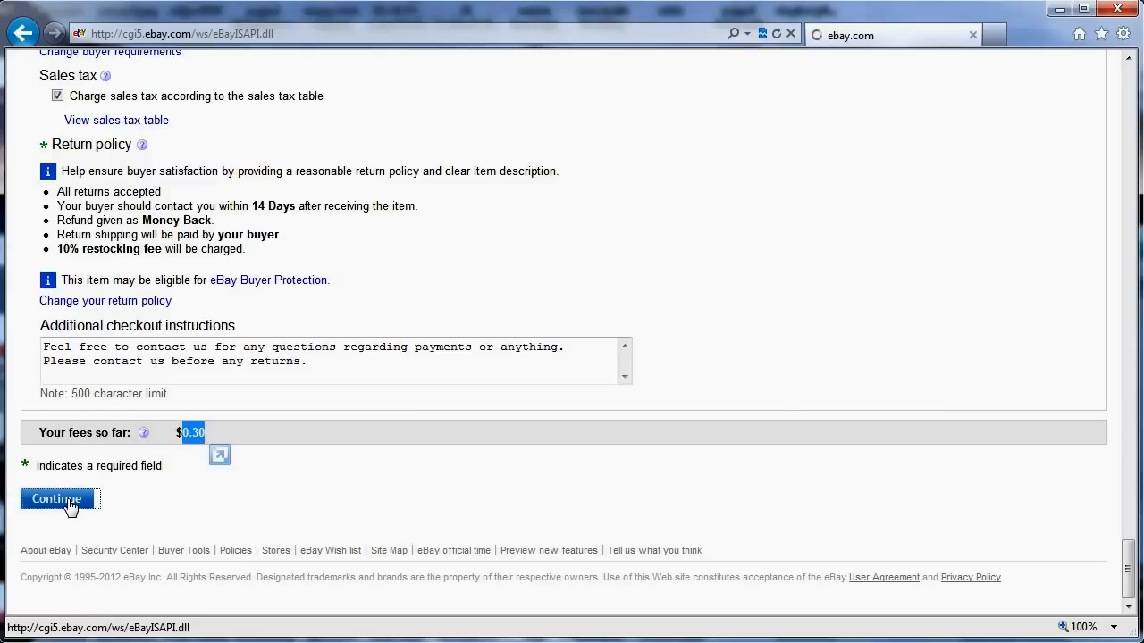
left_click(56, 499)
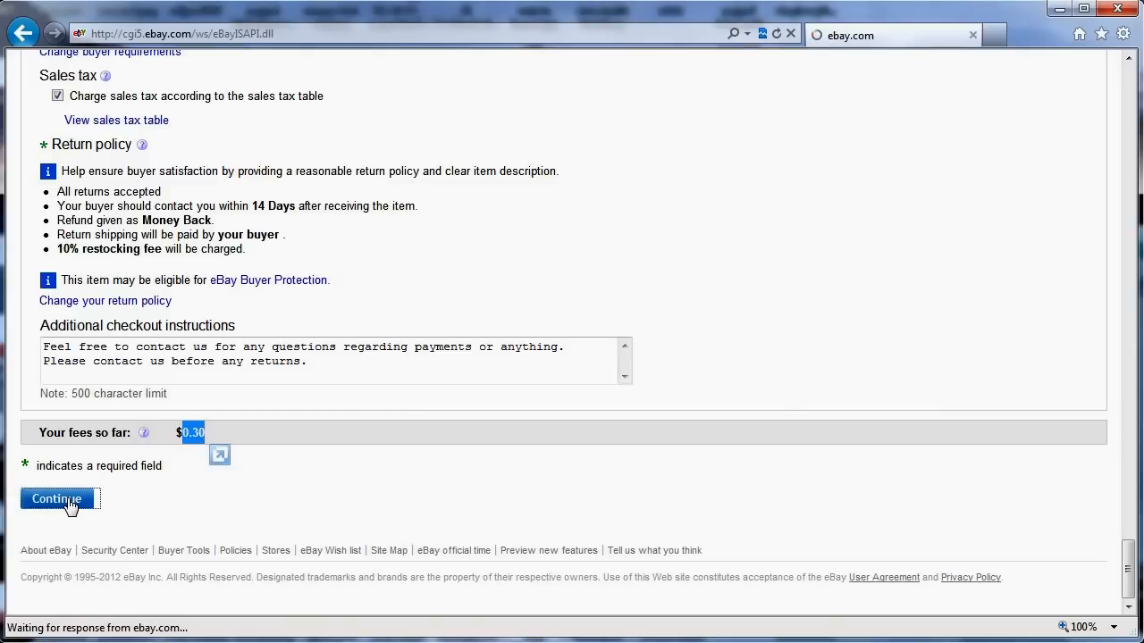
left_click(56, 498)
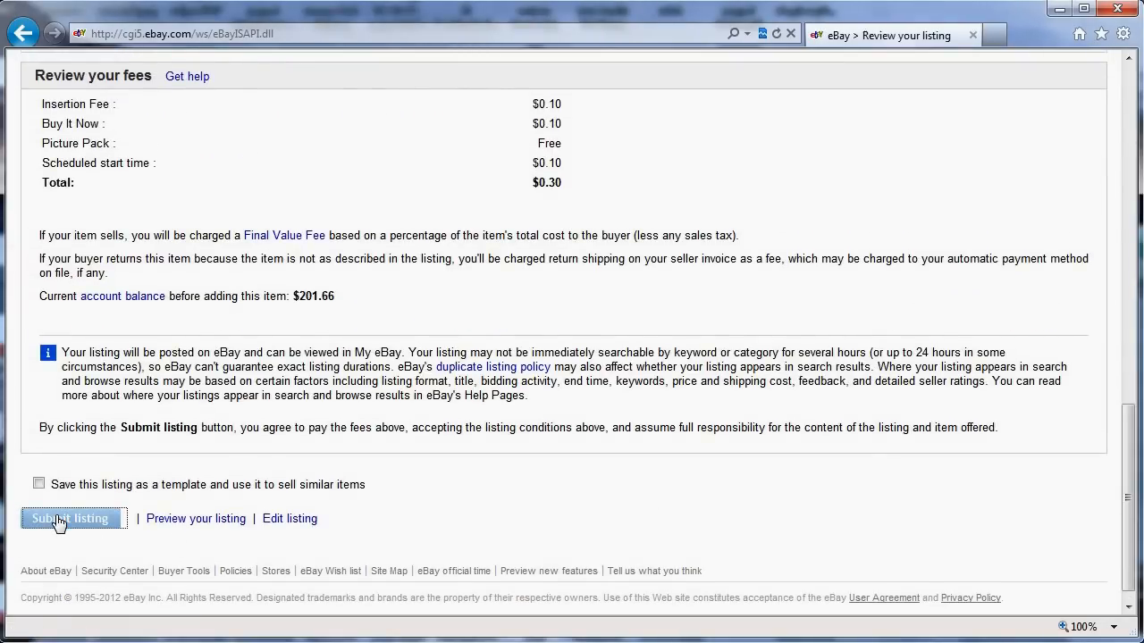
left_click(69, 519)
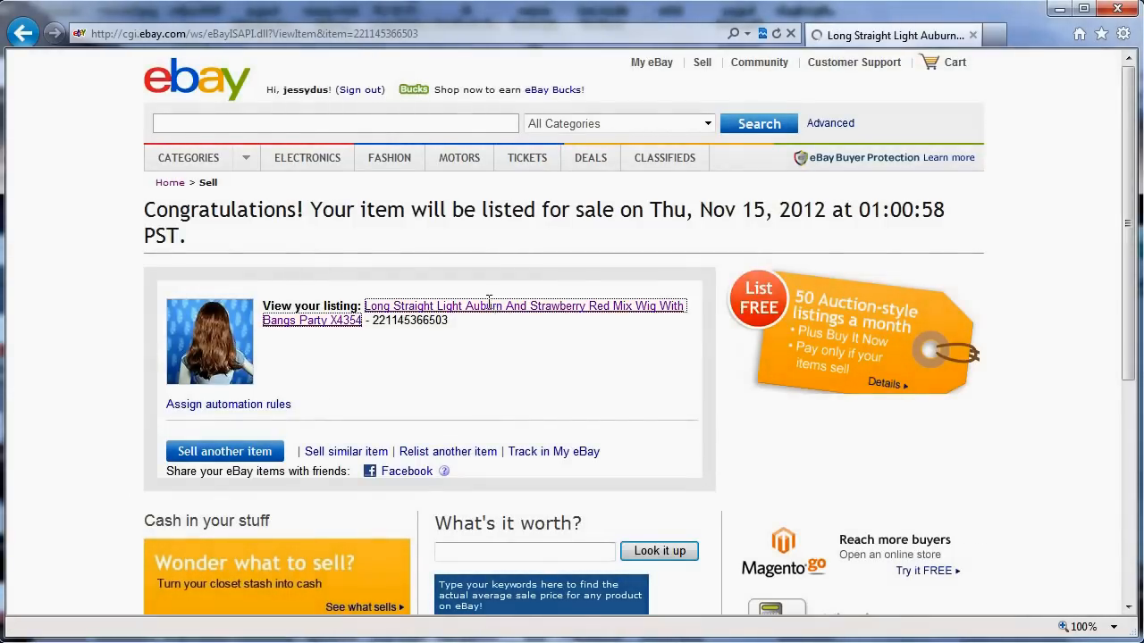
Step: Open the Long Straight Blonde Wig Cosplay Anime P4720 item page, priced US $20.99
left_click(524, 306)
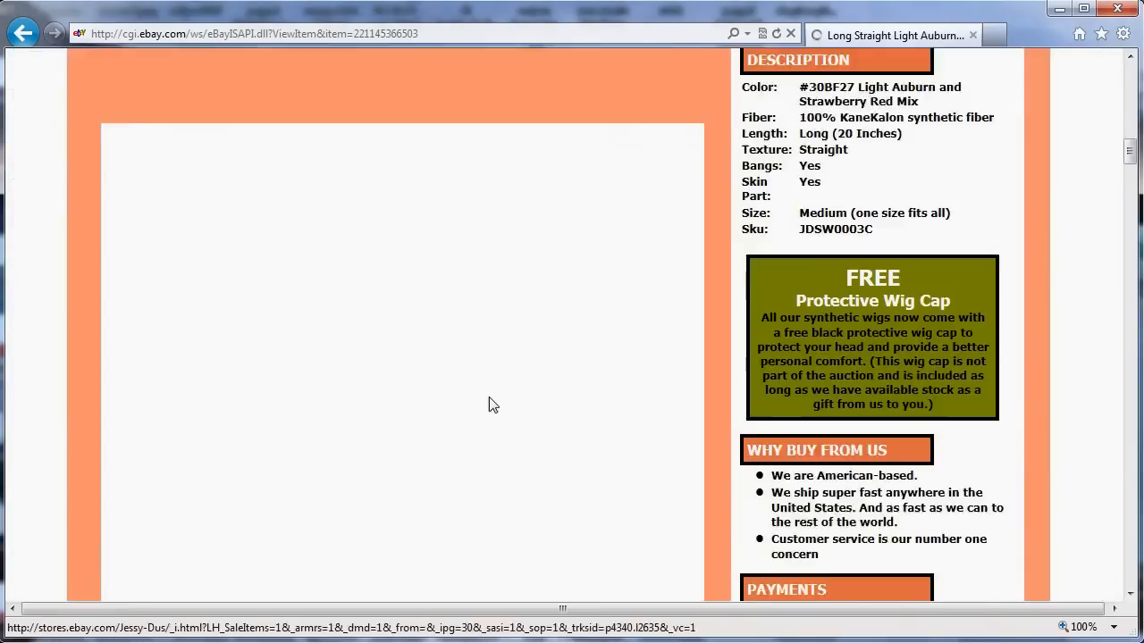
scroll("down", 3)
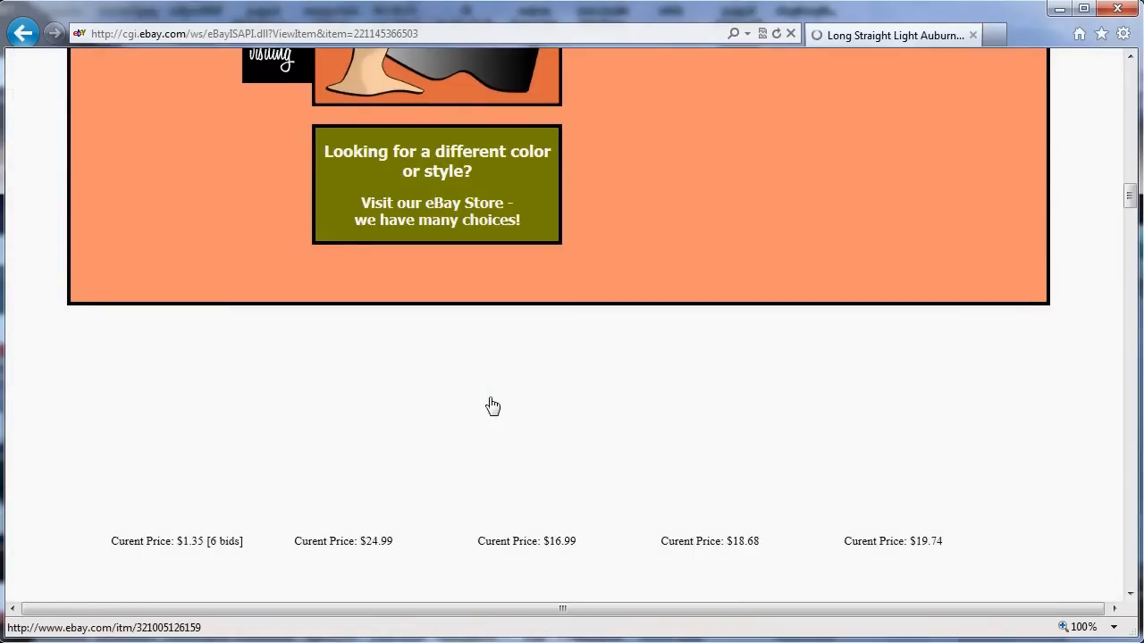
scroll("down", 3)
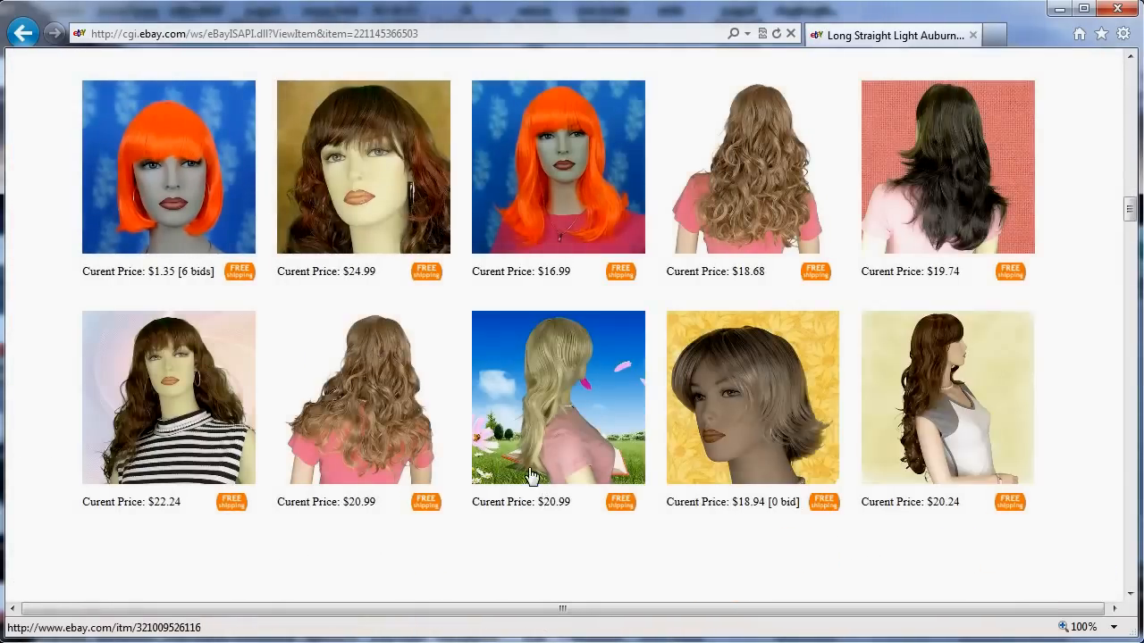
left_click(558, 398)
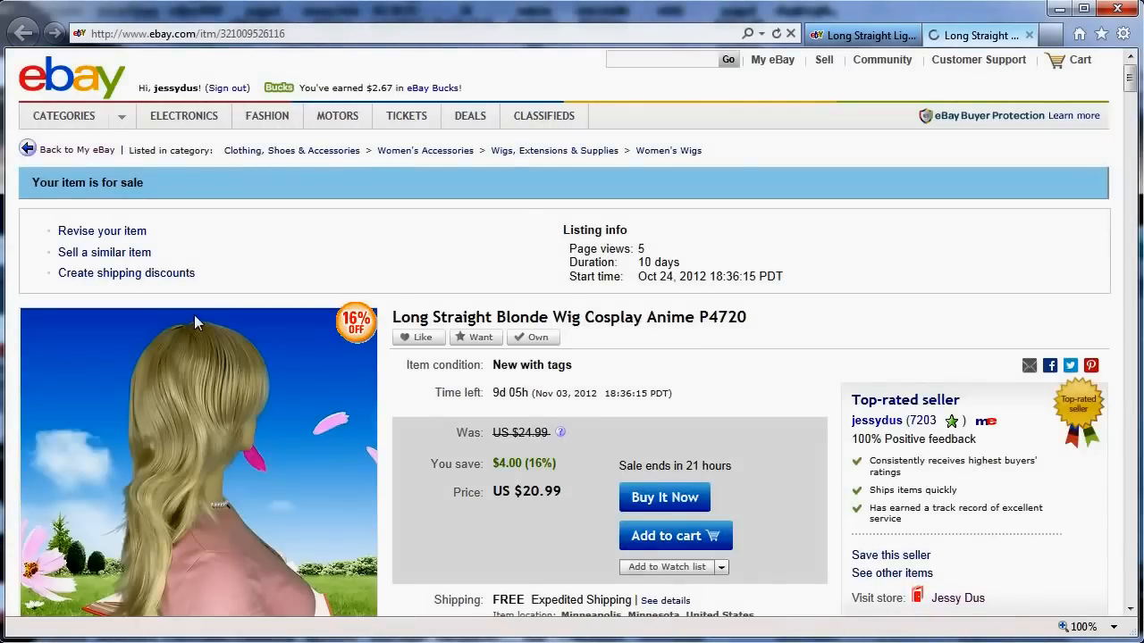
scroll("down", 3)
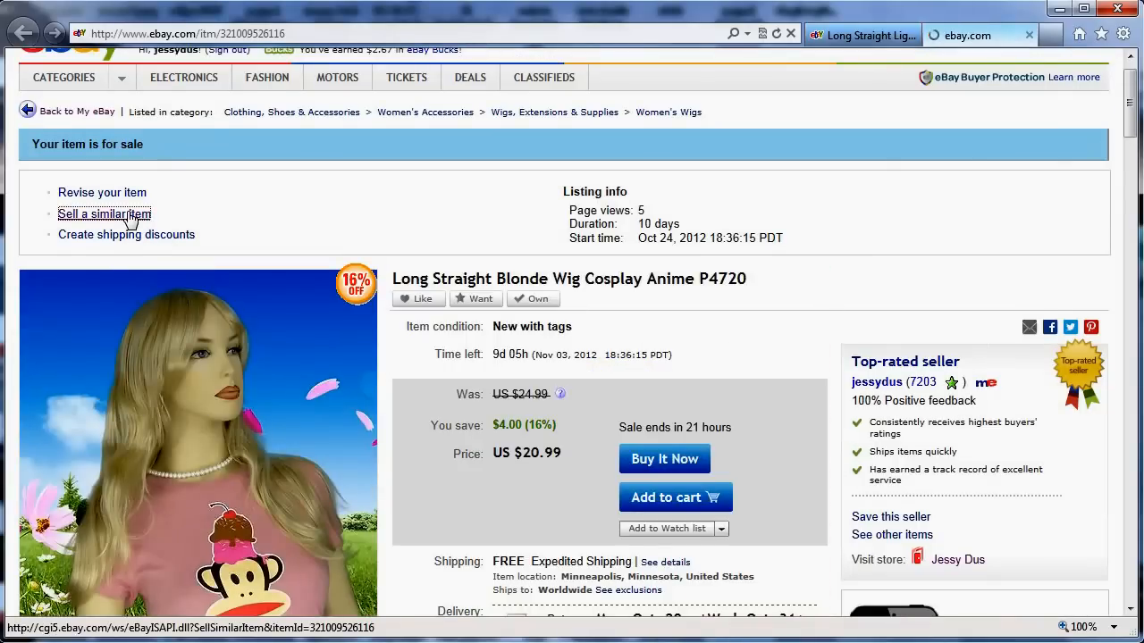
Step: Create a sell-similar copy of the blonde wig starting Nov 15, 1:00 AM, with $0.15 fees
left_click(104, 213)
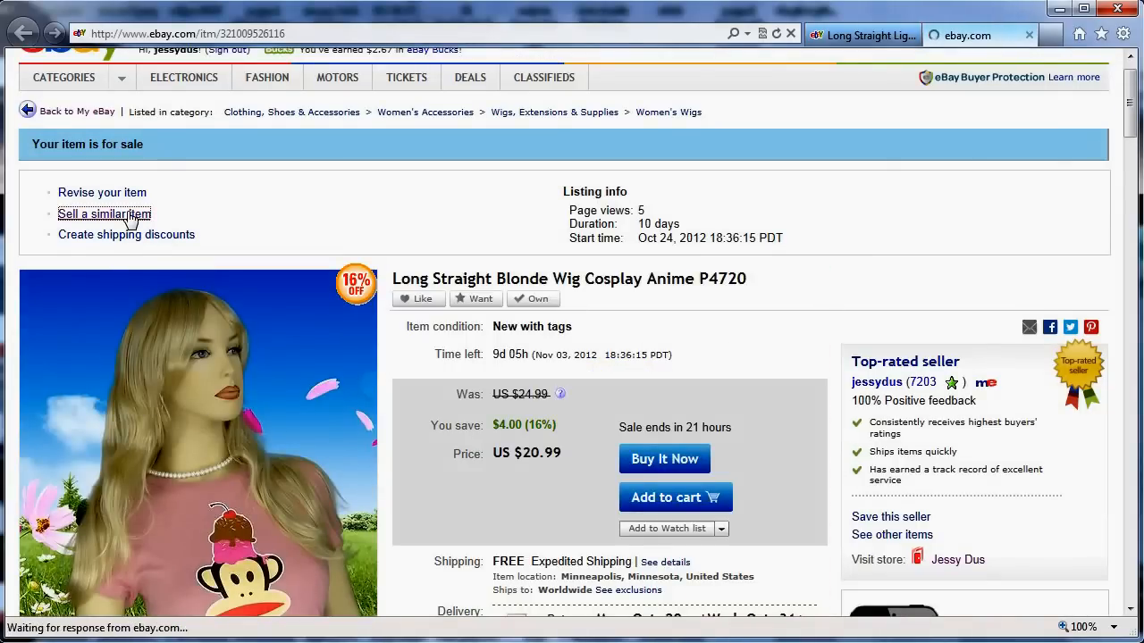
left_click(104, 213)
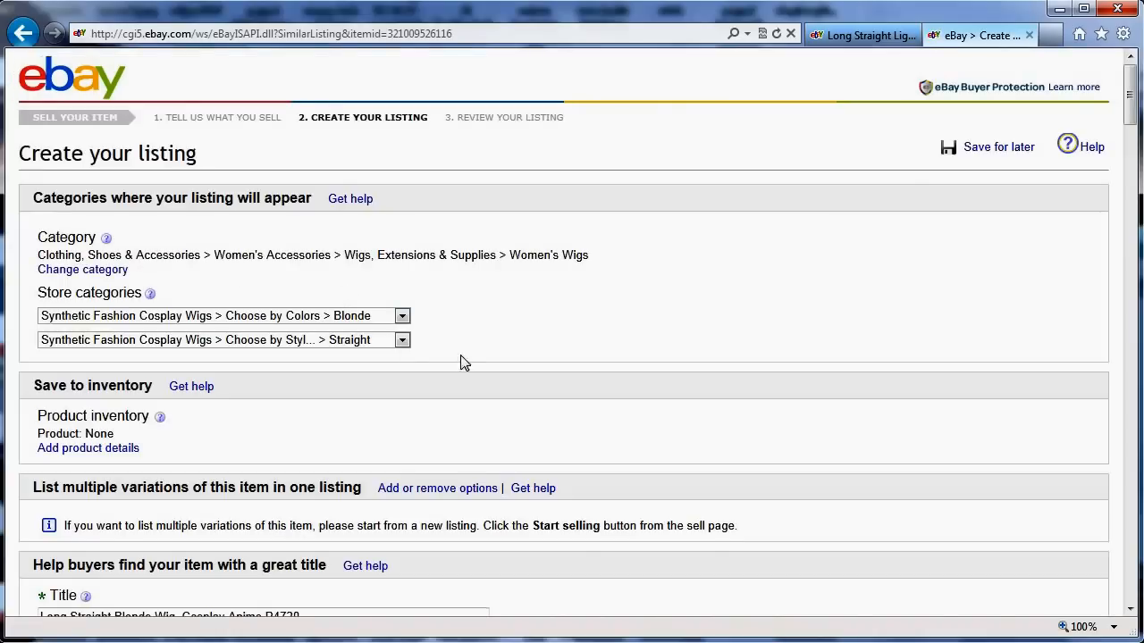
scroll("down", 3)
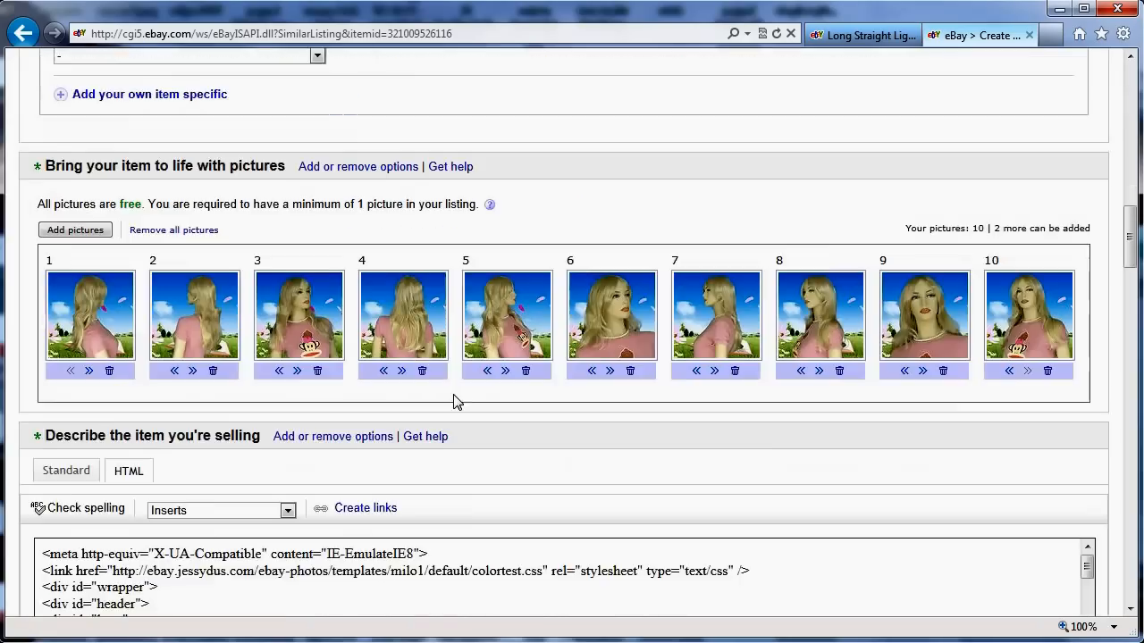
scroll("down", 3)
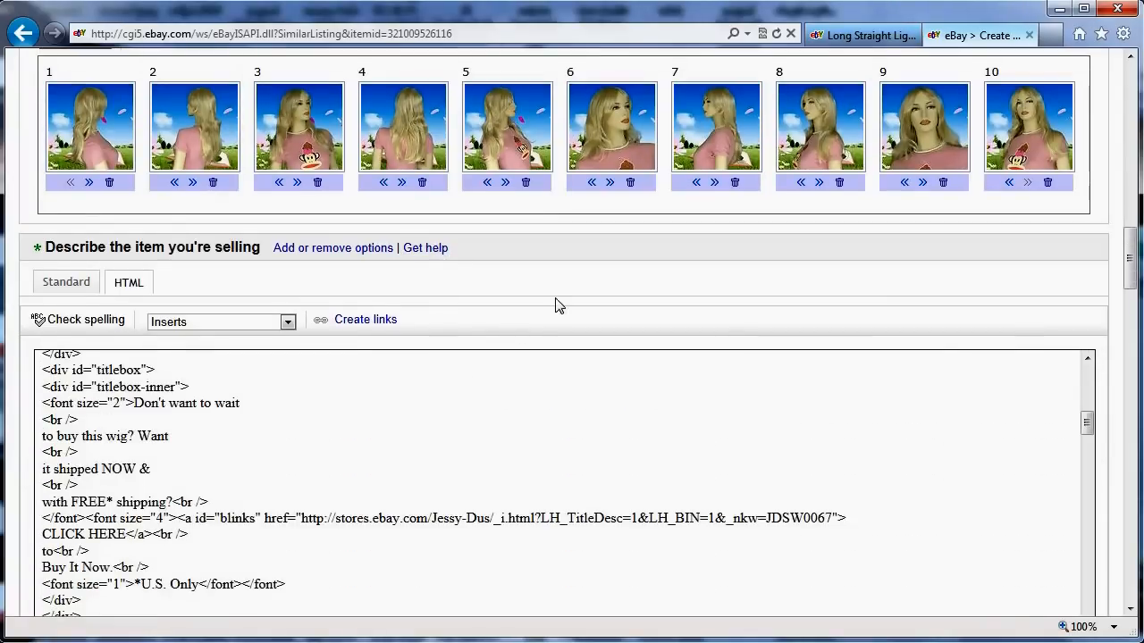
scroll("down", 3)
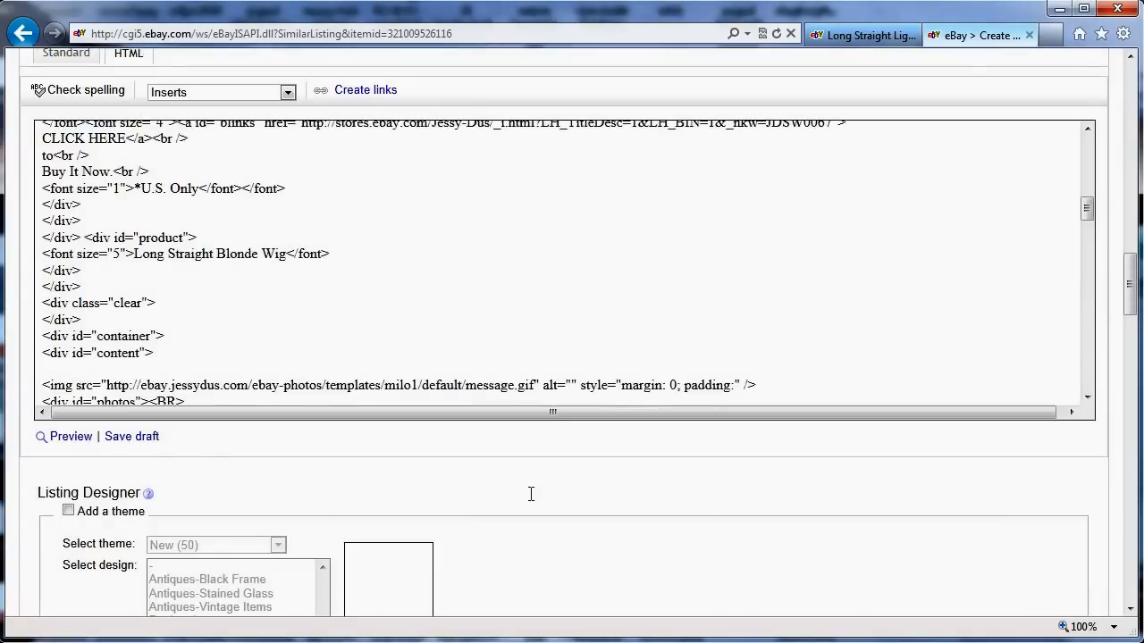
mouse_move(496, 494)
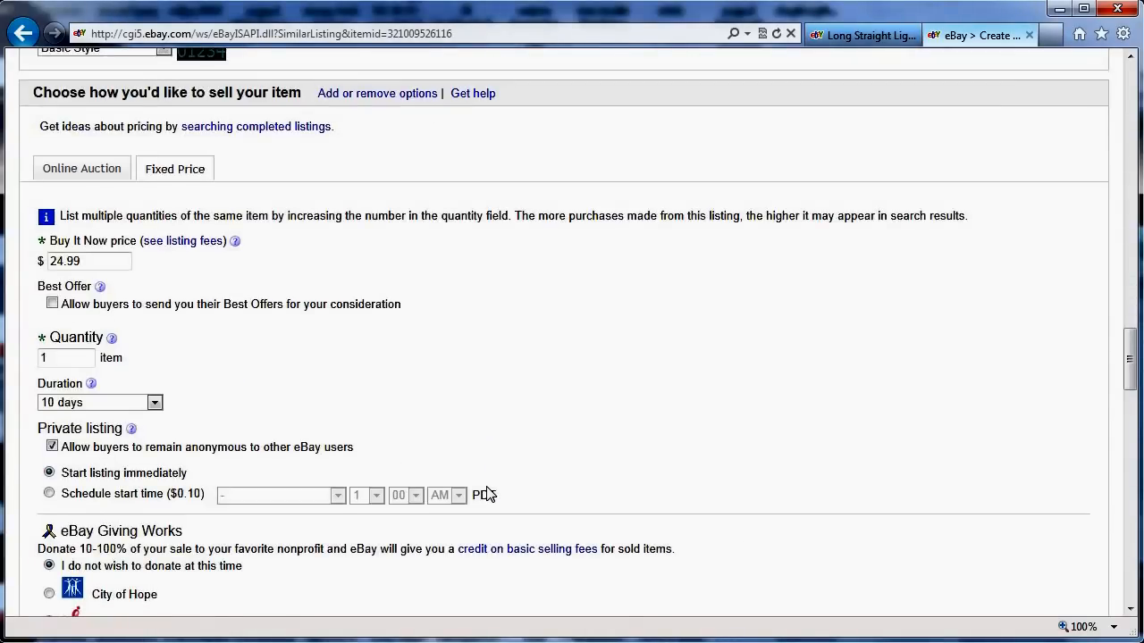
scroll("down", 3)
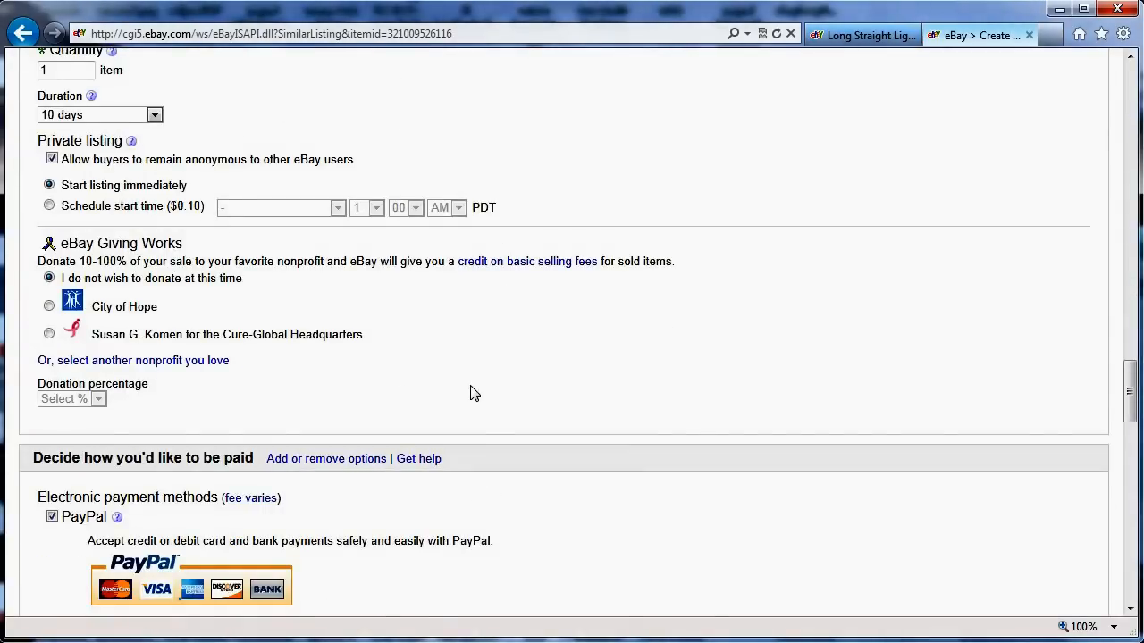
scroll("up", 3)
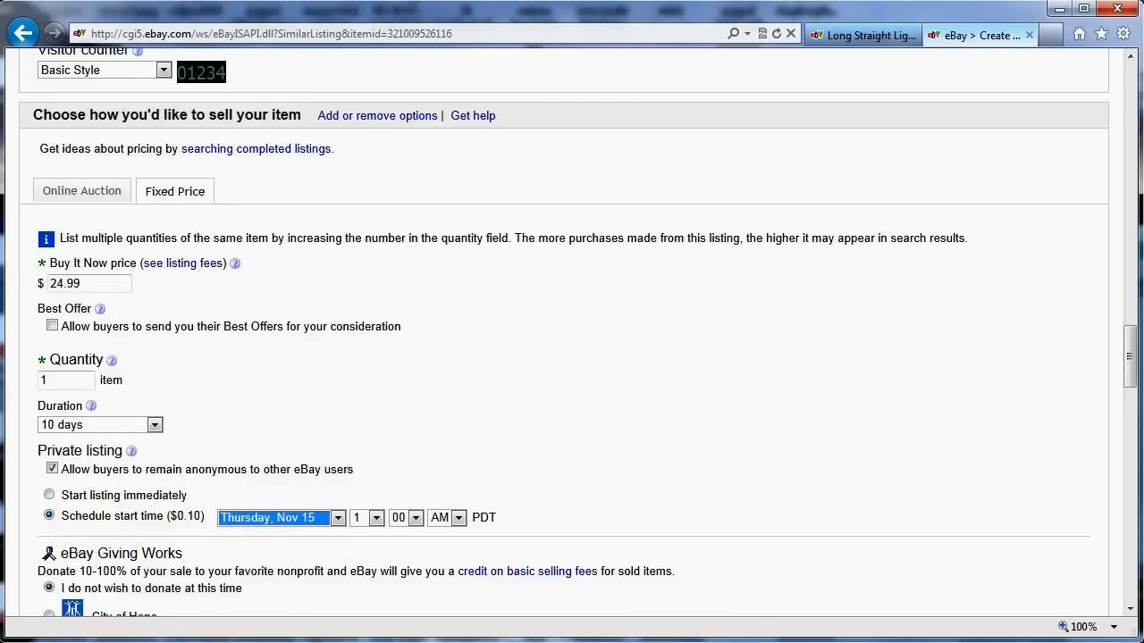
scroll("down", 3)
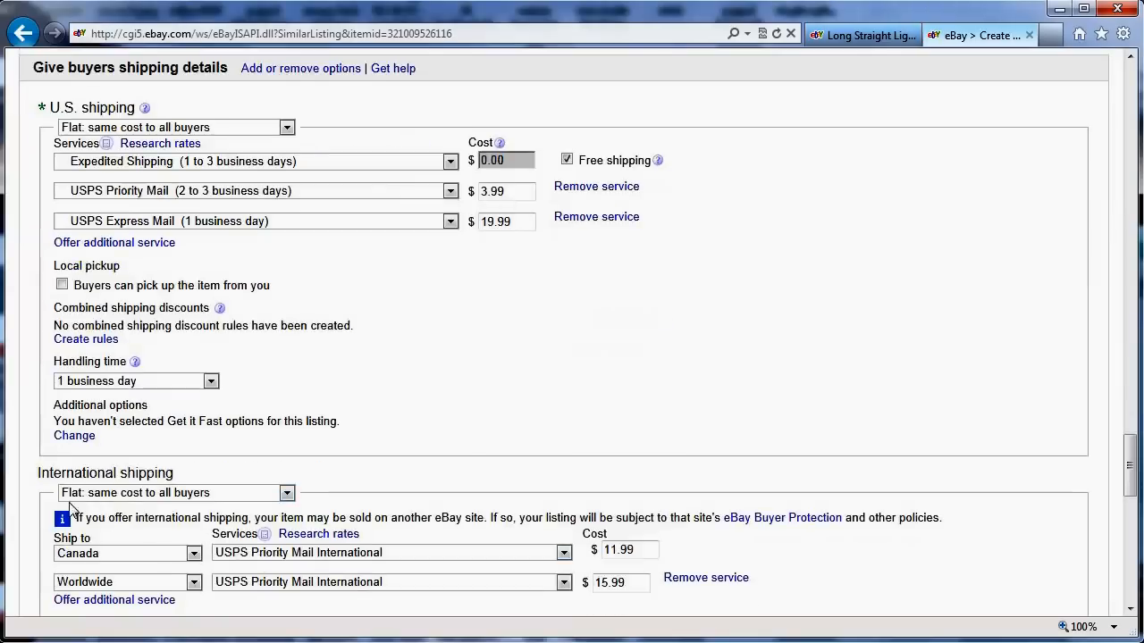
scroll("down", 3)
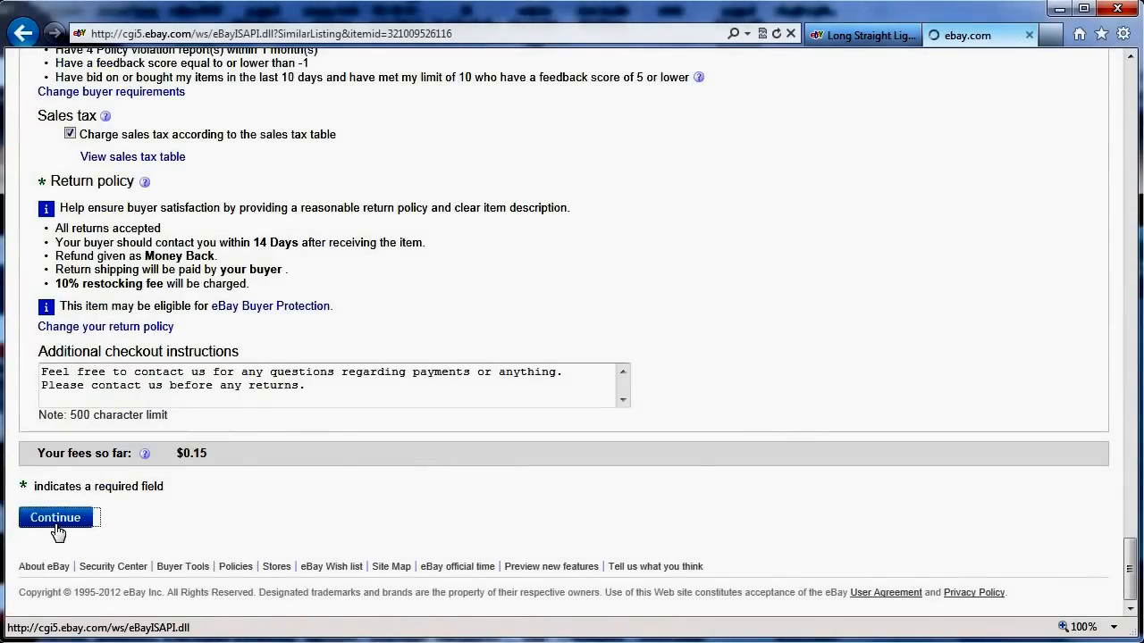
Step: Submit the blonde wig copy for Thu, Nov 15, 2012 at 01:00 PST and view it
left_click(55, 518)
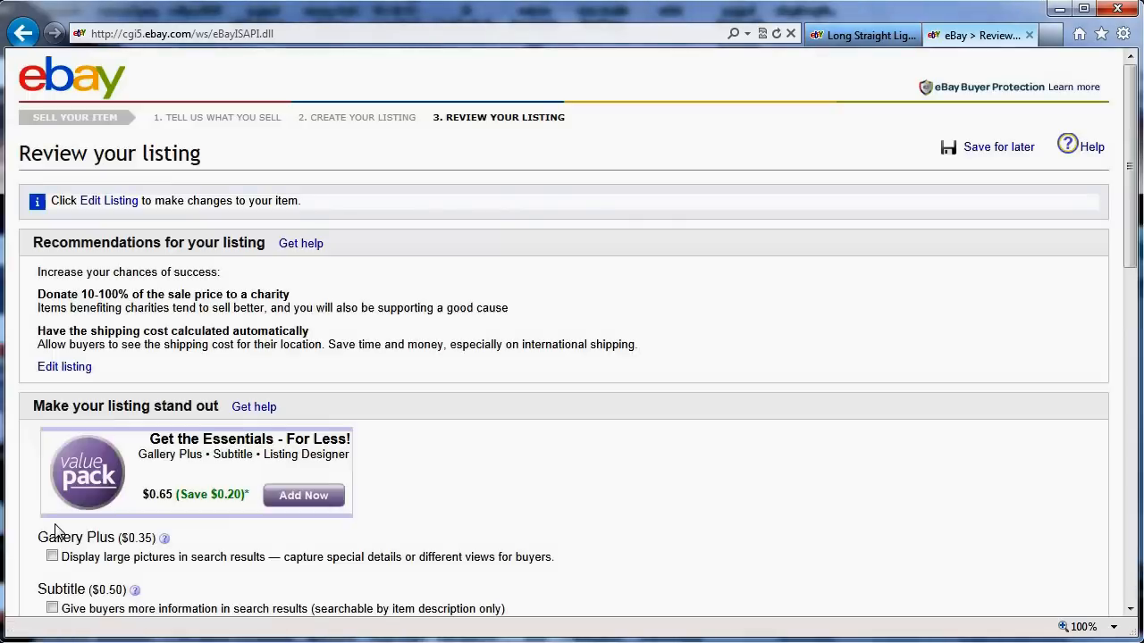
scroll("down", 3)
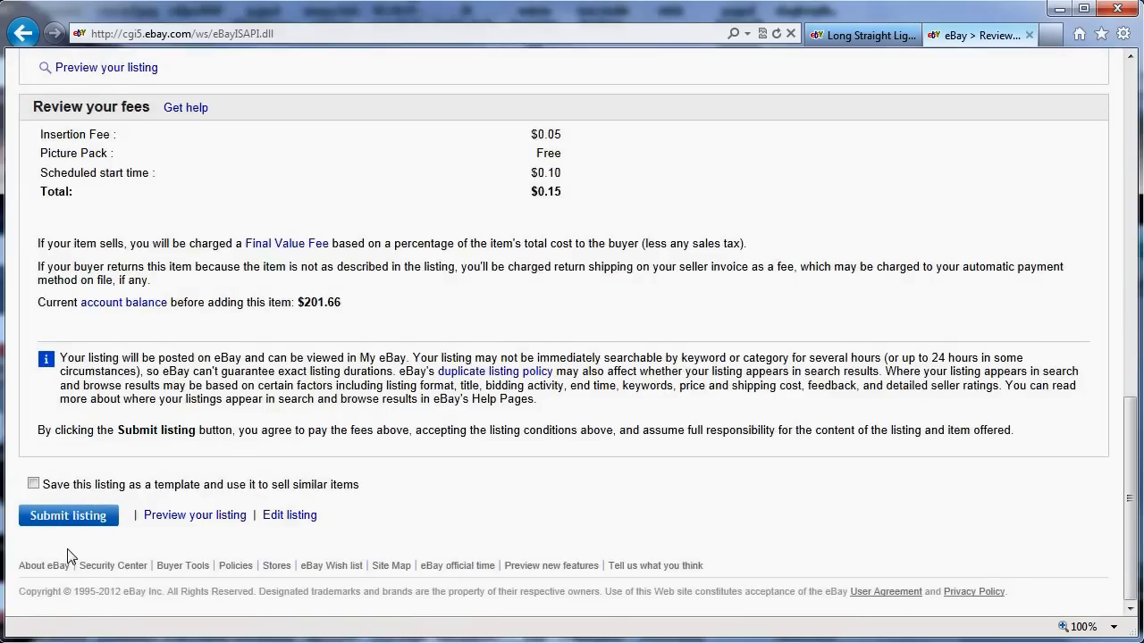
left_click(68, 515)
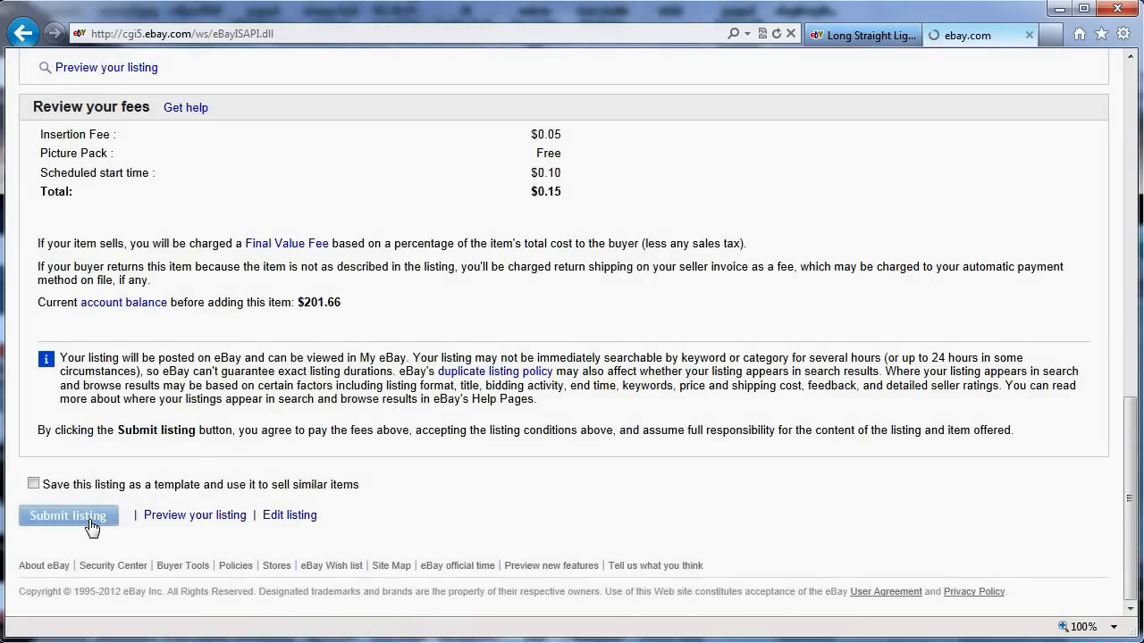
left_click(68, 516)
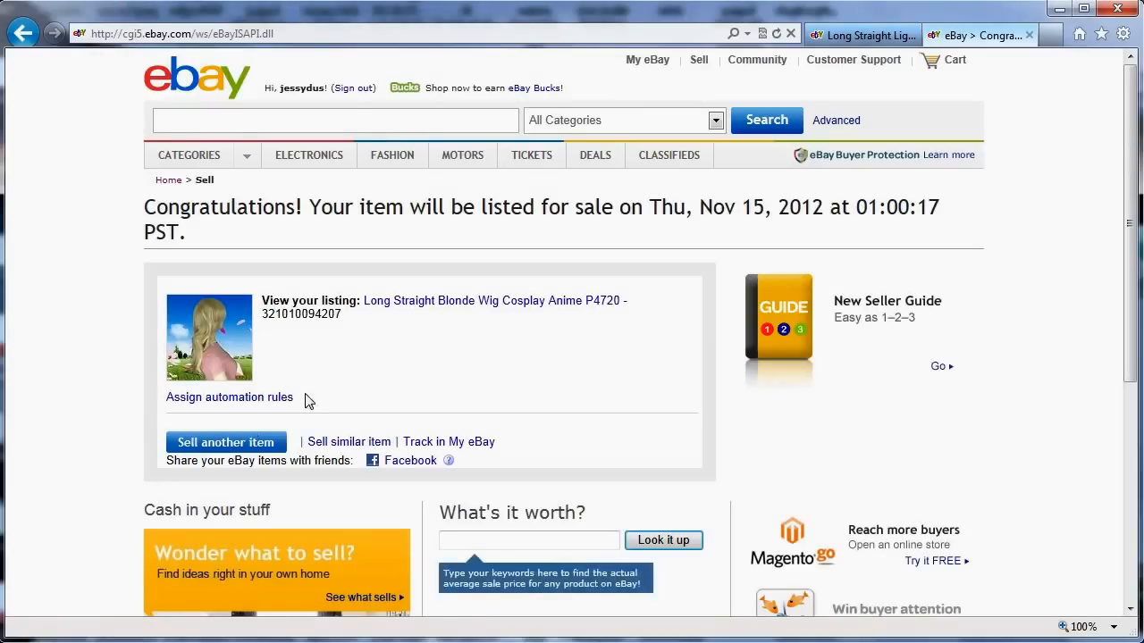
left_click(492, 301)
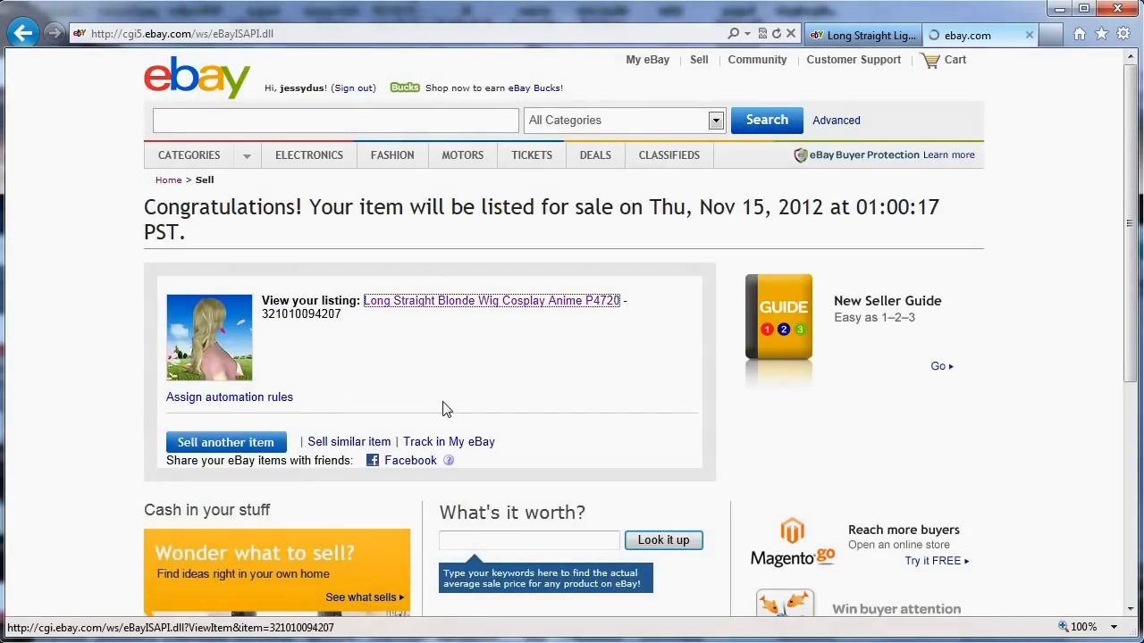
Step: Copy the Long Wavy Brown Wig W4692 as a similar listing starting Thursday, Nov 15, fees $0.15
left_click(491, 300)
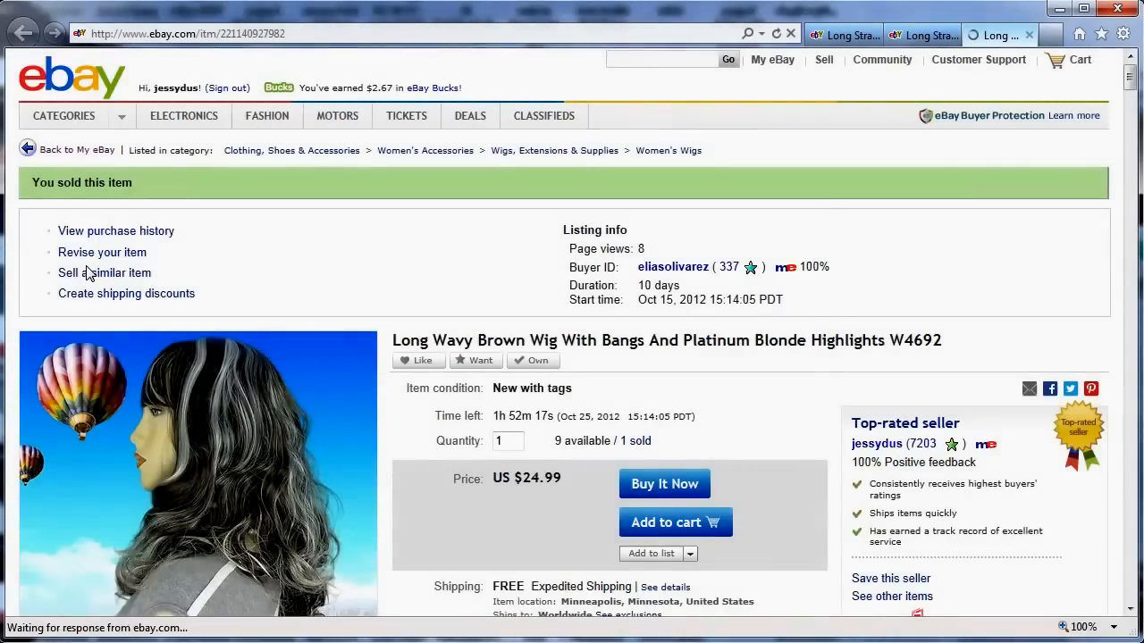
left_click(103, 272)
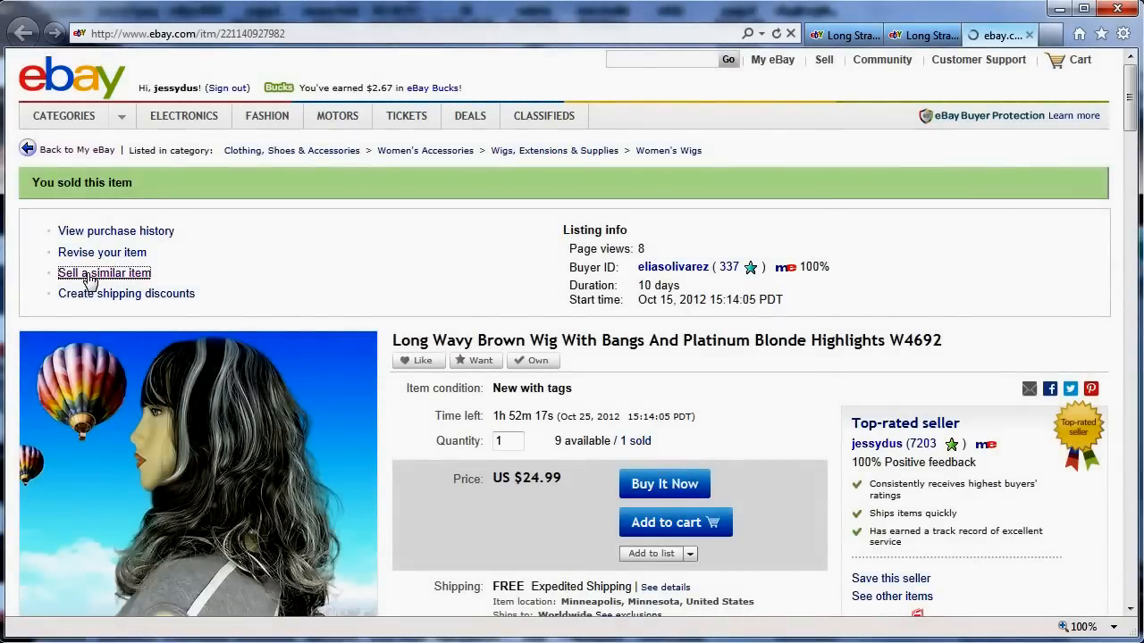
left_click(104, 272)
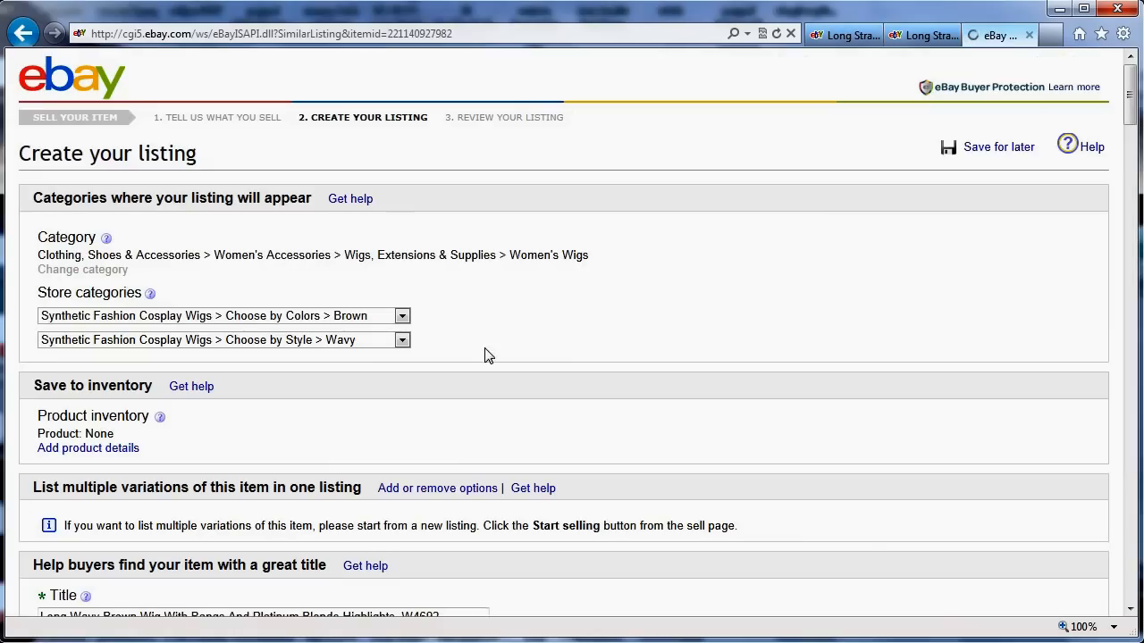
scroll("down", 3)
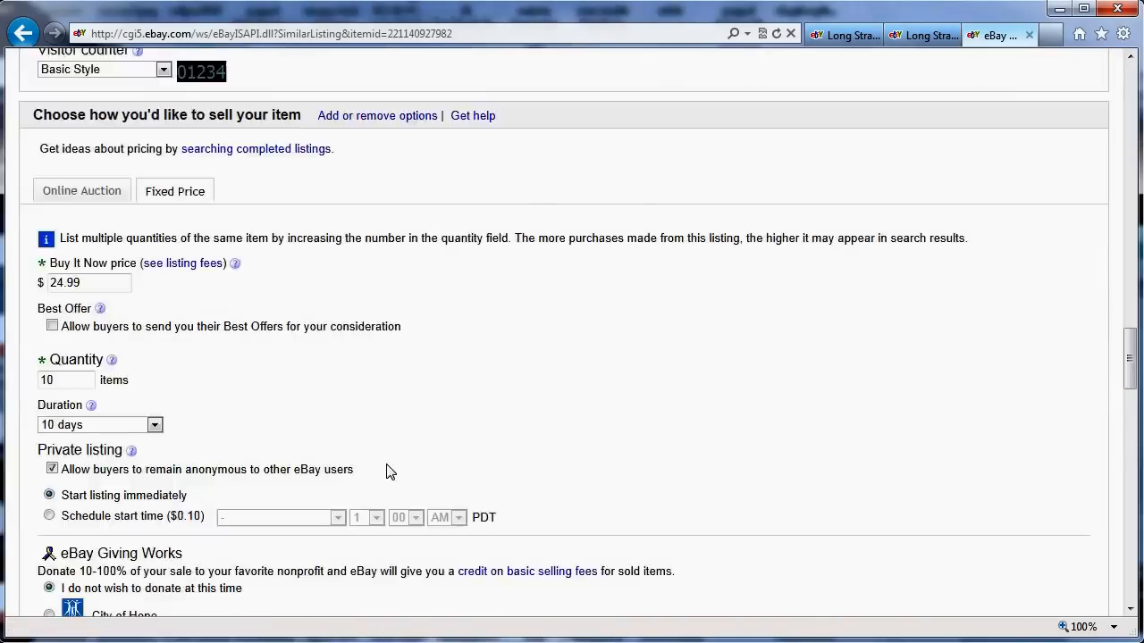
scroll("down", 3)
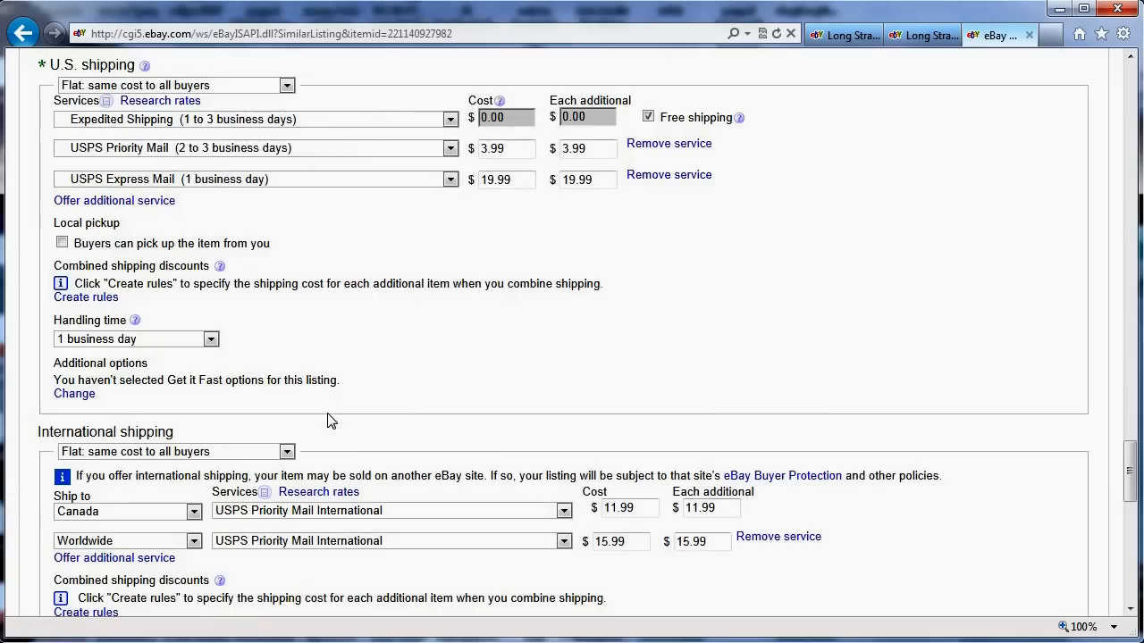
scroll("down", 3)
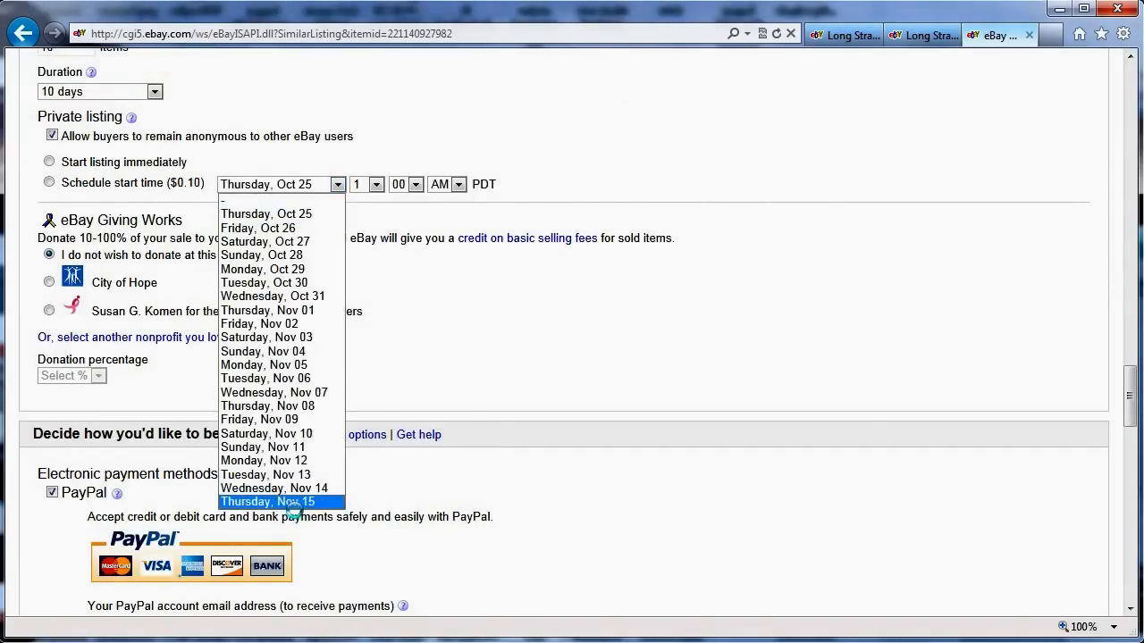
left_click(268, 501)
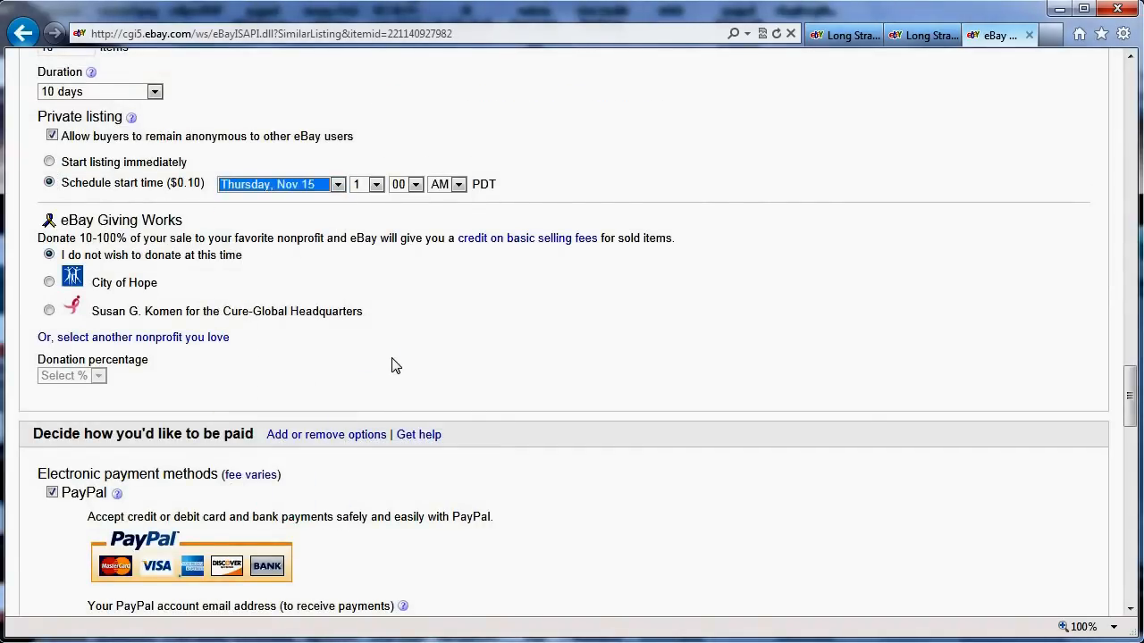
scroll("down", 3)
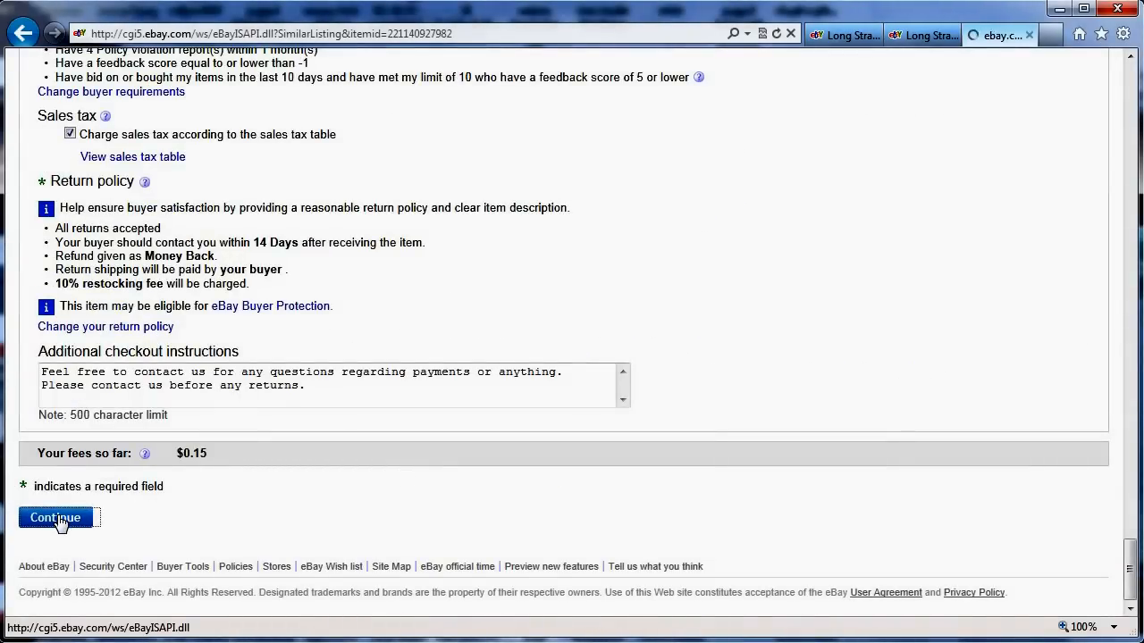
Step: Review and submit the brown wig copy to go on sale Thu, Nov 15, 2012 at 01:00 PST
left_click(55, 517)
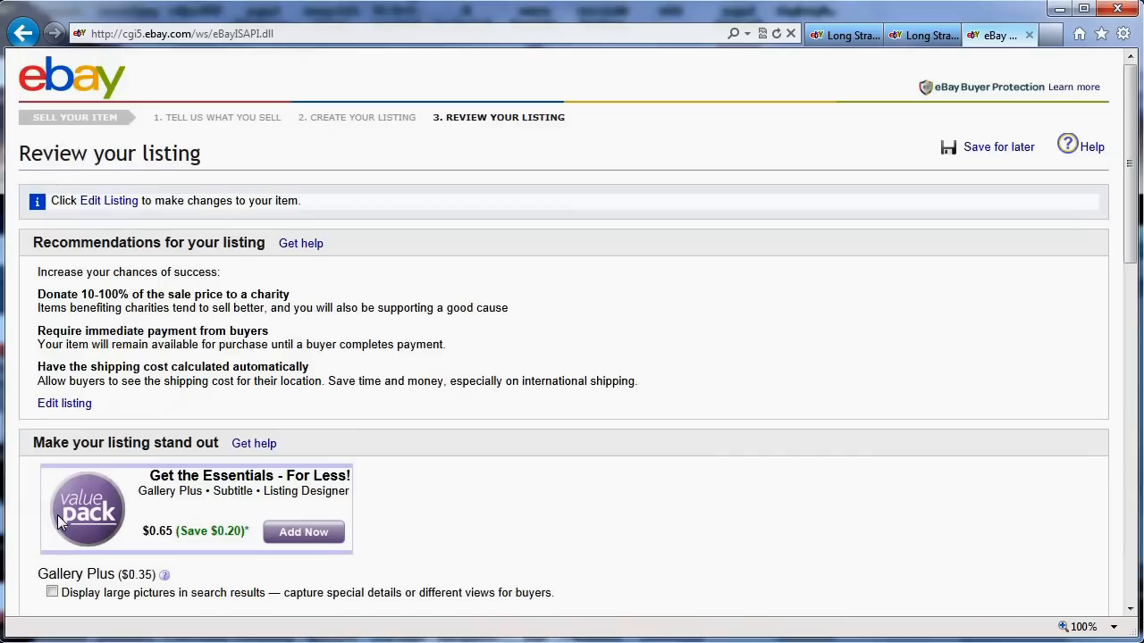
scroll("down", 3)
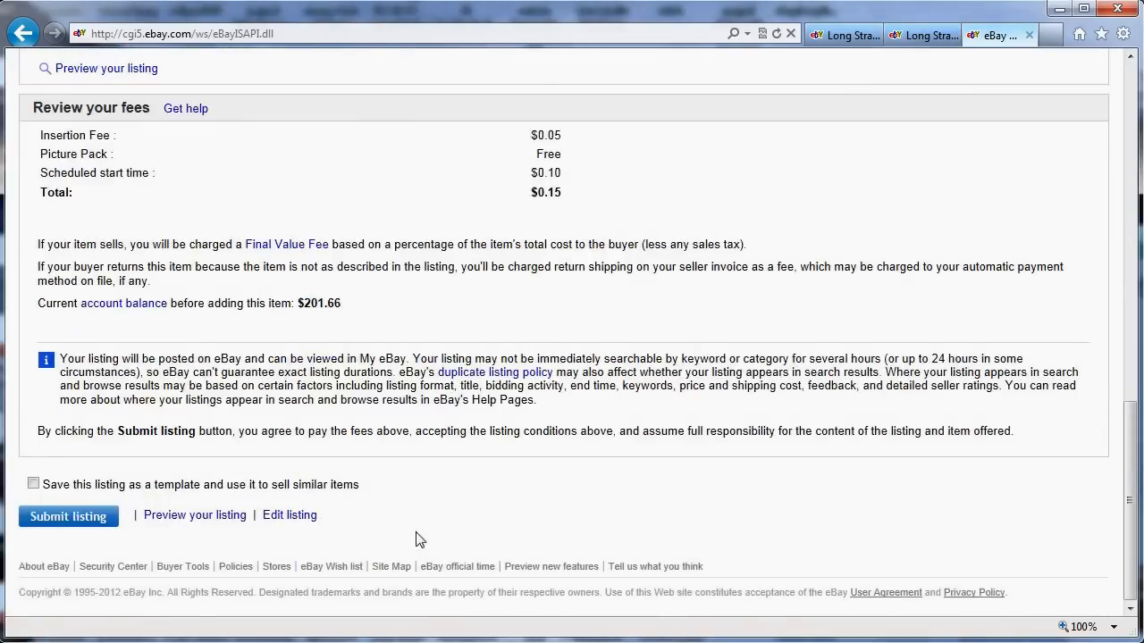
left_click(68, 516)
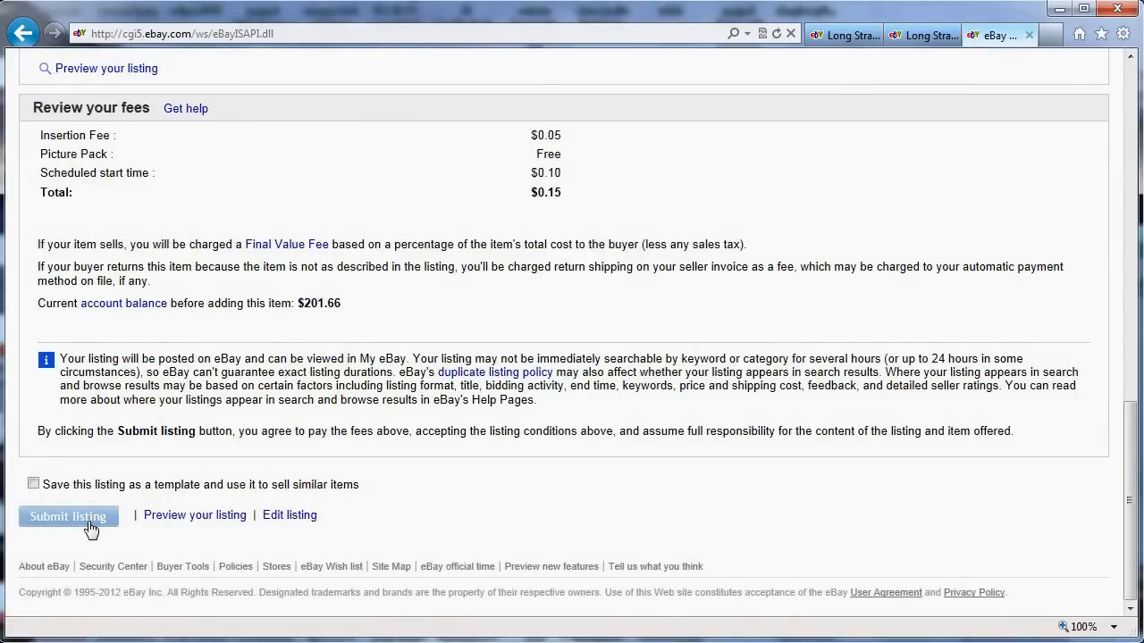
left_click(68, 516)
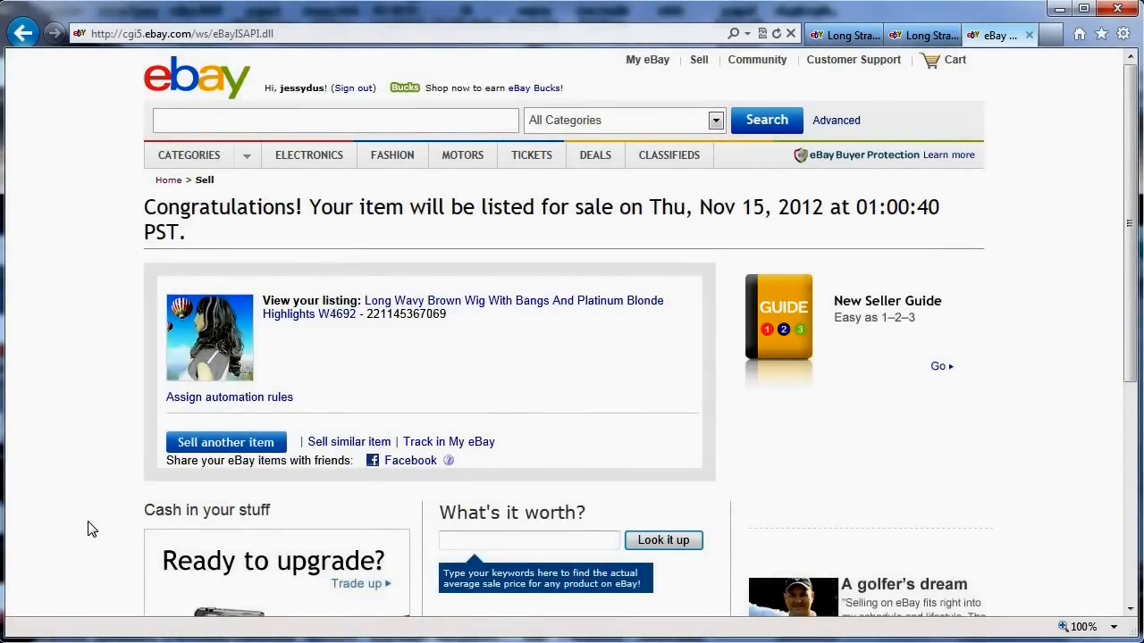
Step: Open Selling Manager Pro's Scheduled listings and show actions for the blonde cosplay wig
left_click(757, 60)
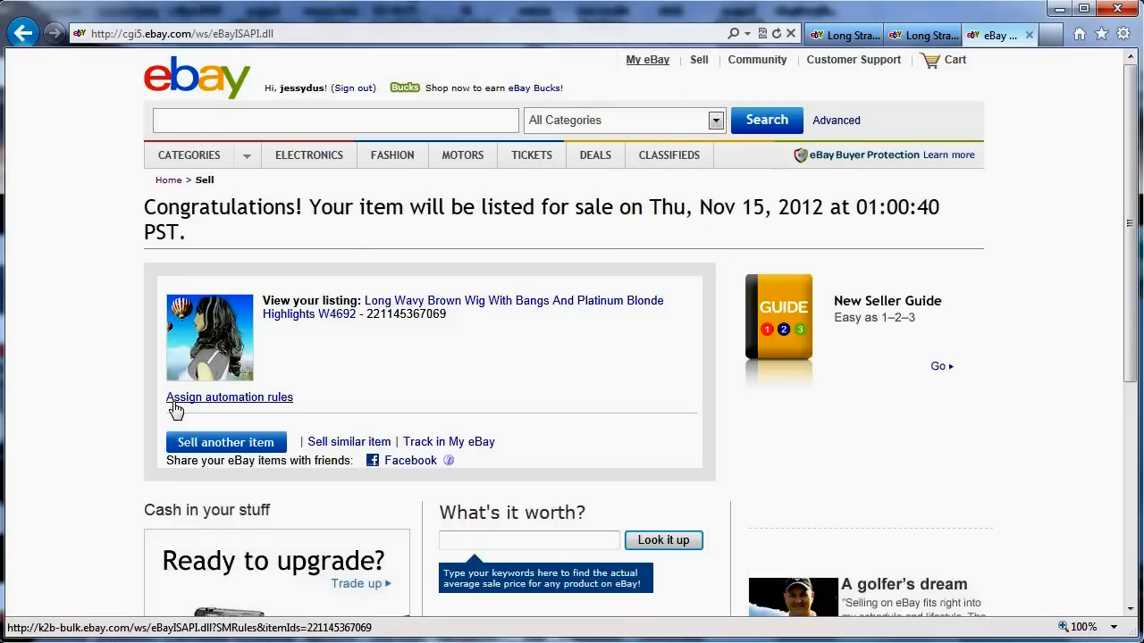
left_click(229, 397)
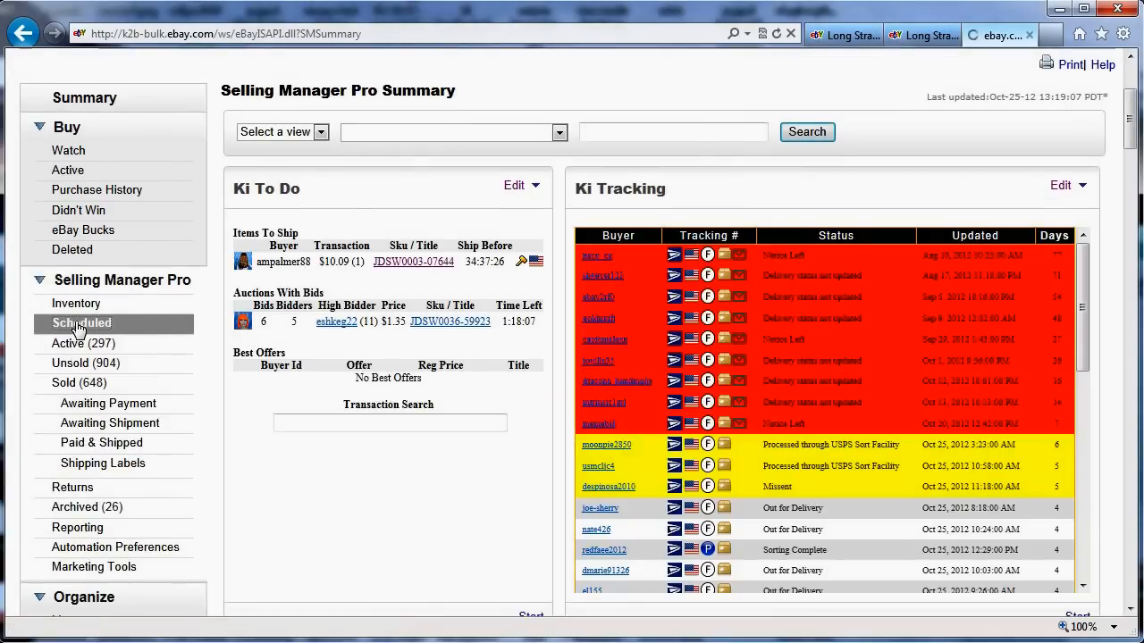
left_click(80, 323)
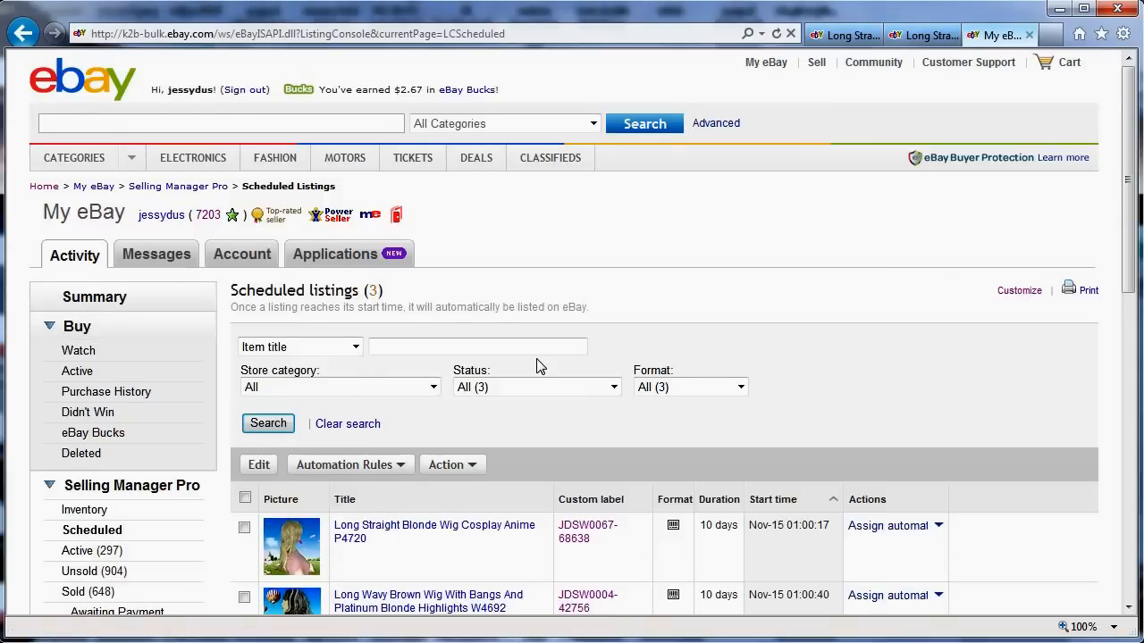
scroll("down", 3)
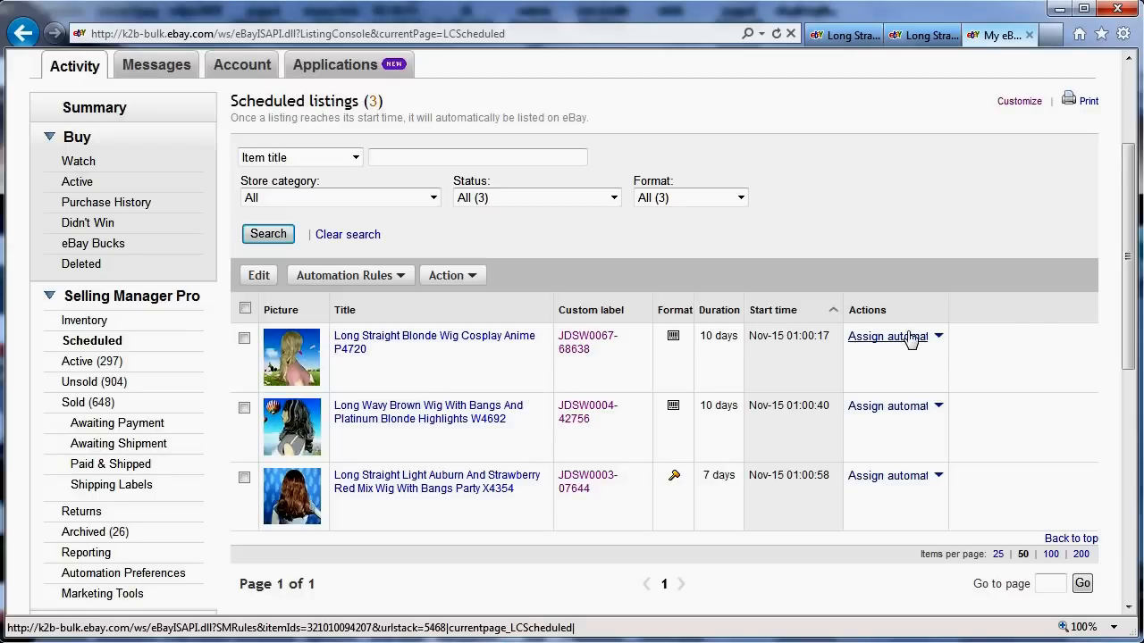
left_click(938, 336)
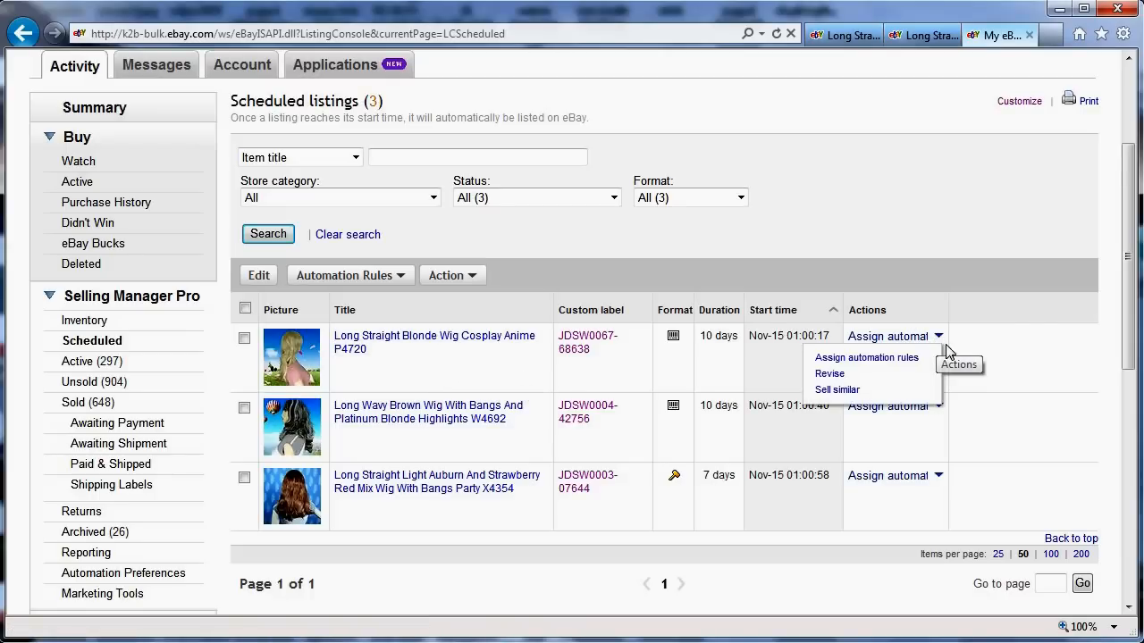
mouse_move(830, 373)
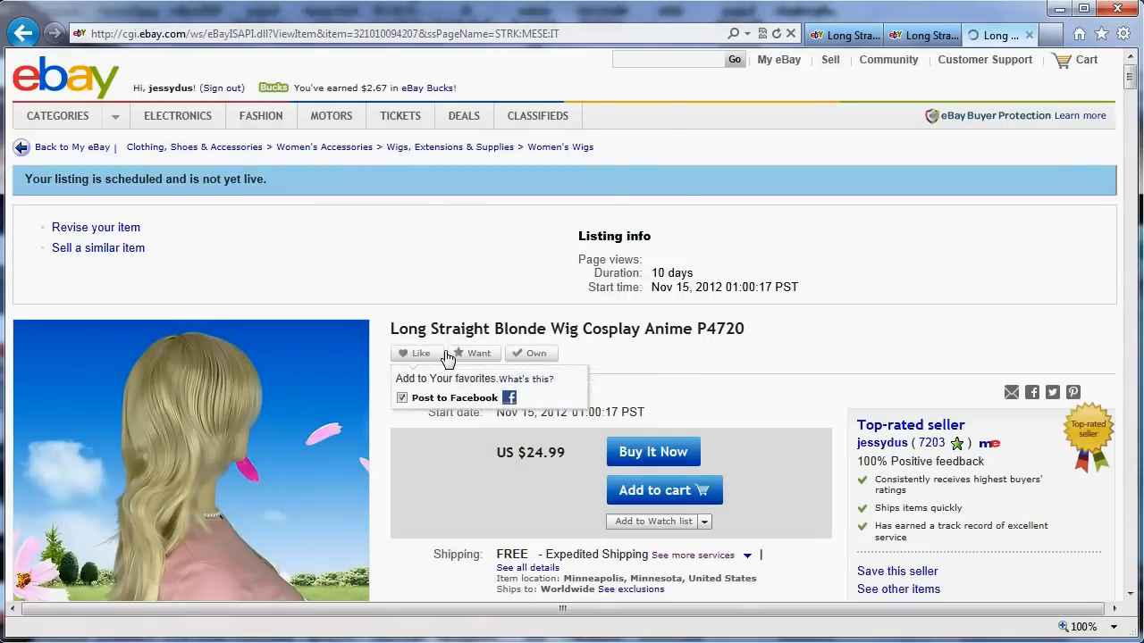
Step: Scroll through the scheduled blonde wig P4720 listing page, starting Nov 15 at $24.99
scroll("down", 3)
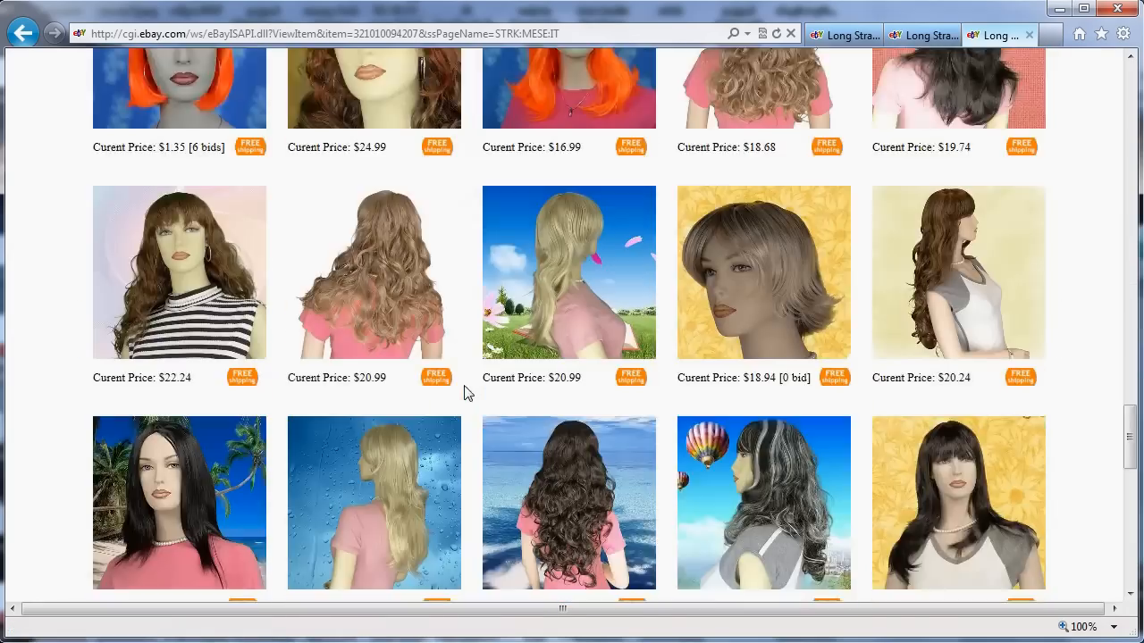
scroll("up", 3)
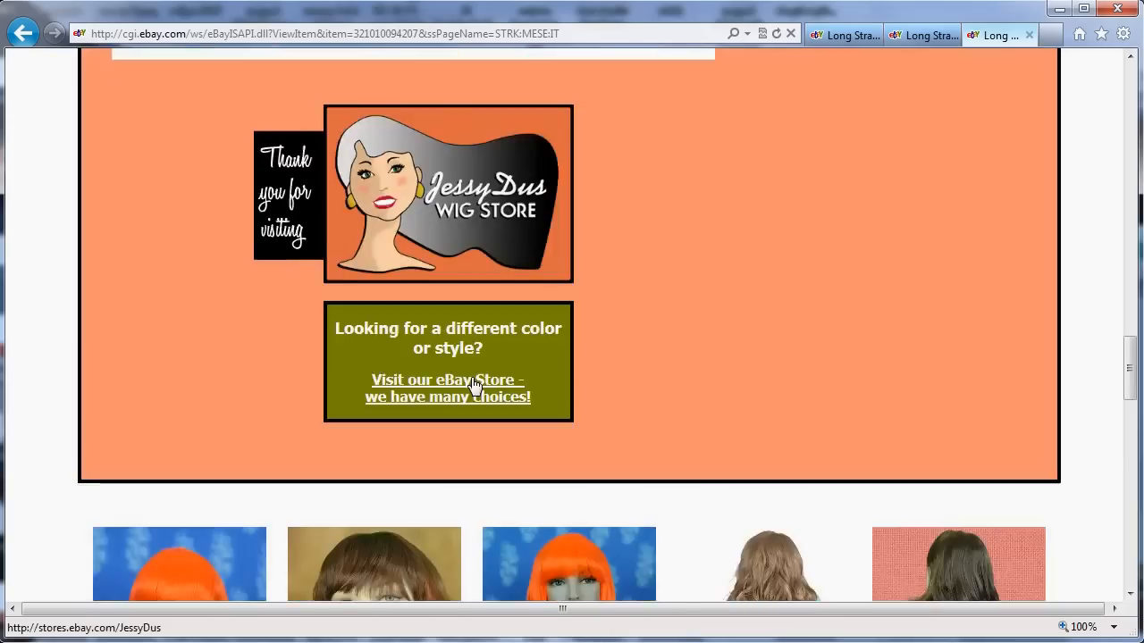
scroll("up", 3)
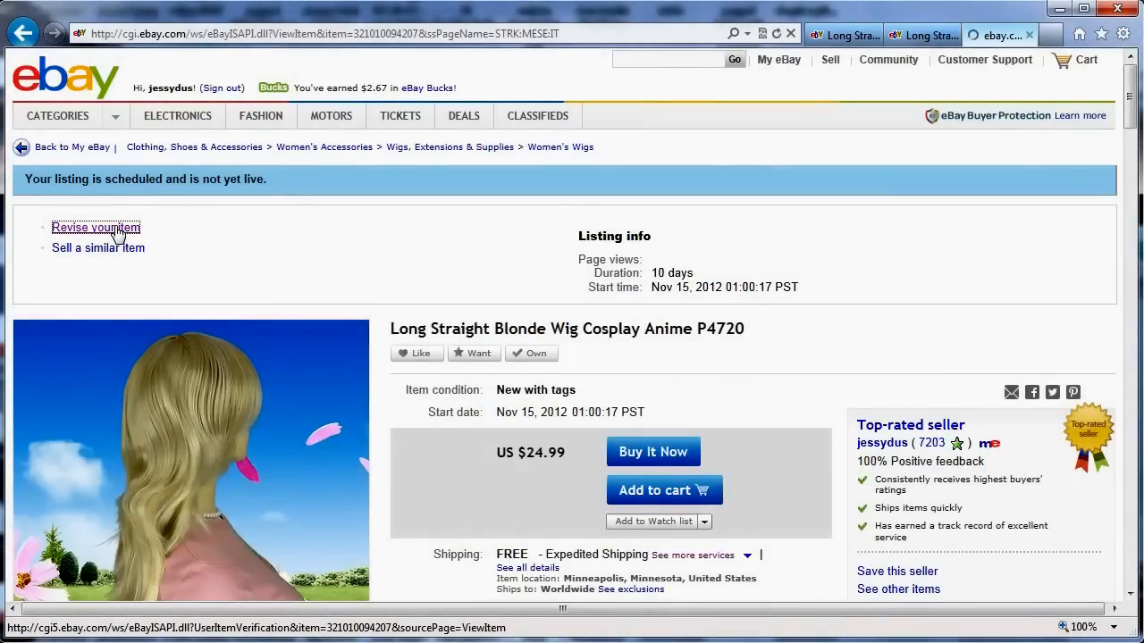
Step: Revise the blonde wig P4720 to start immediately and continue to the review page
left_click(95, 227)
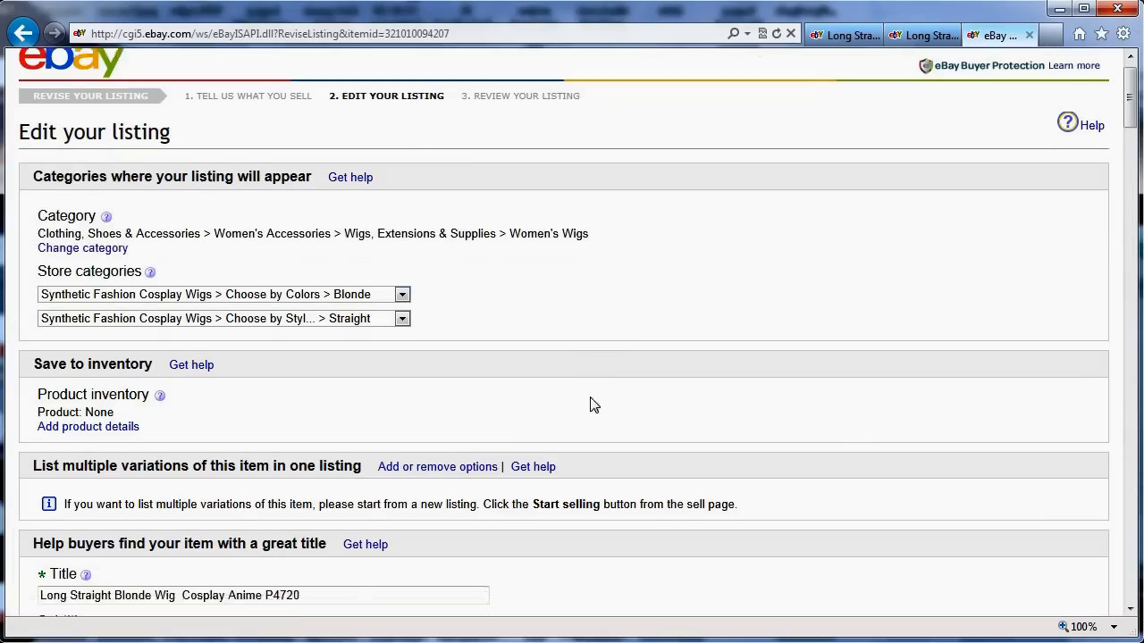
scroll("down", 3)
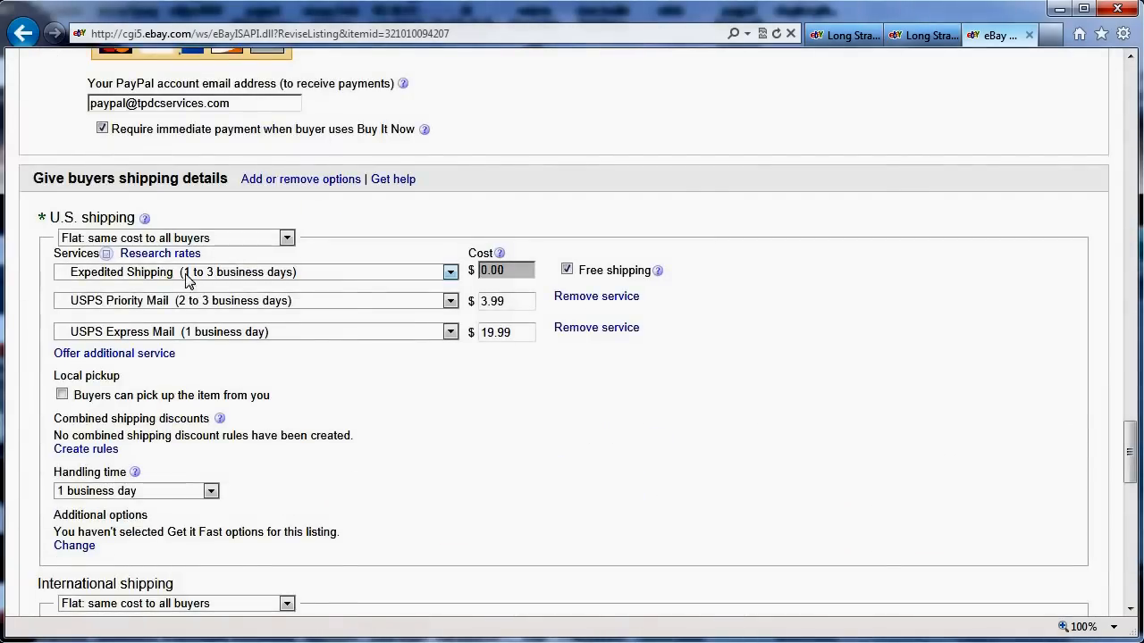
scroll("up", 3)
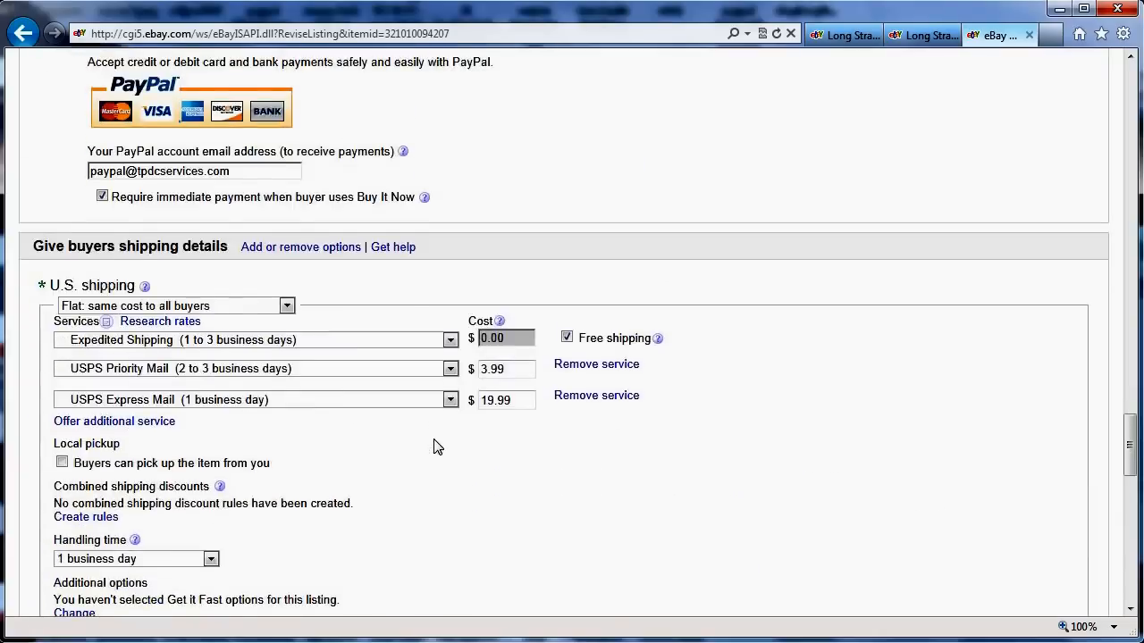
scroll("up", 3)
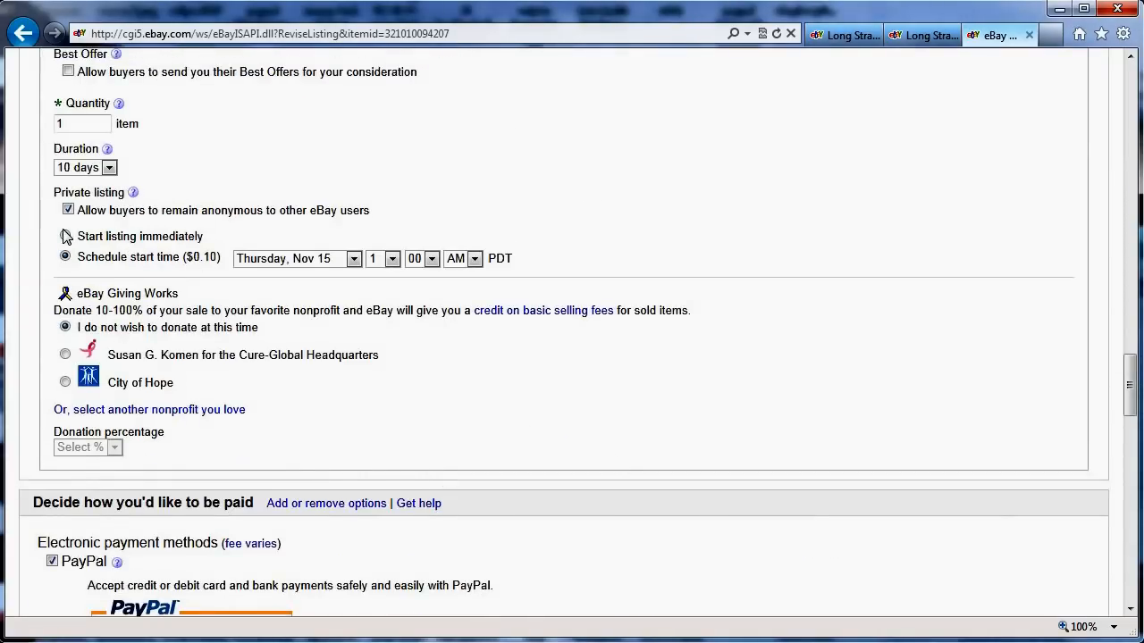
left_click(65, 235)
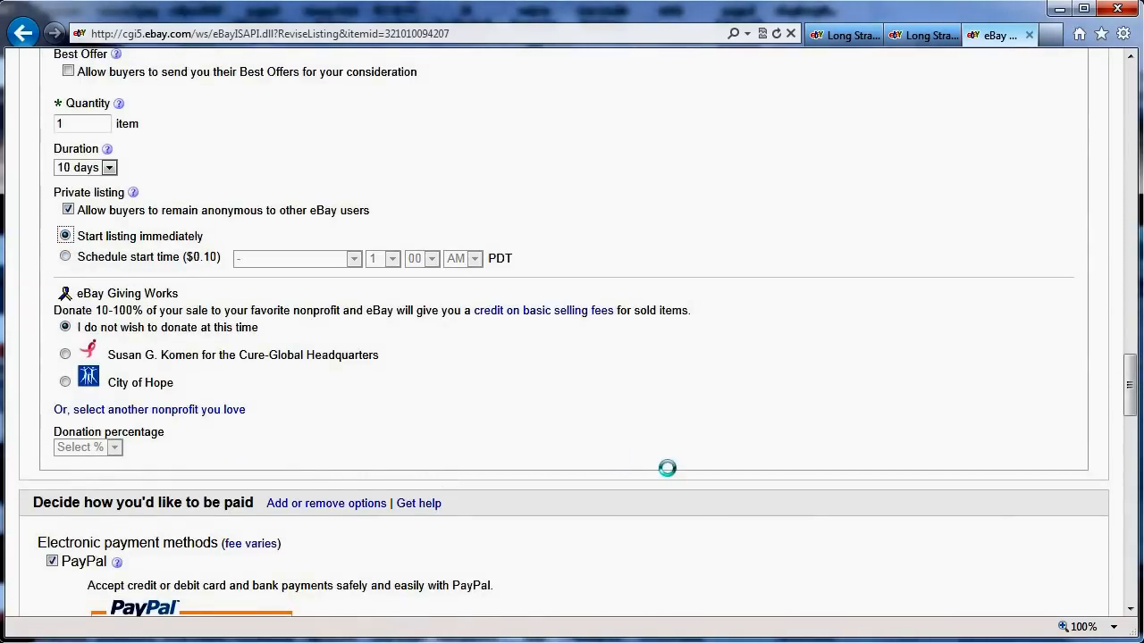
scroll("down", 3)
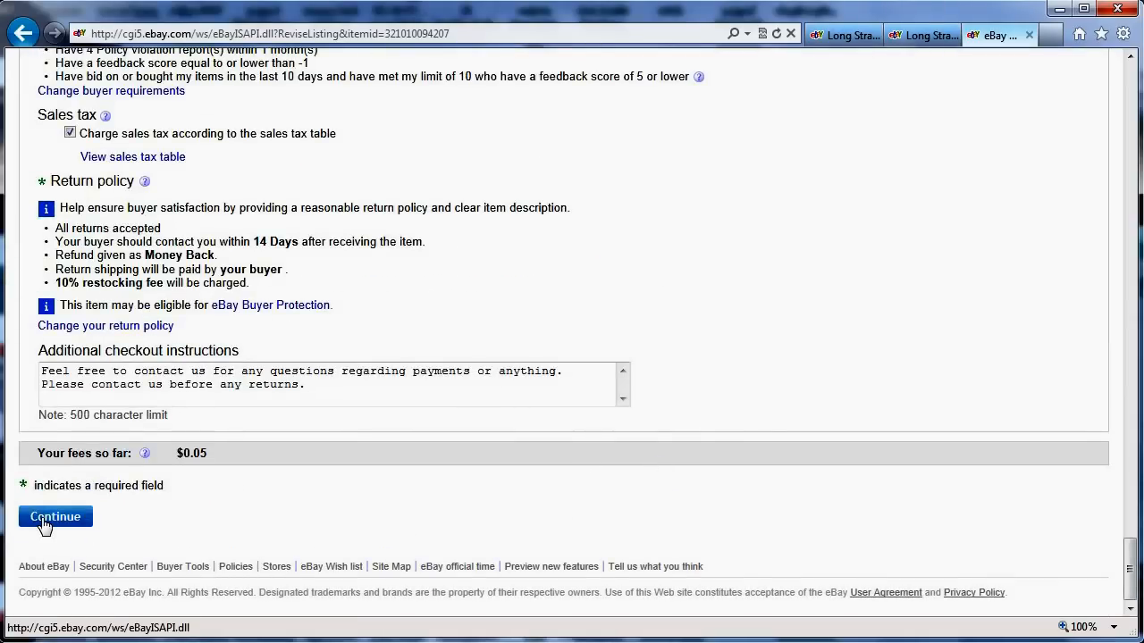
left_click(54, 516)
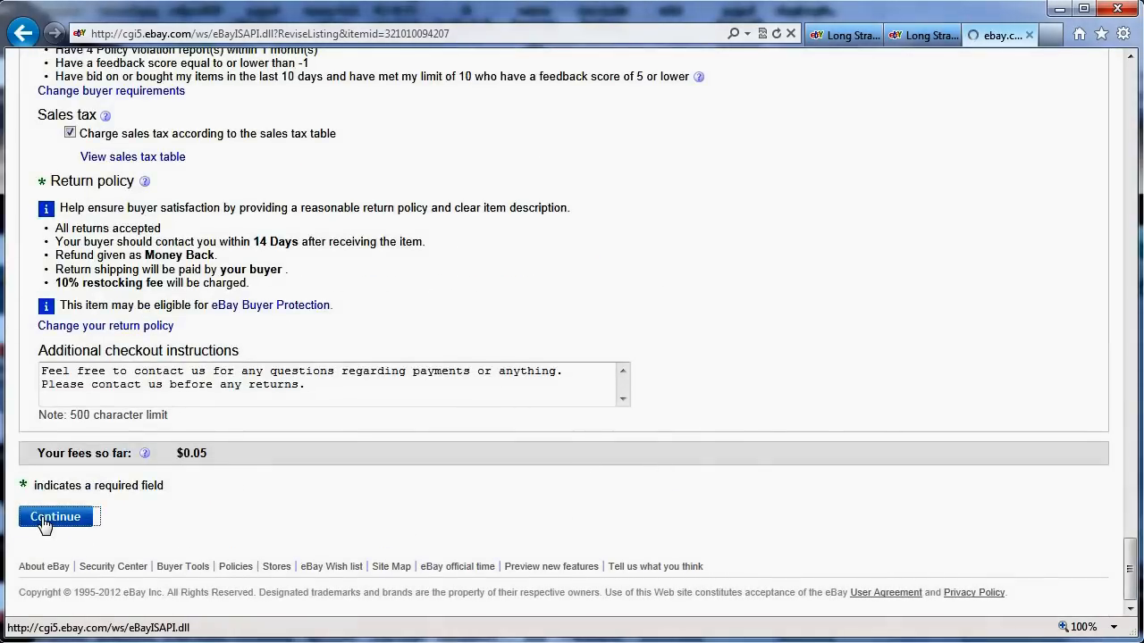
left_click(54, 516)
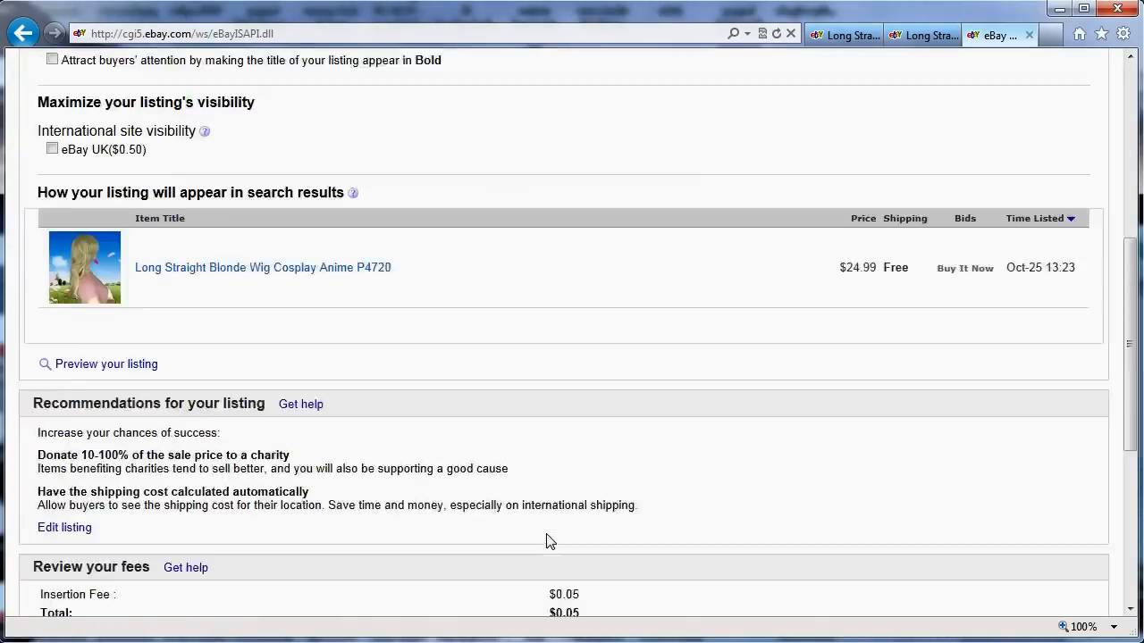
Step: Check the $0.05 total fee and submit the blonde wig's revisions
scroll("down", 3)
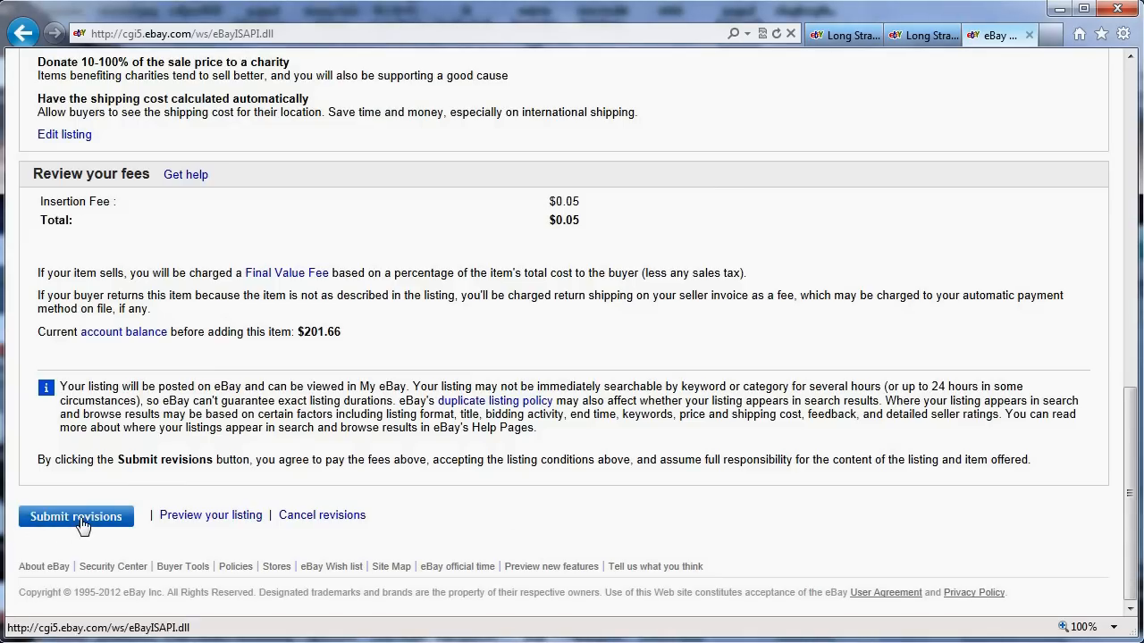
mouse_move(581, 225)
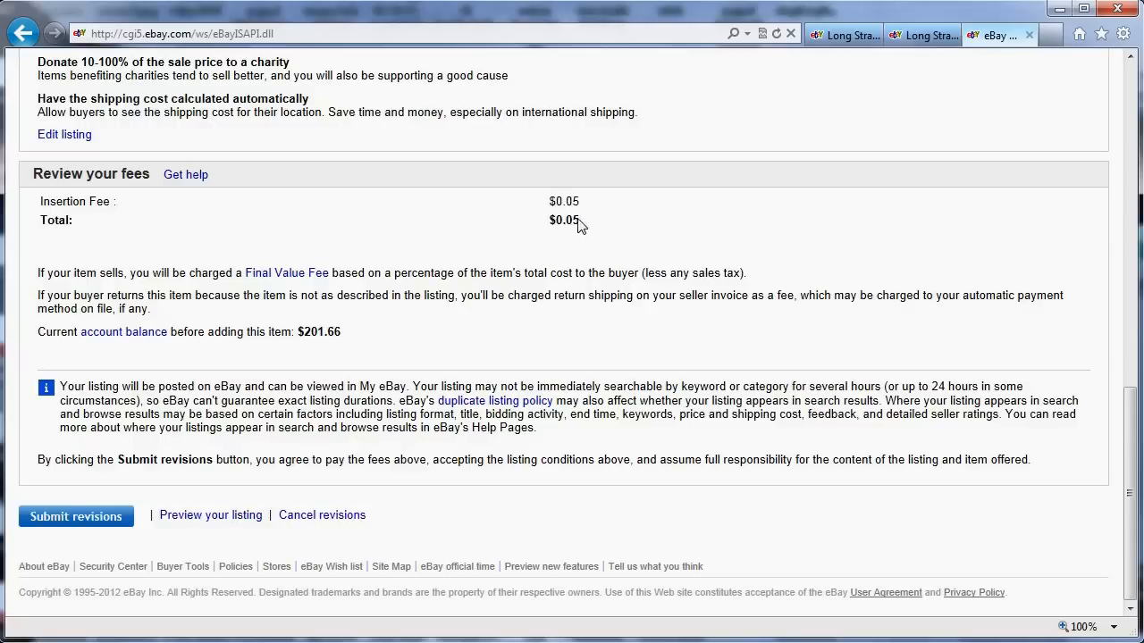
double_click(563, 220)
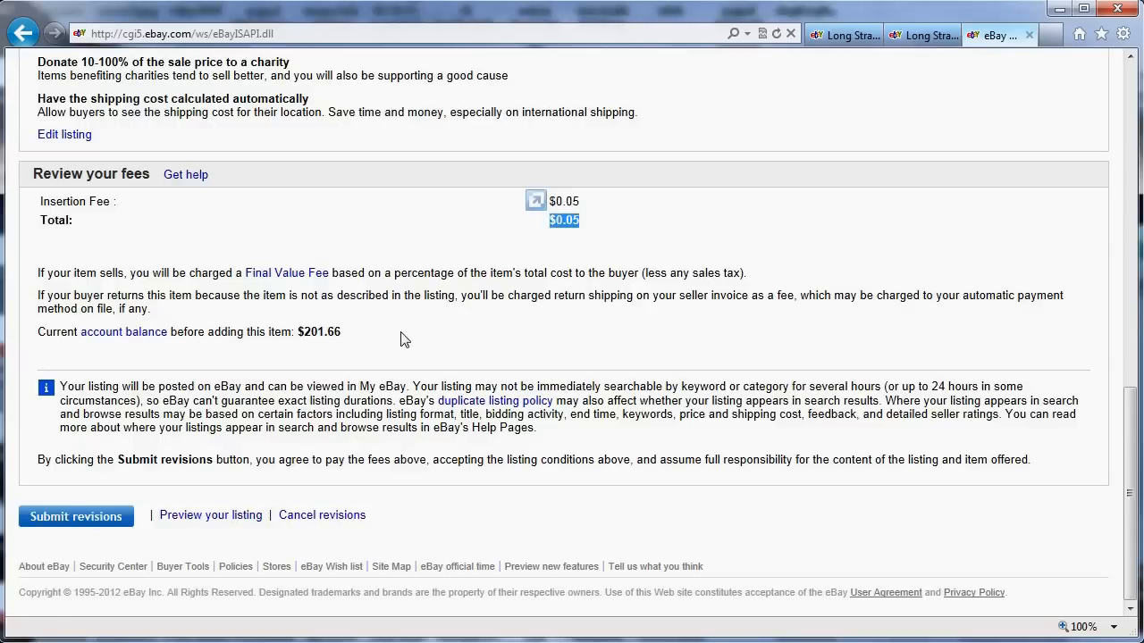
mouse_move(170, 553)
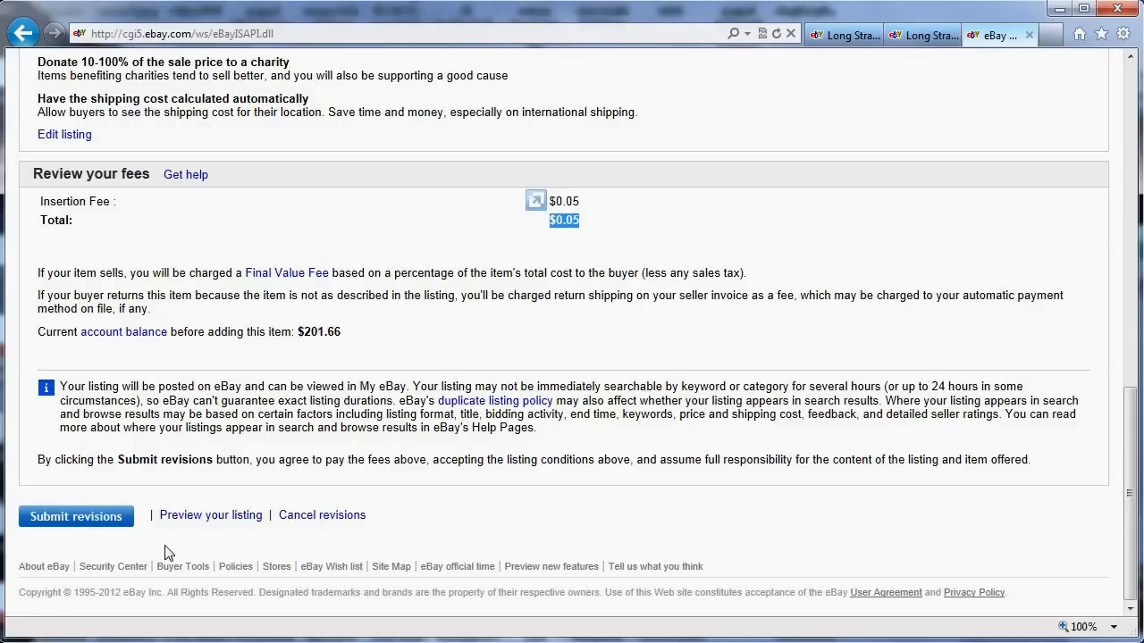
mouse_move(358, 477)
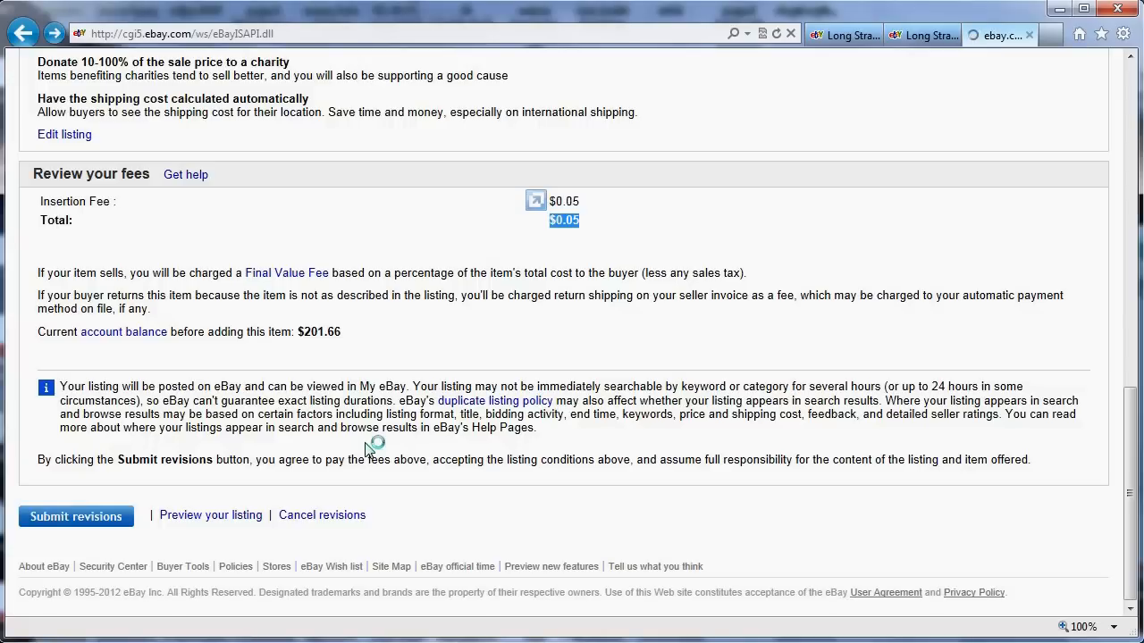
left_click(75, 517)
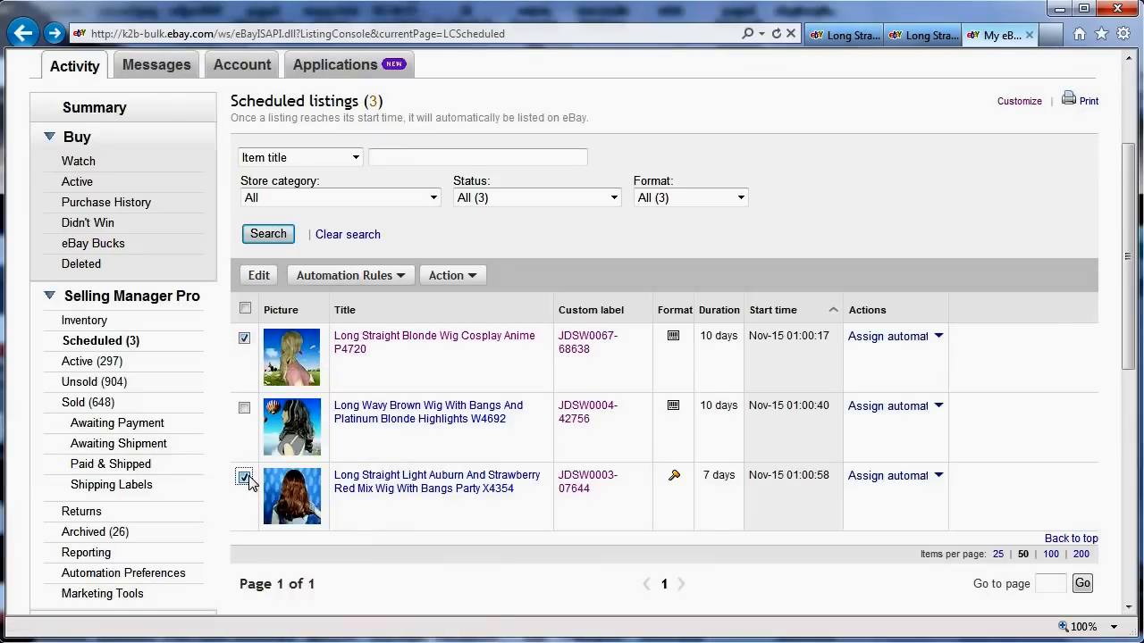
Step: Choose Reschedule from the Action menu for the ticked blonde and auburn wigs
left_click(452, 275)
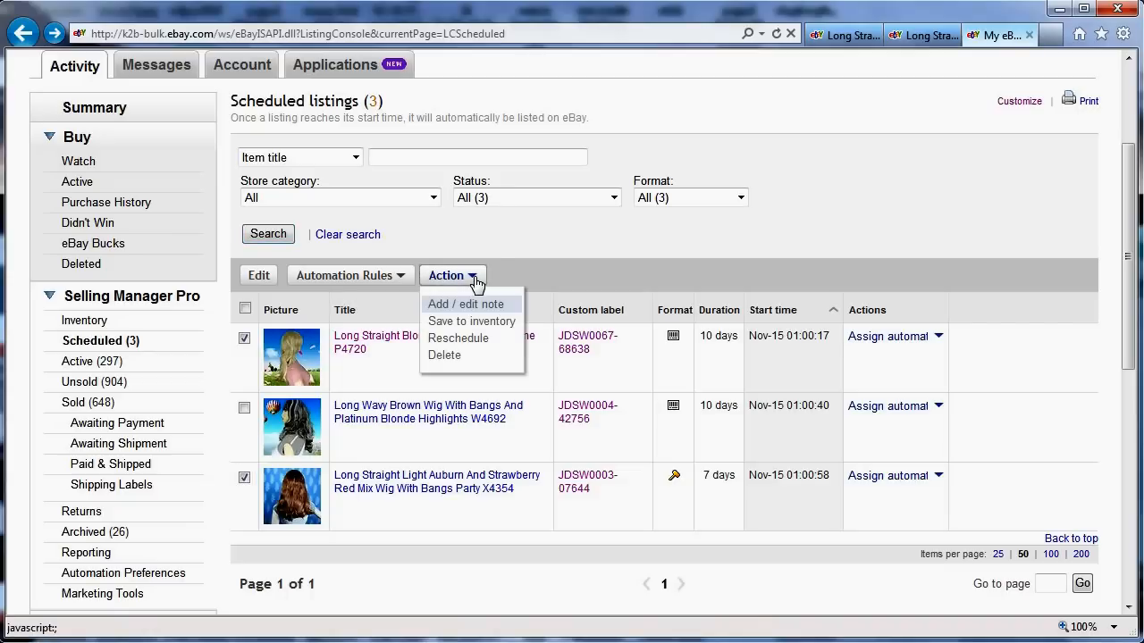
mouse_move(420, 423)
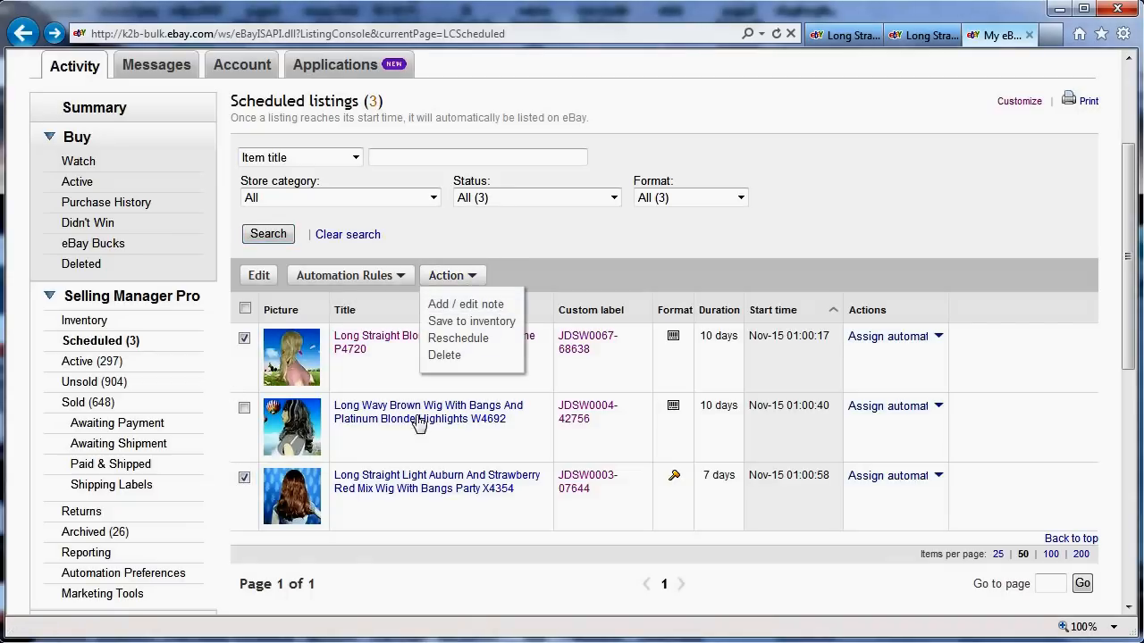
left_click(459, 338)
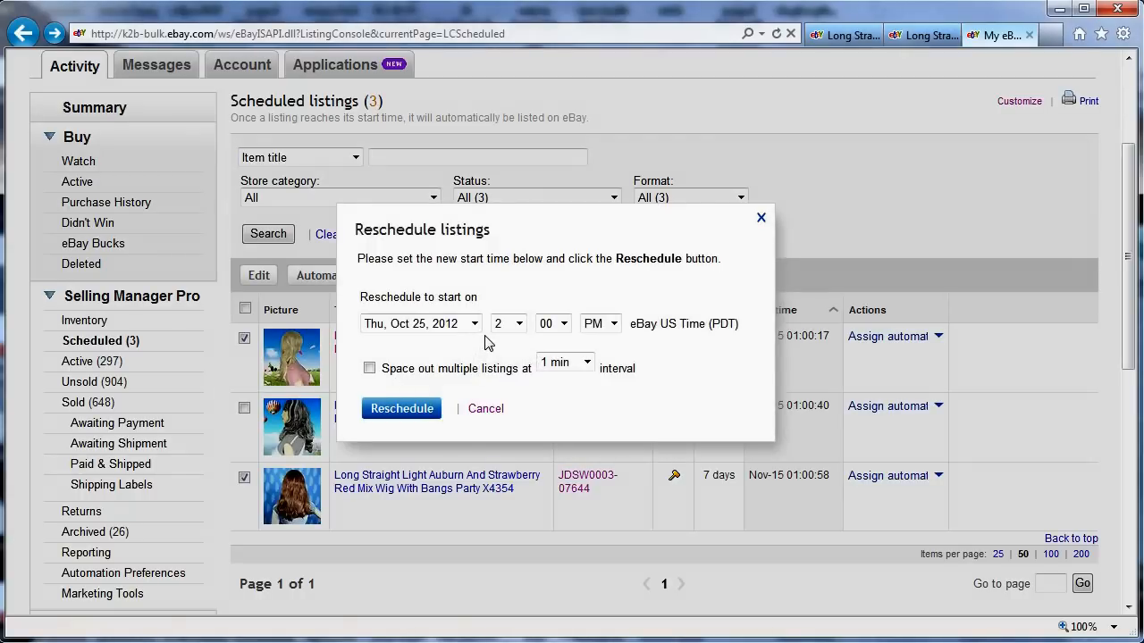
mouse_move(412, 385)
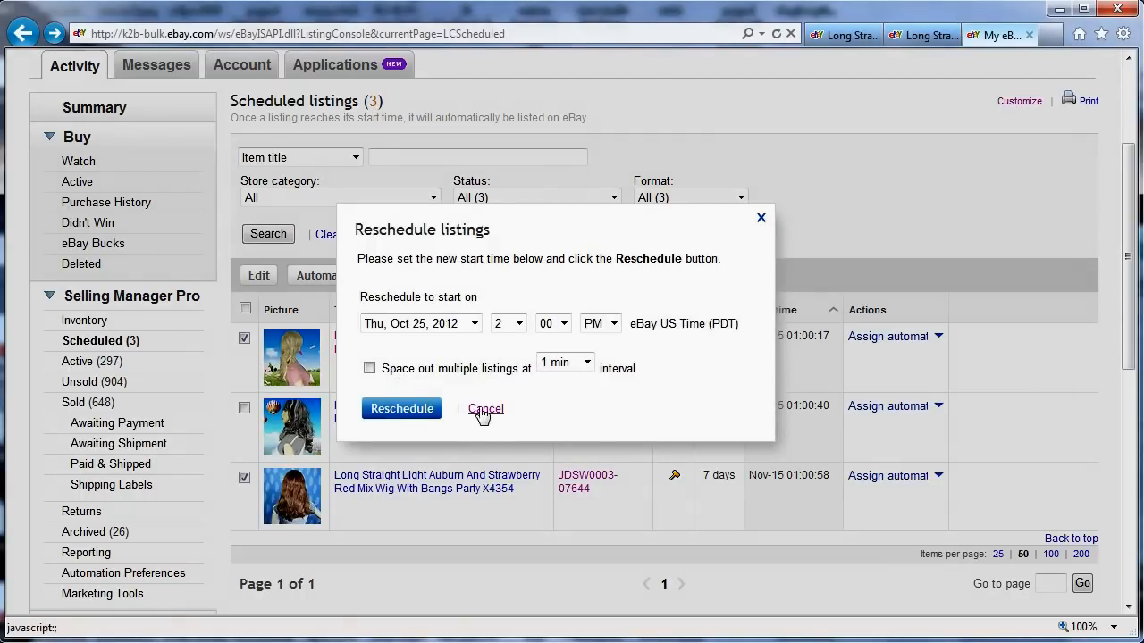
Step: Cancel rescheduling and untick the blonde wig, leaving only the auburn wig selected
left_click(587, 362)
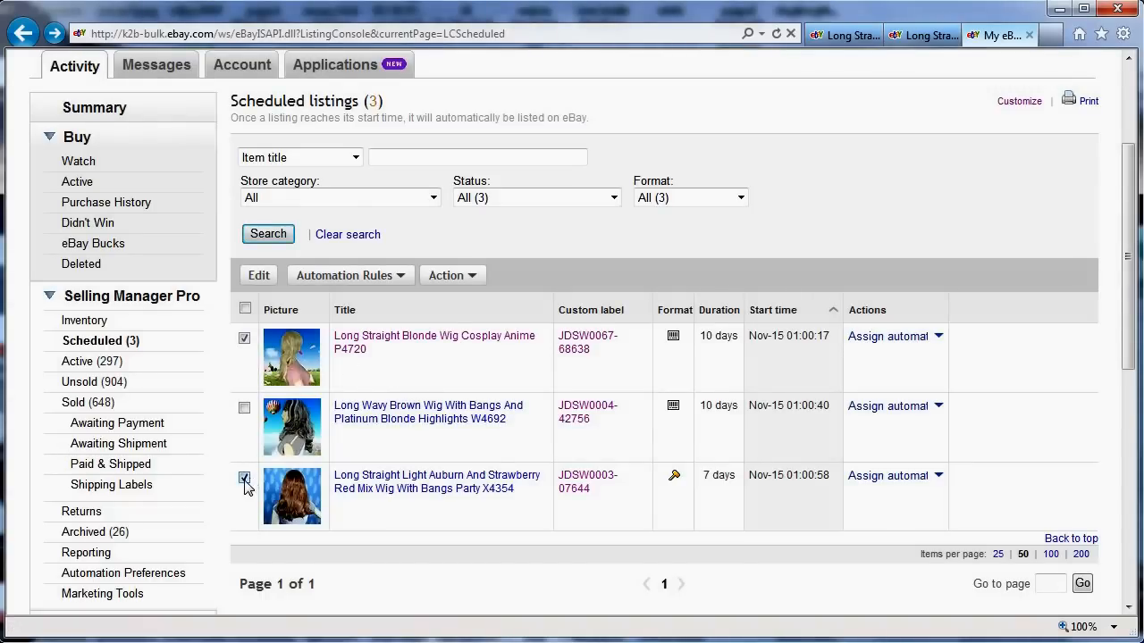
left_click(244, 338)
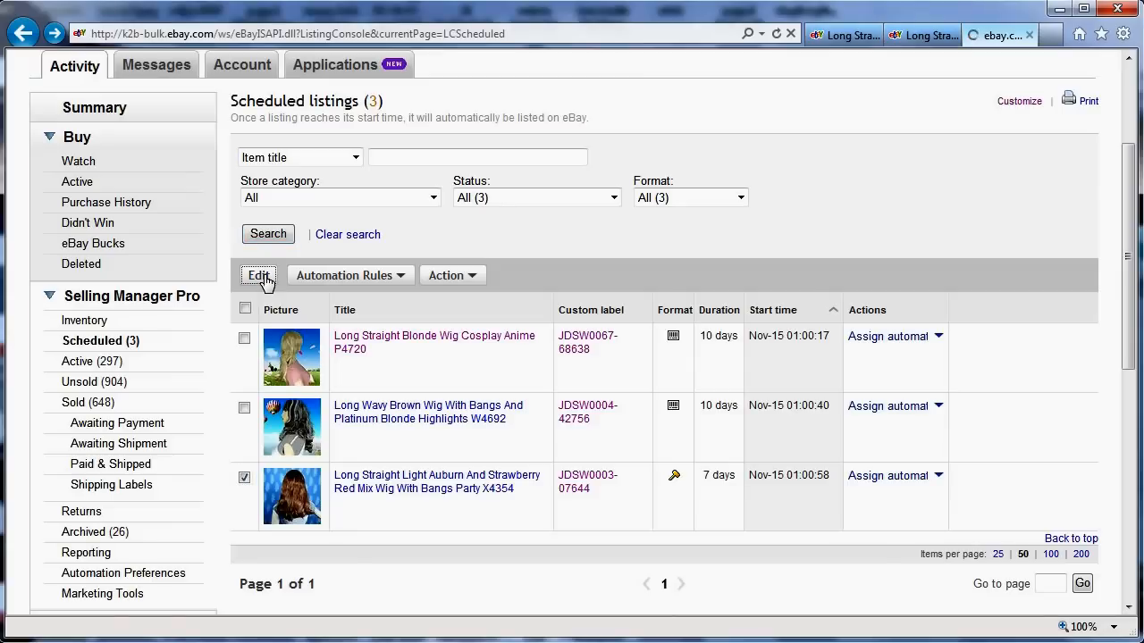
Step: Edit the auburn wig X4354 listing and switch its start to immediately
left_click(259, 275)
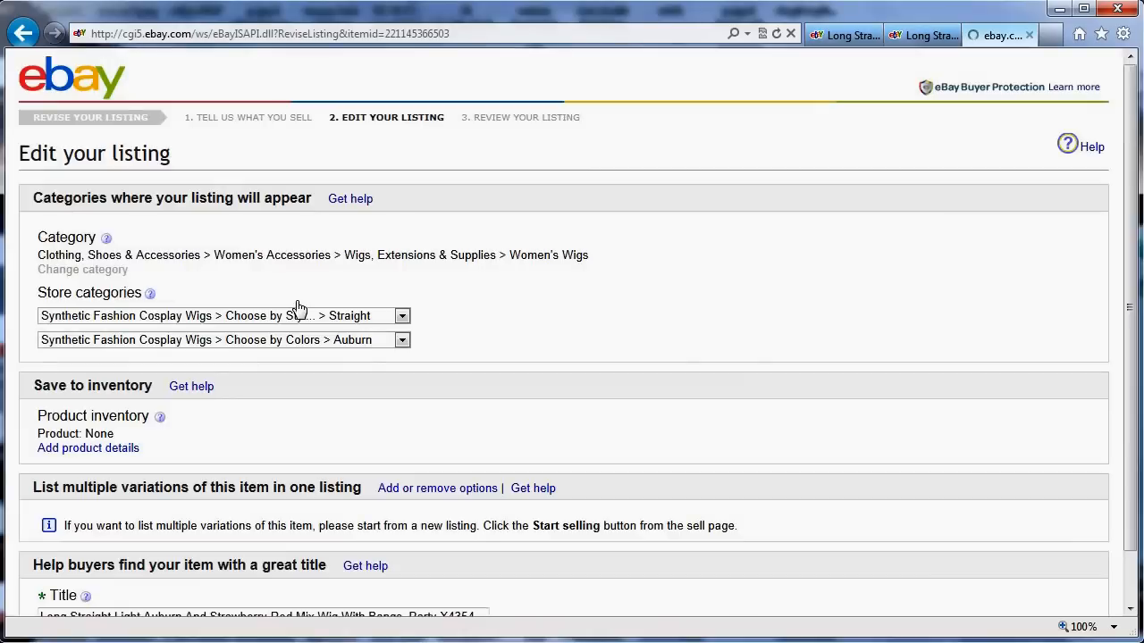
scroll("down", 3)
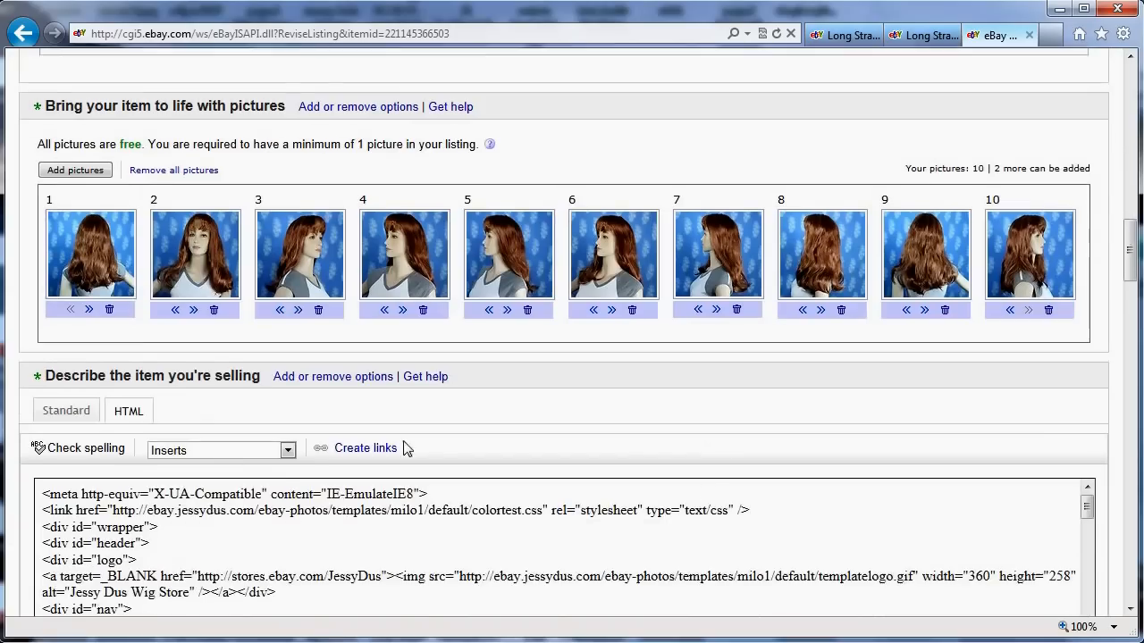
scroll("down", 3)
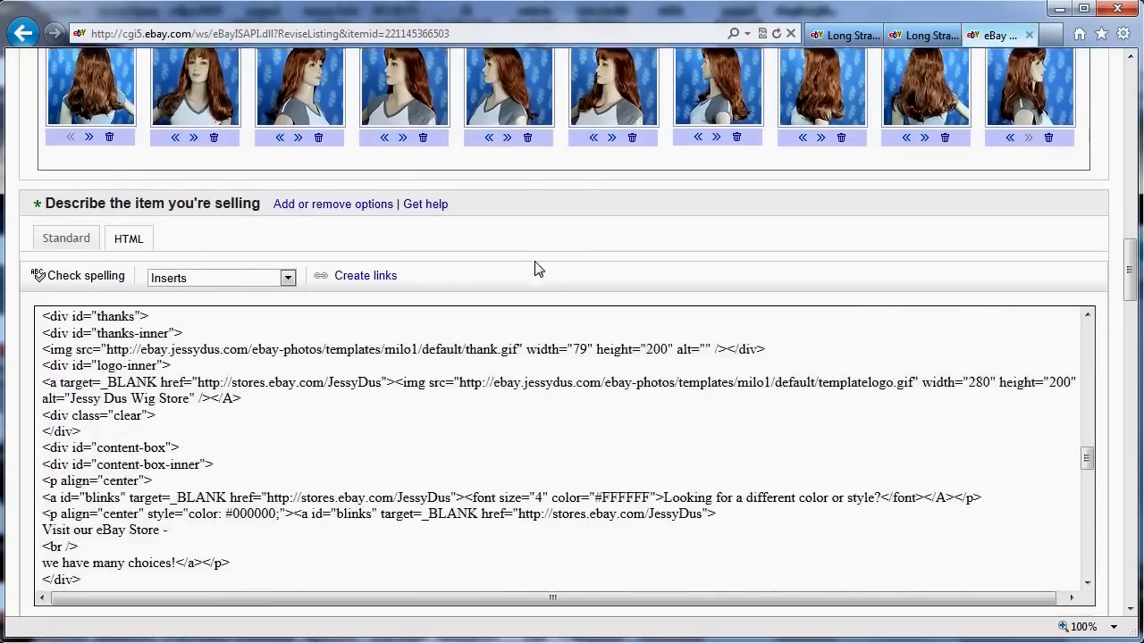
scroll("down", 3)
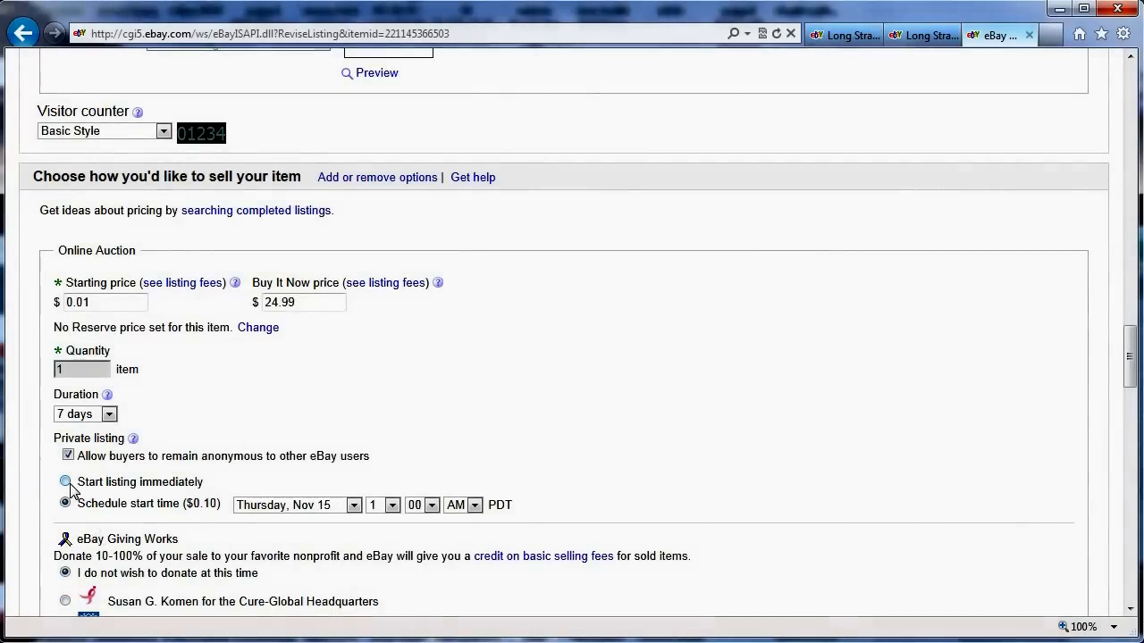
left_click(64, 482)
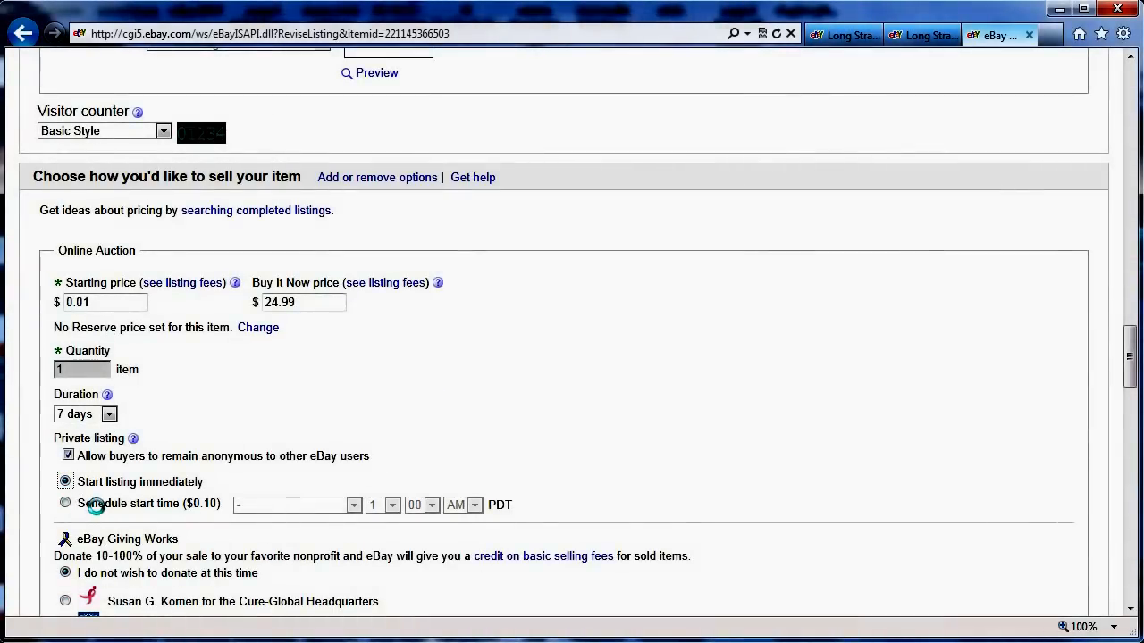
mouse_move(684, 334)
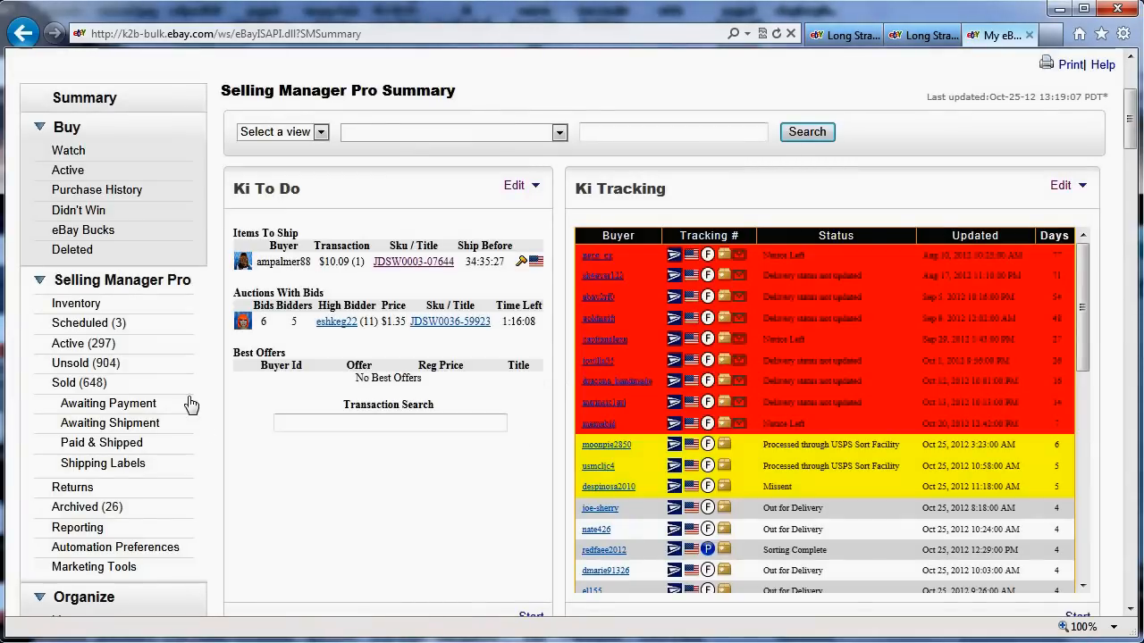
Step: Back in Scheduled listings, tick the auburn wig X4354 and delete it
left_click(87, 322)
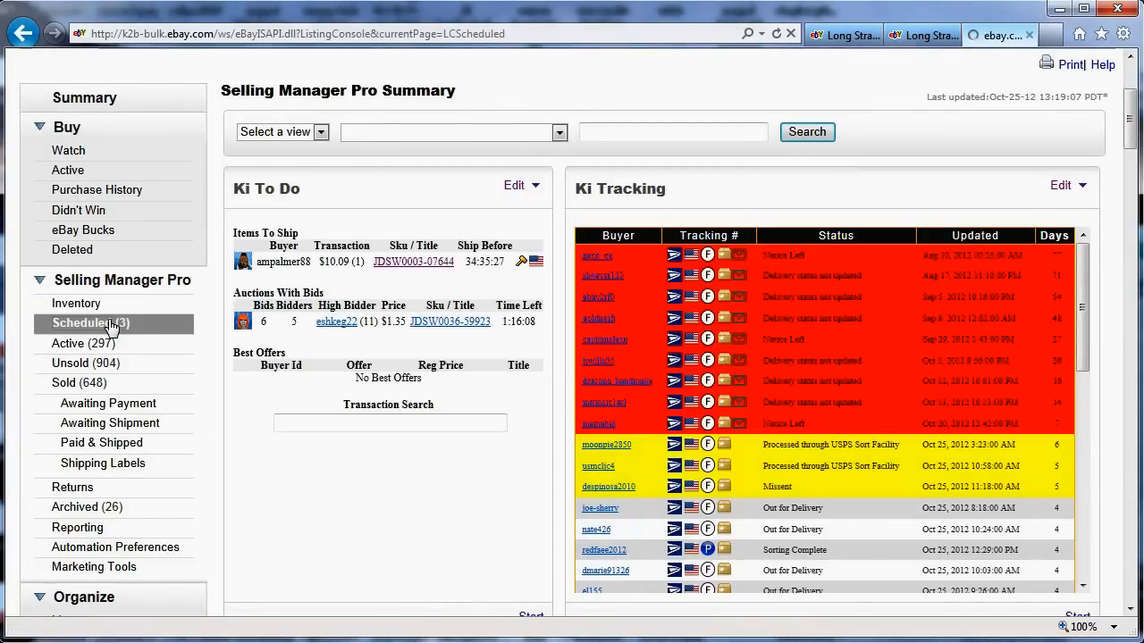
left_click(90, 323)
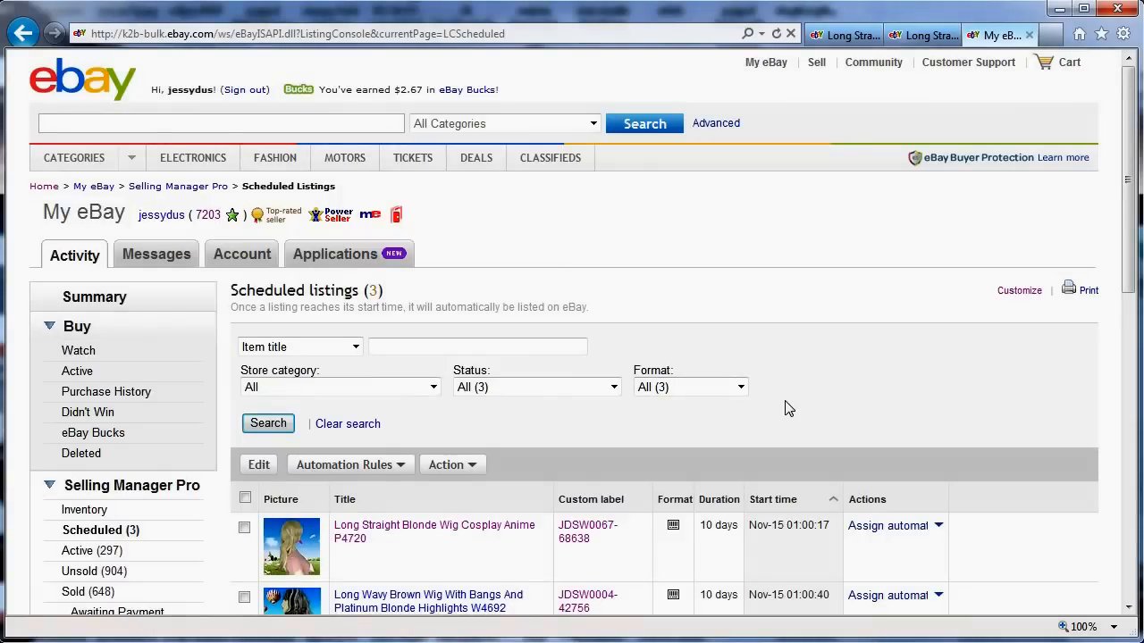
scroll("down", 3)
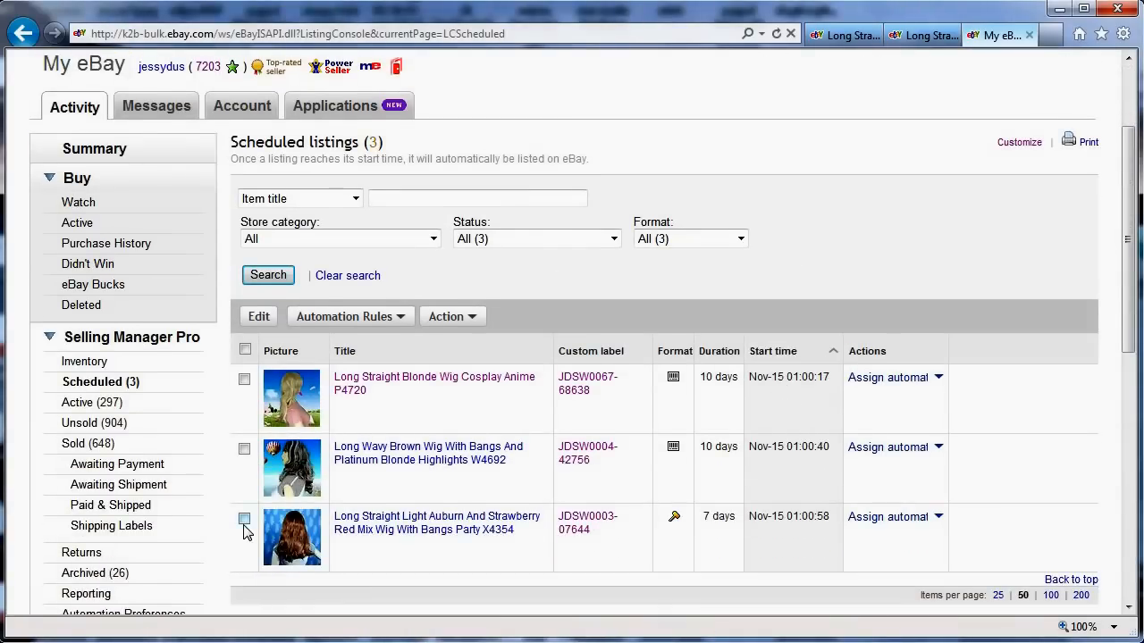
left_click(244, 518)
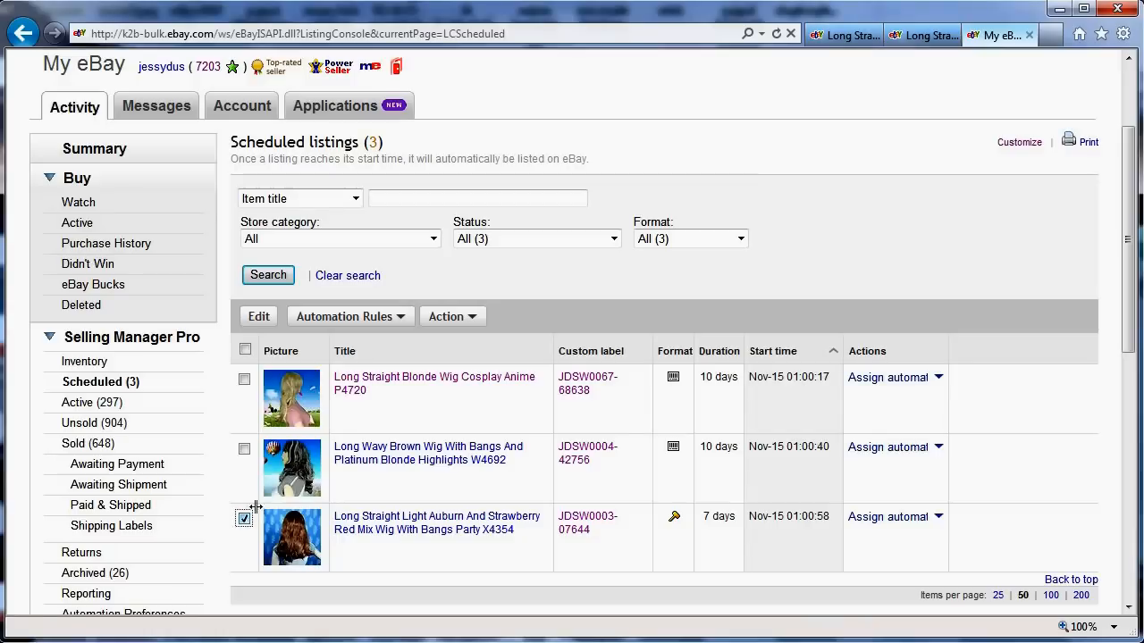
left_click(453, 316)
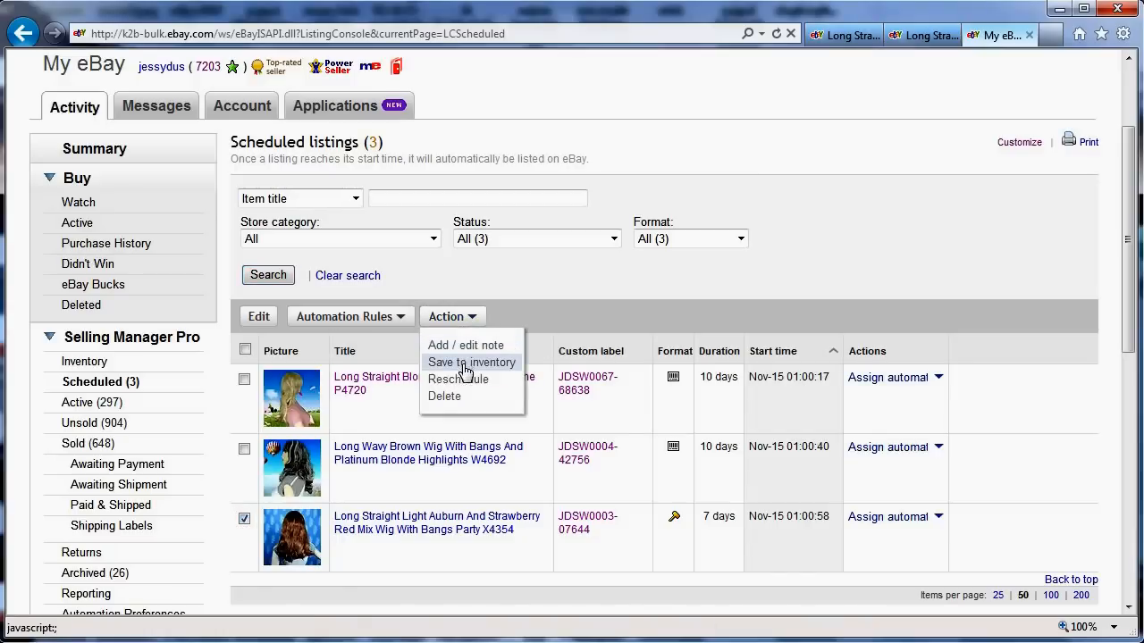
left_click(444, 395)
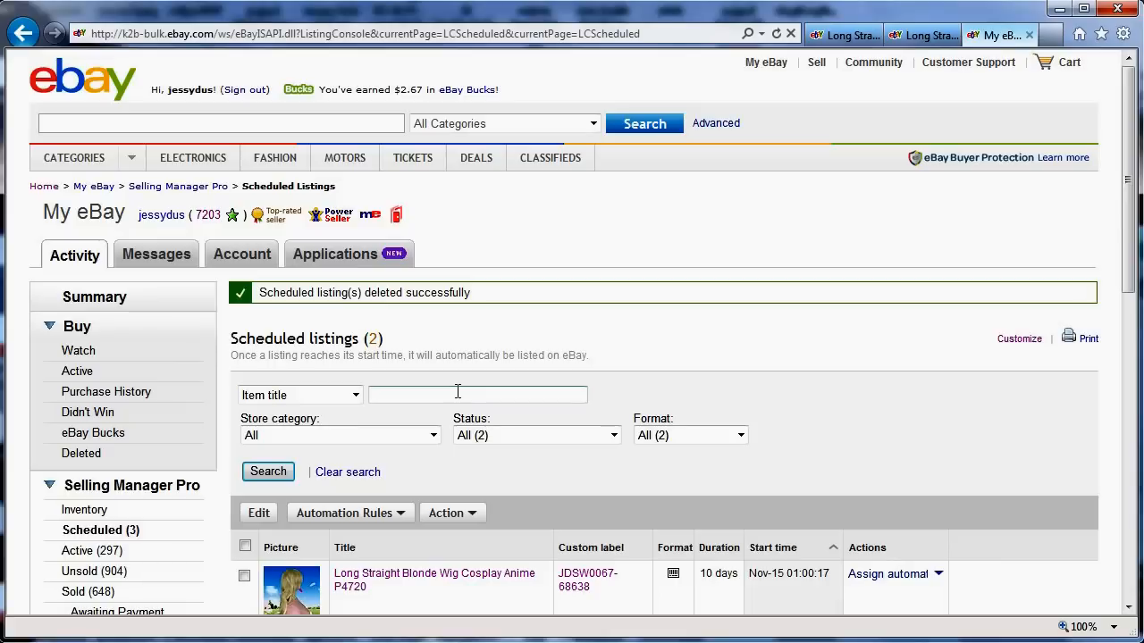
mouse_move(505, 468)
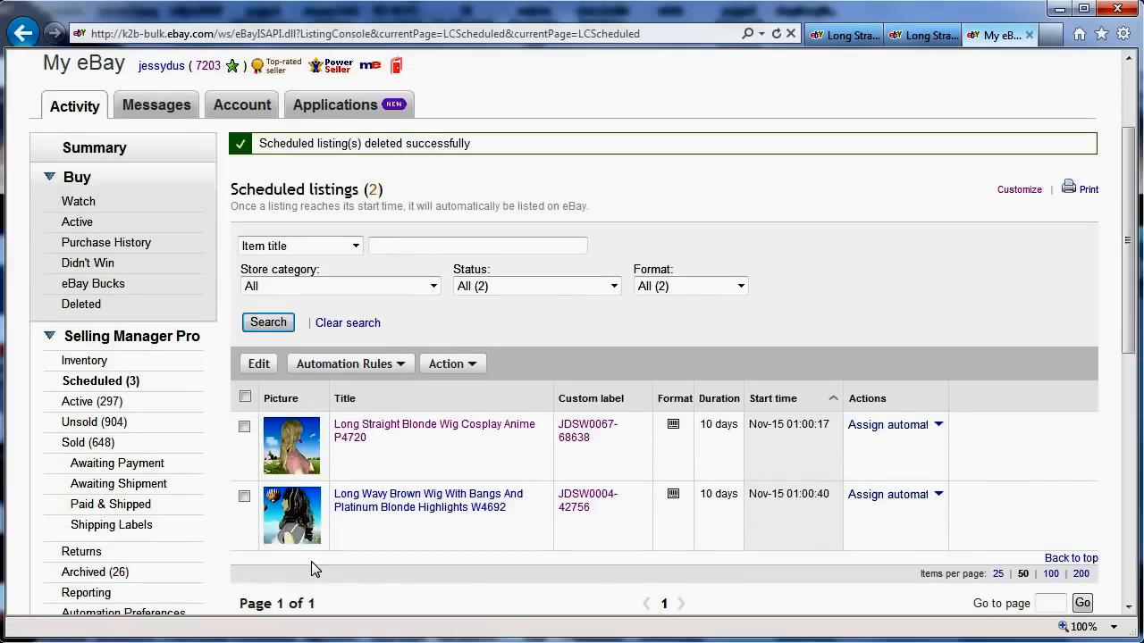
mouse_move(425, 523)
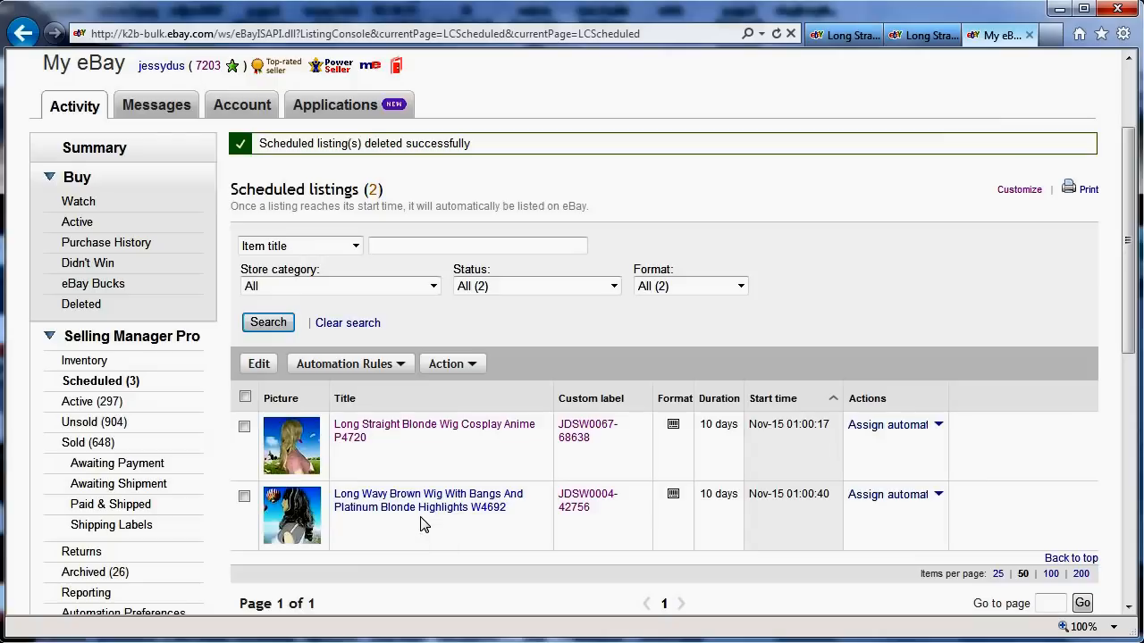
mouse_move(679, 356)
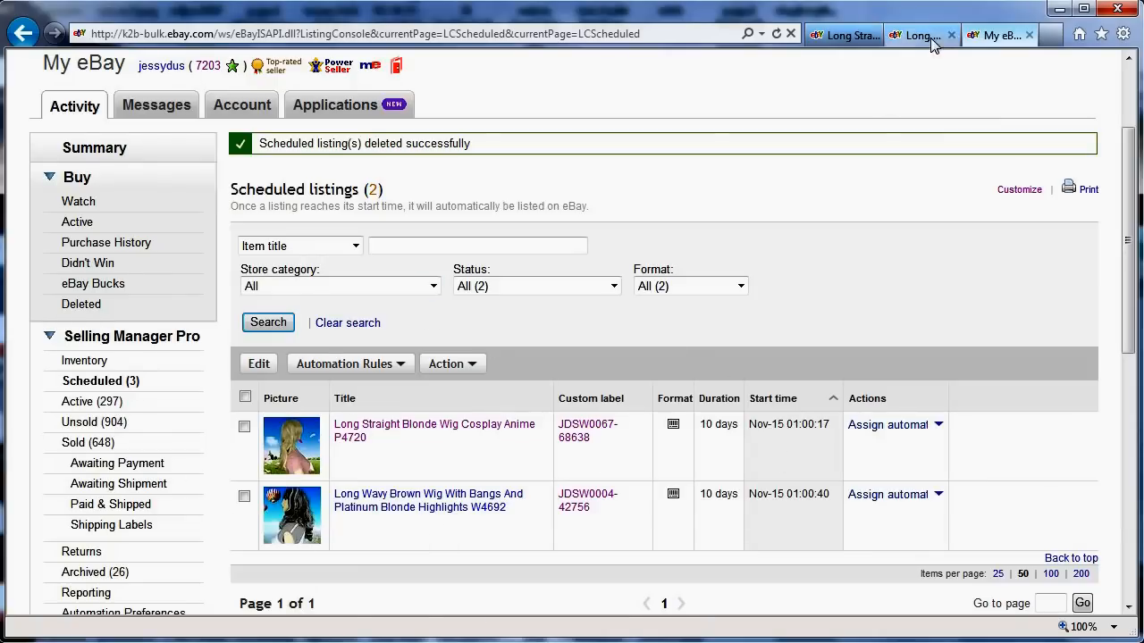
Step: Close both Long Straight wig listing tabs, leaving only Selling Manager open
left_click(950, 35)
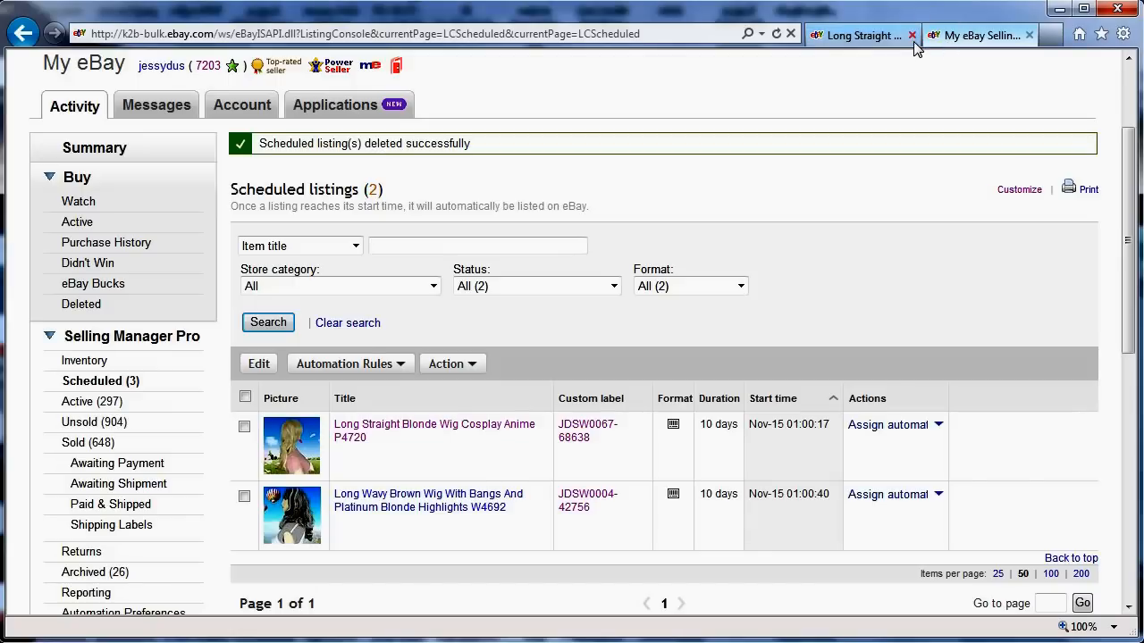
left_click(912, 36)
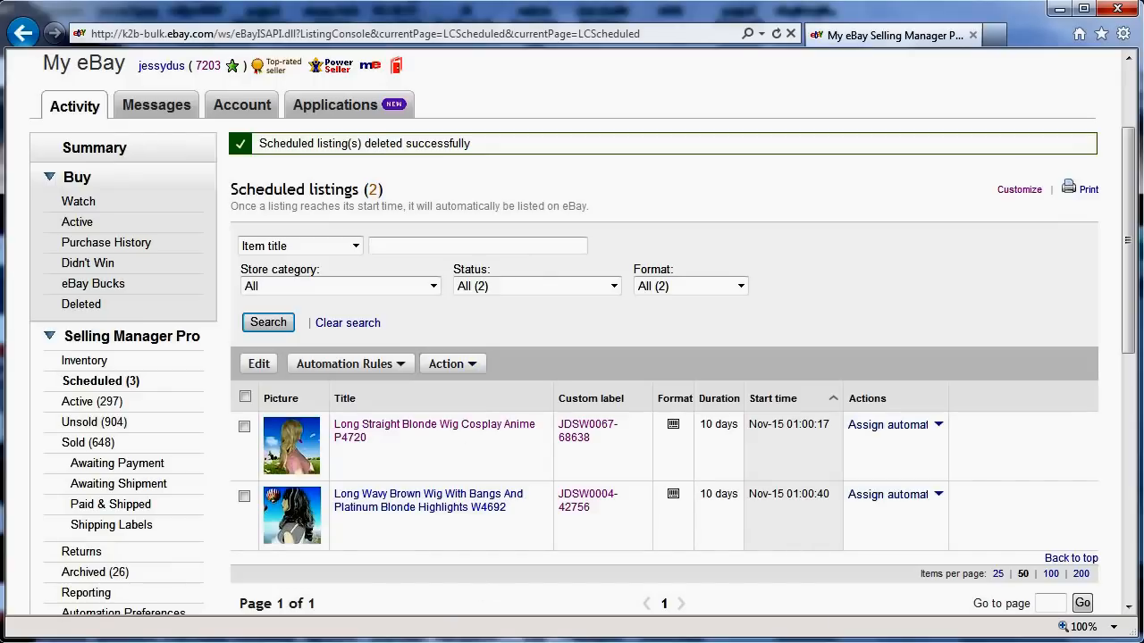
mouse_move(364, 545)
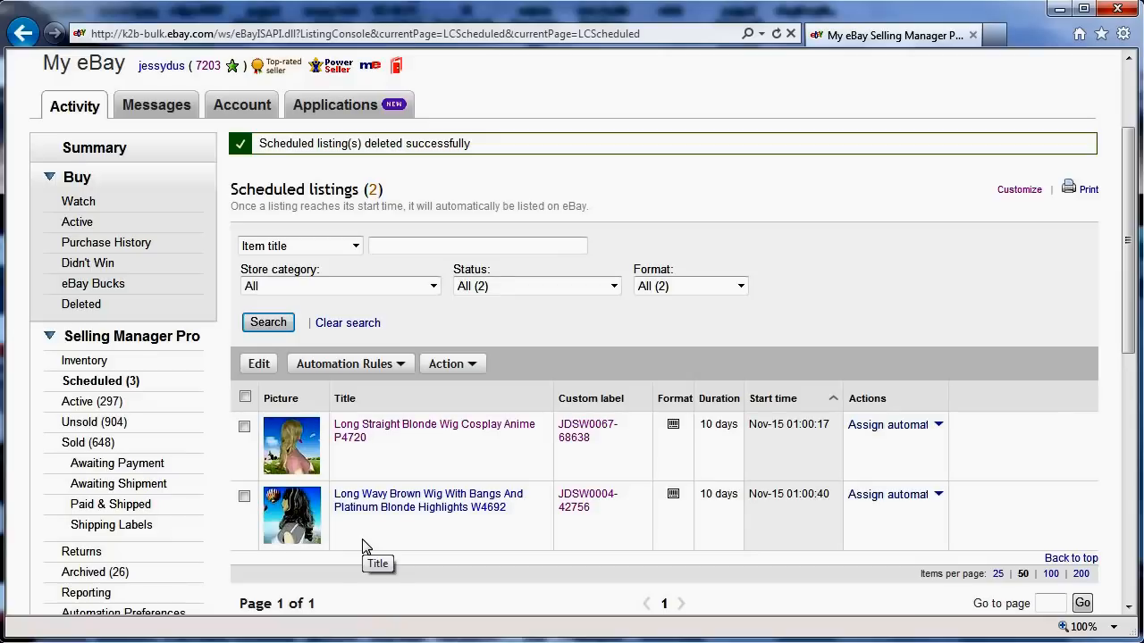
mouse_move(366, 546)
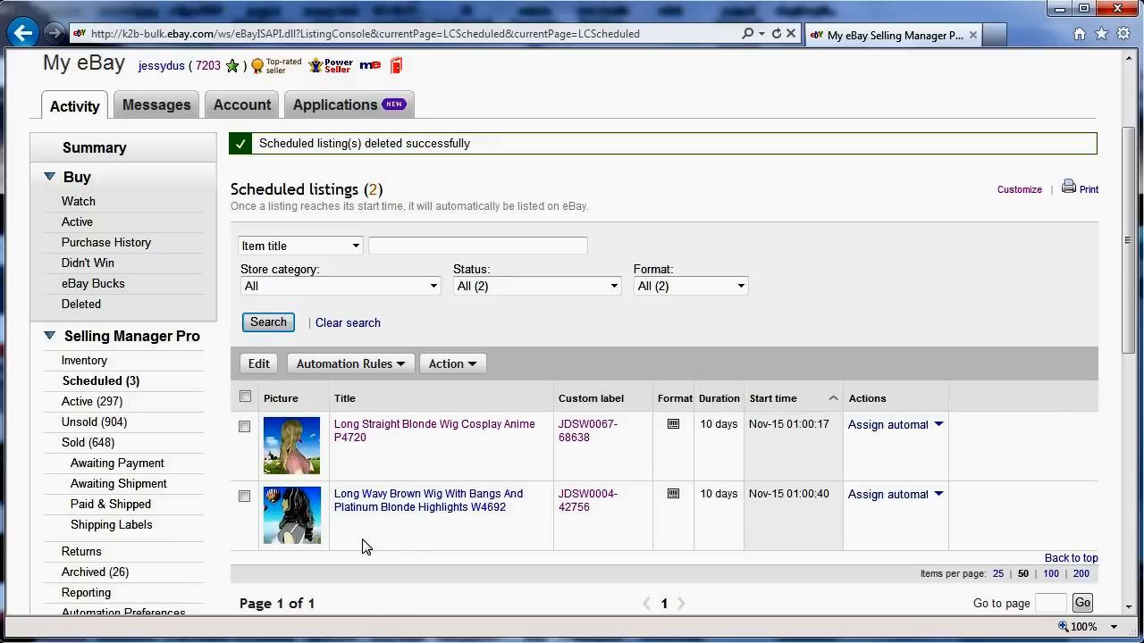